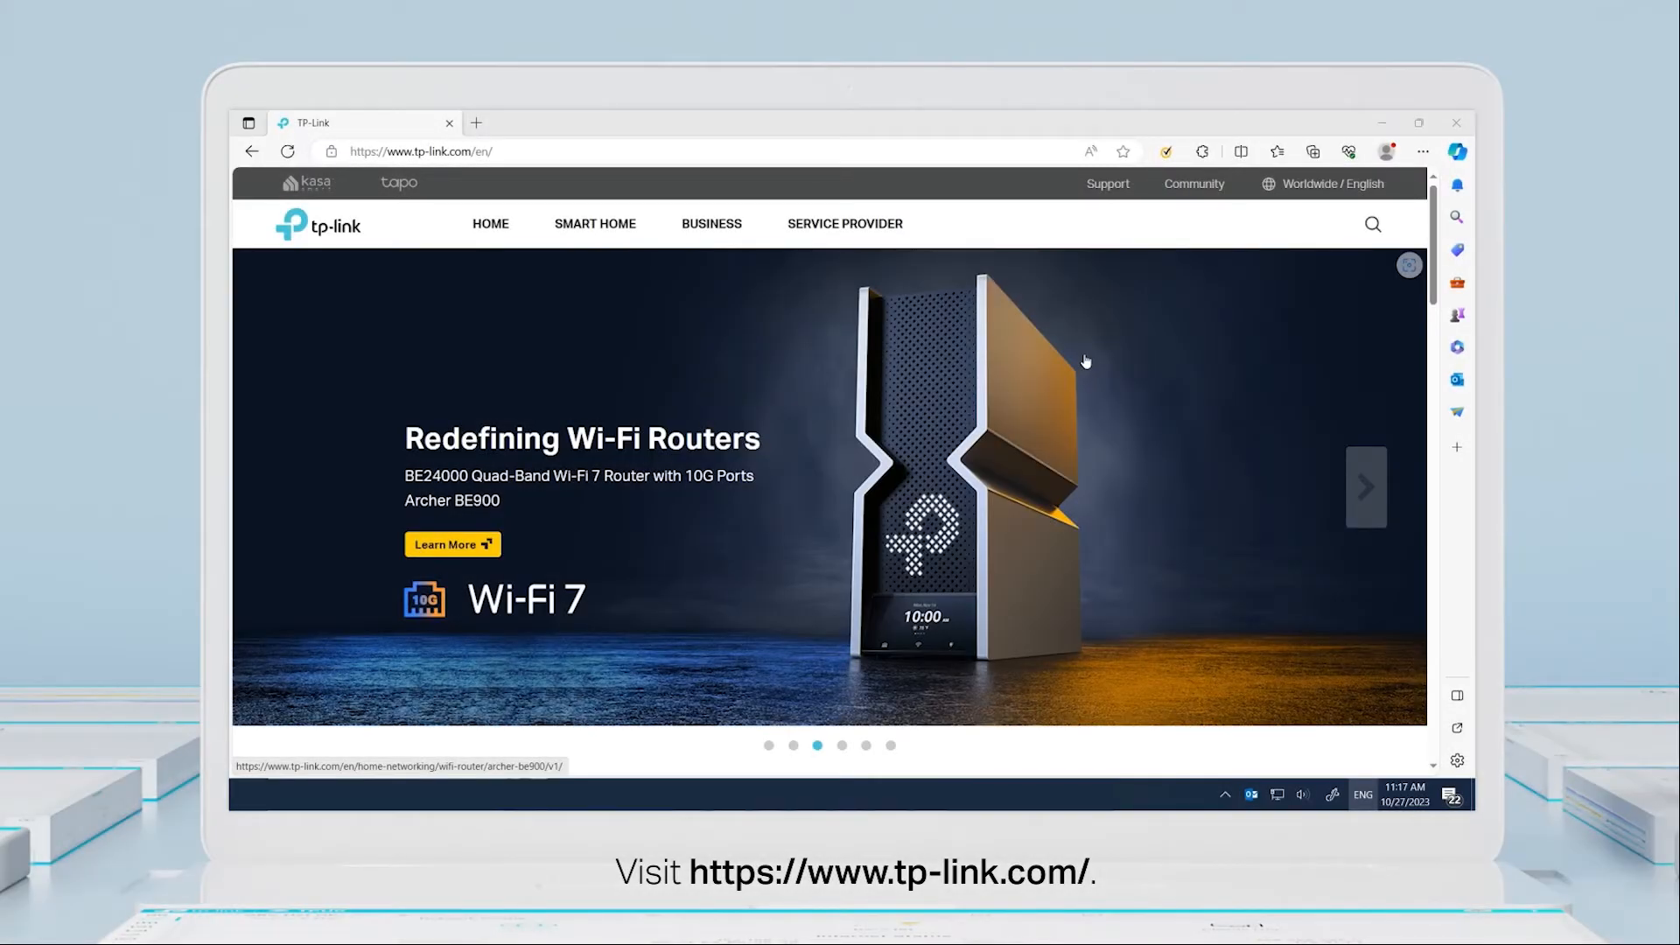
Open TP-Link's Download Center from the Support menu.
left_click(1108, 184)
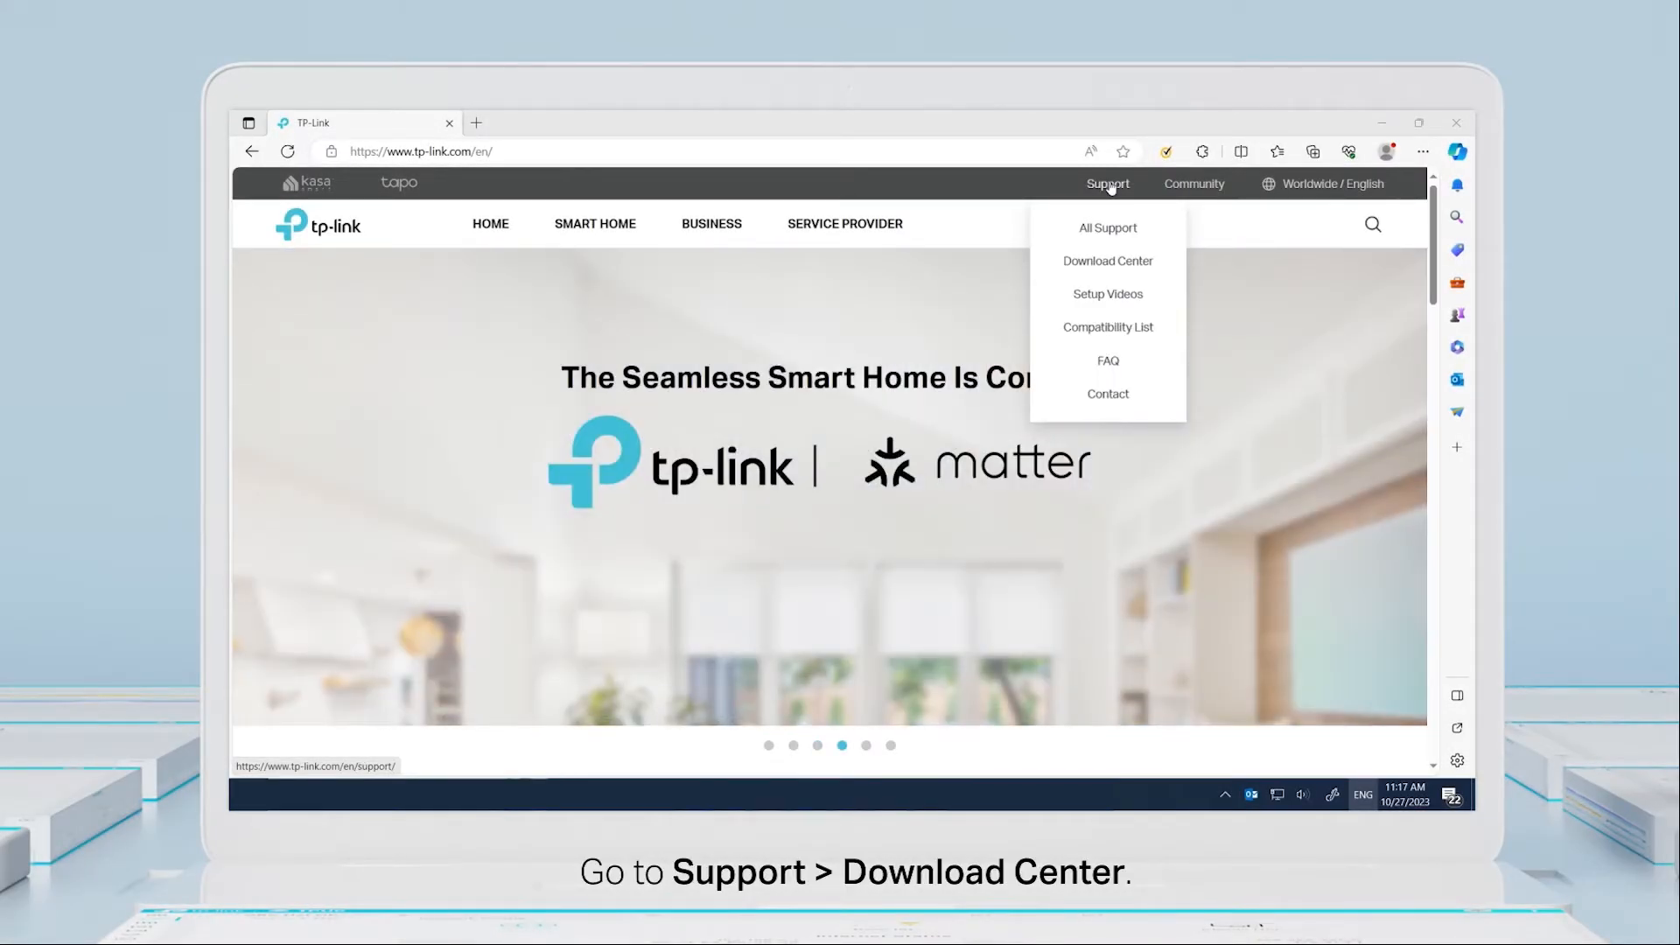
left_click(1107, 260)
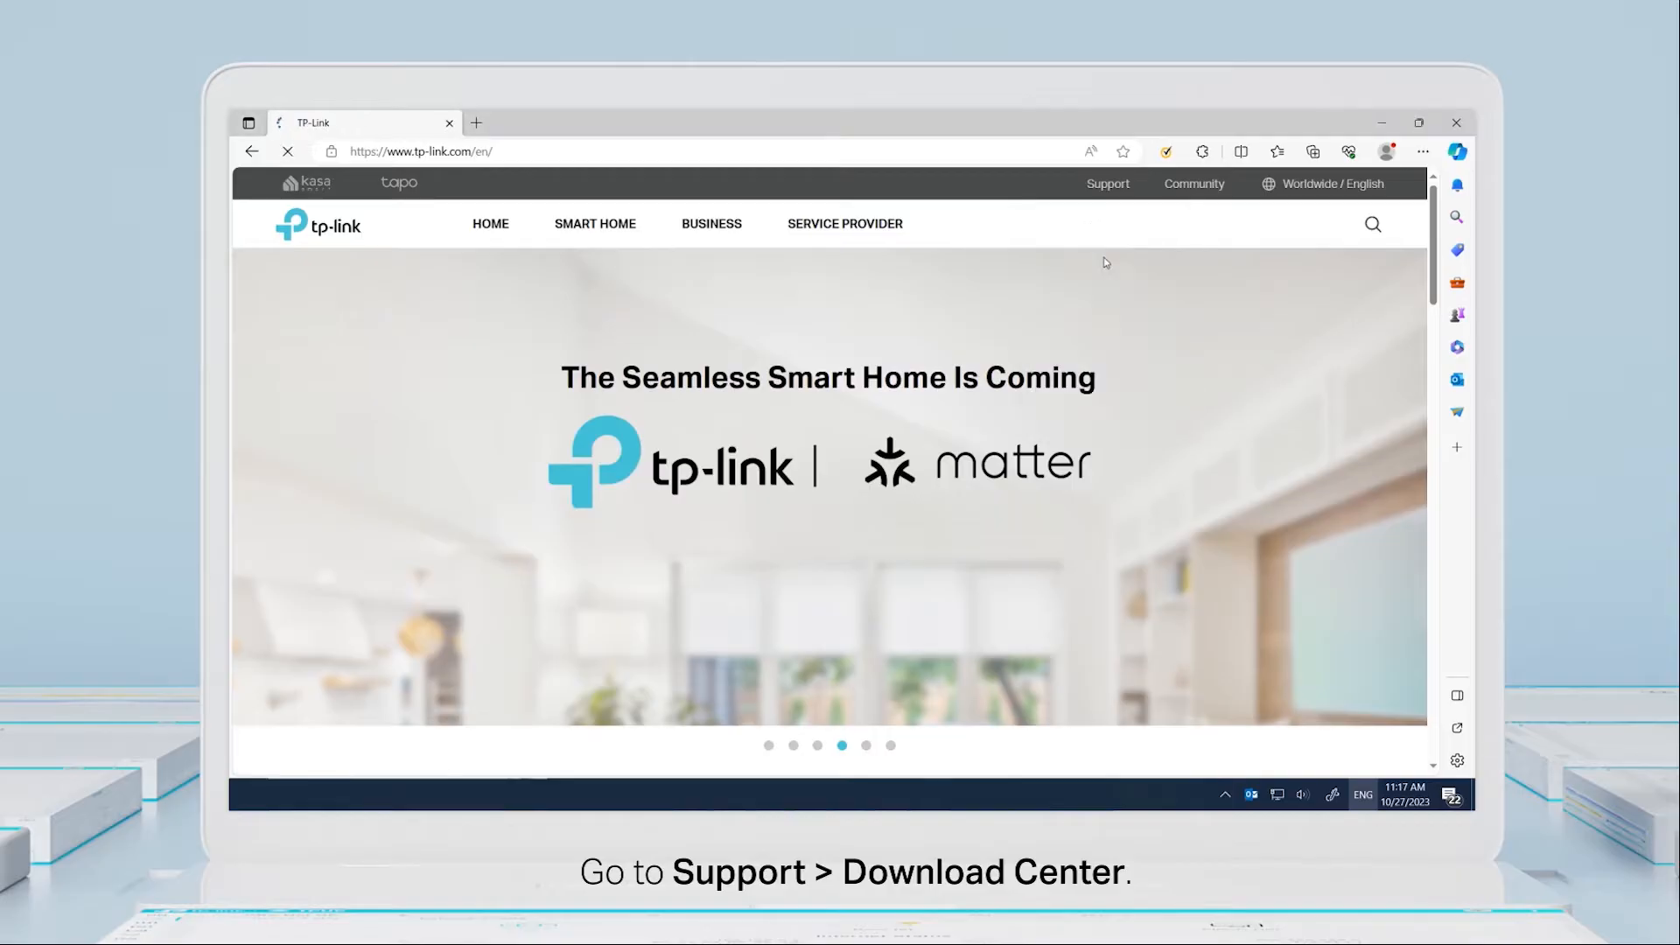
left_click(1107, 184)
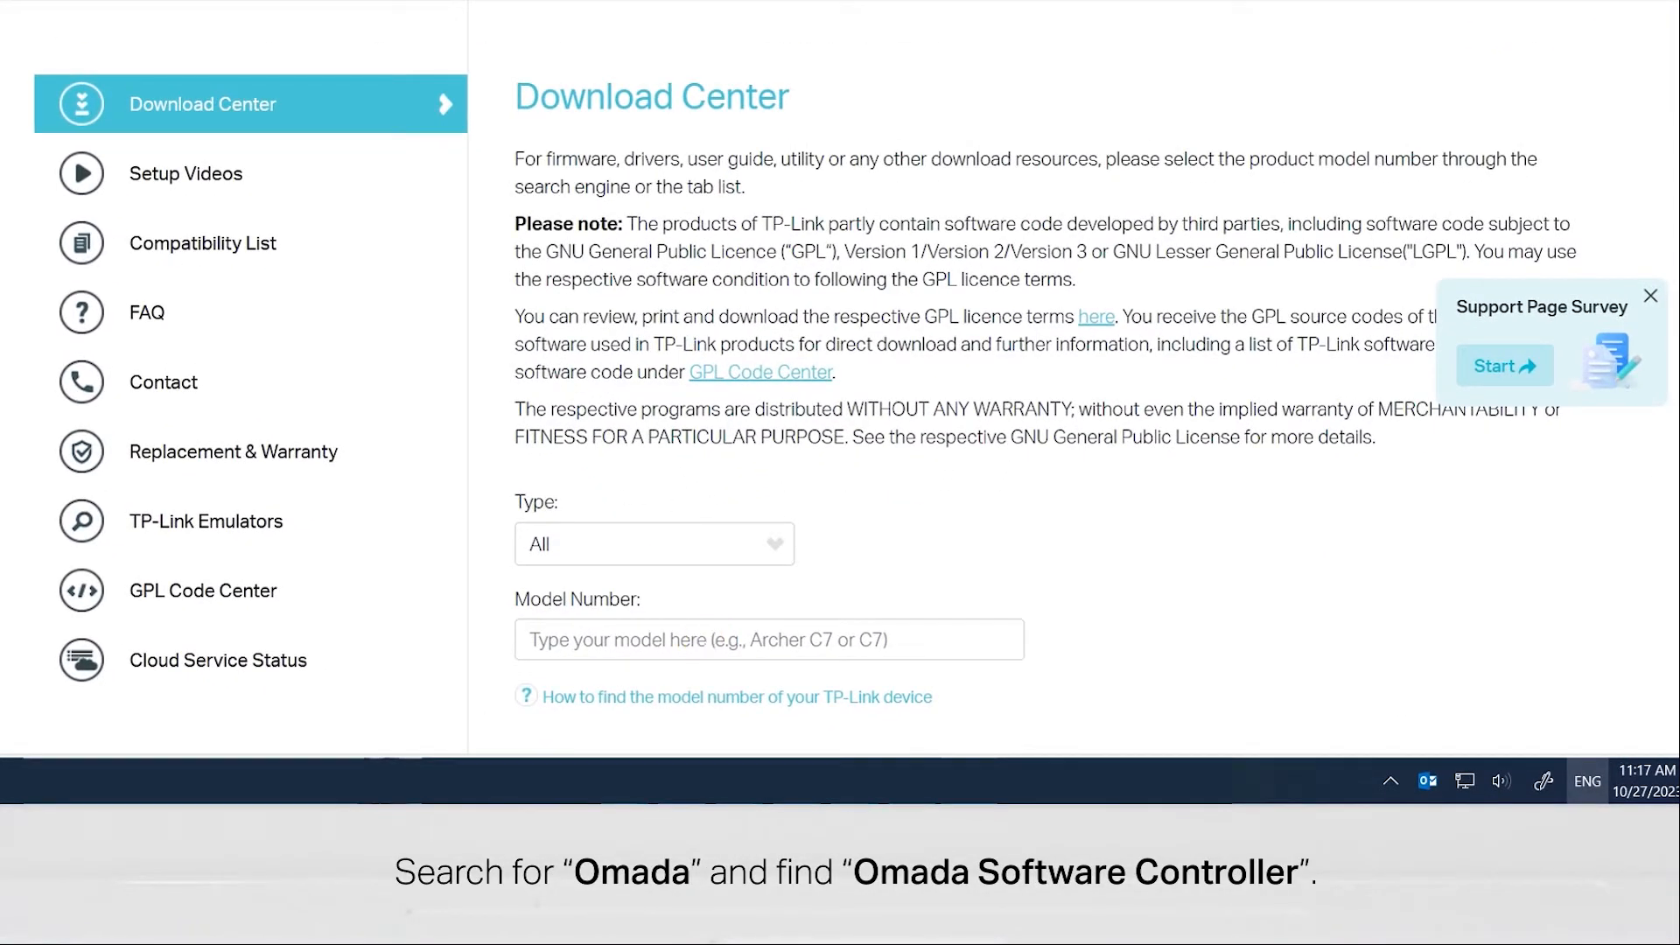
Search 'Omada' and download the Omada_SDN_Controller_v5.12.7_Windows package.
type("Omada")
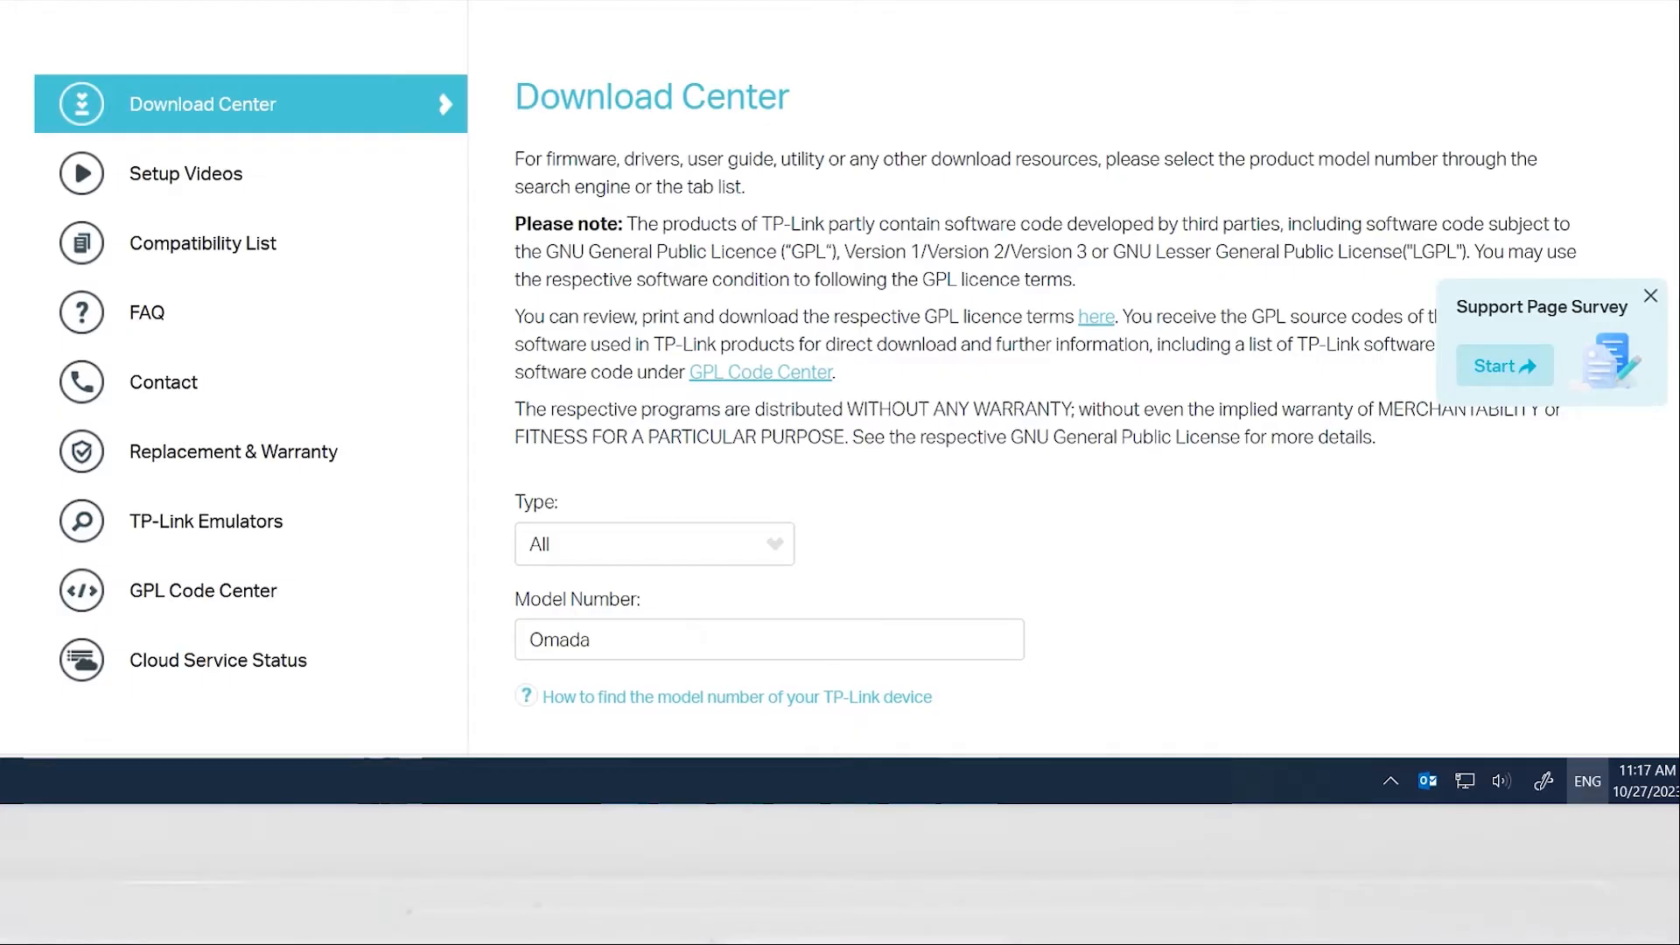
scroll("down", 3)
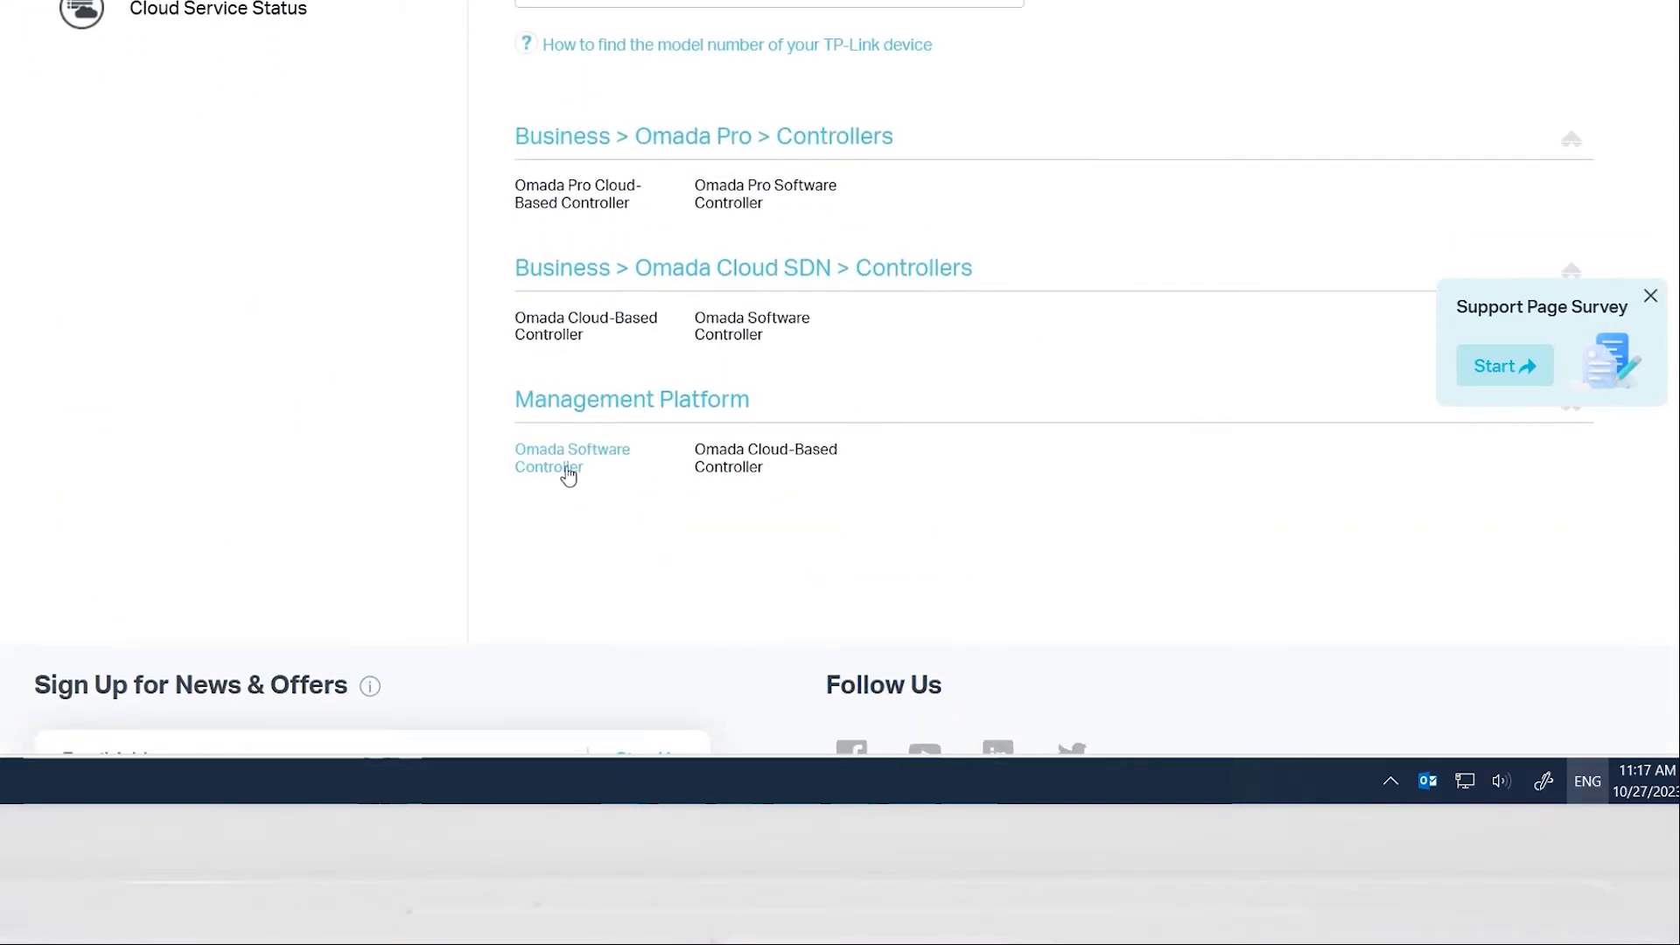
left_click(567, 458)
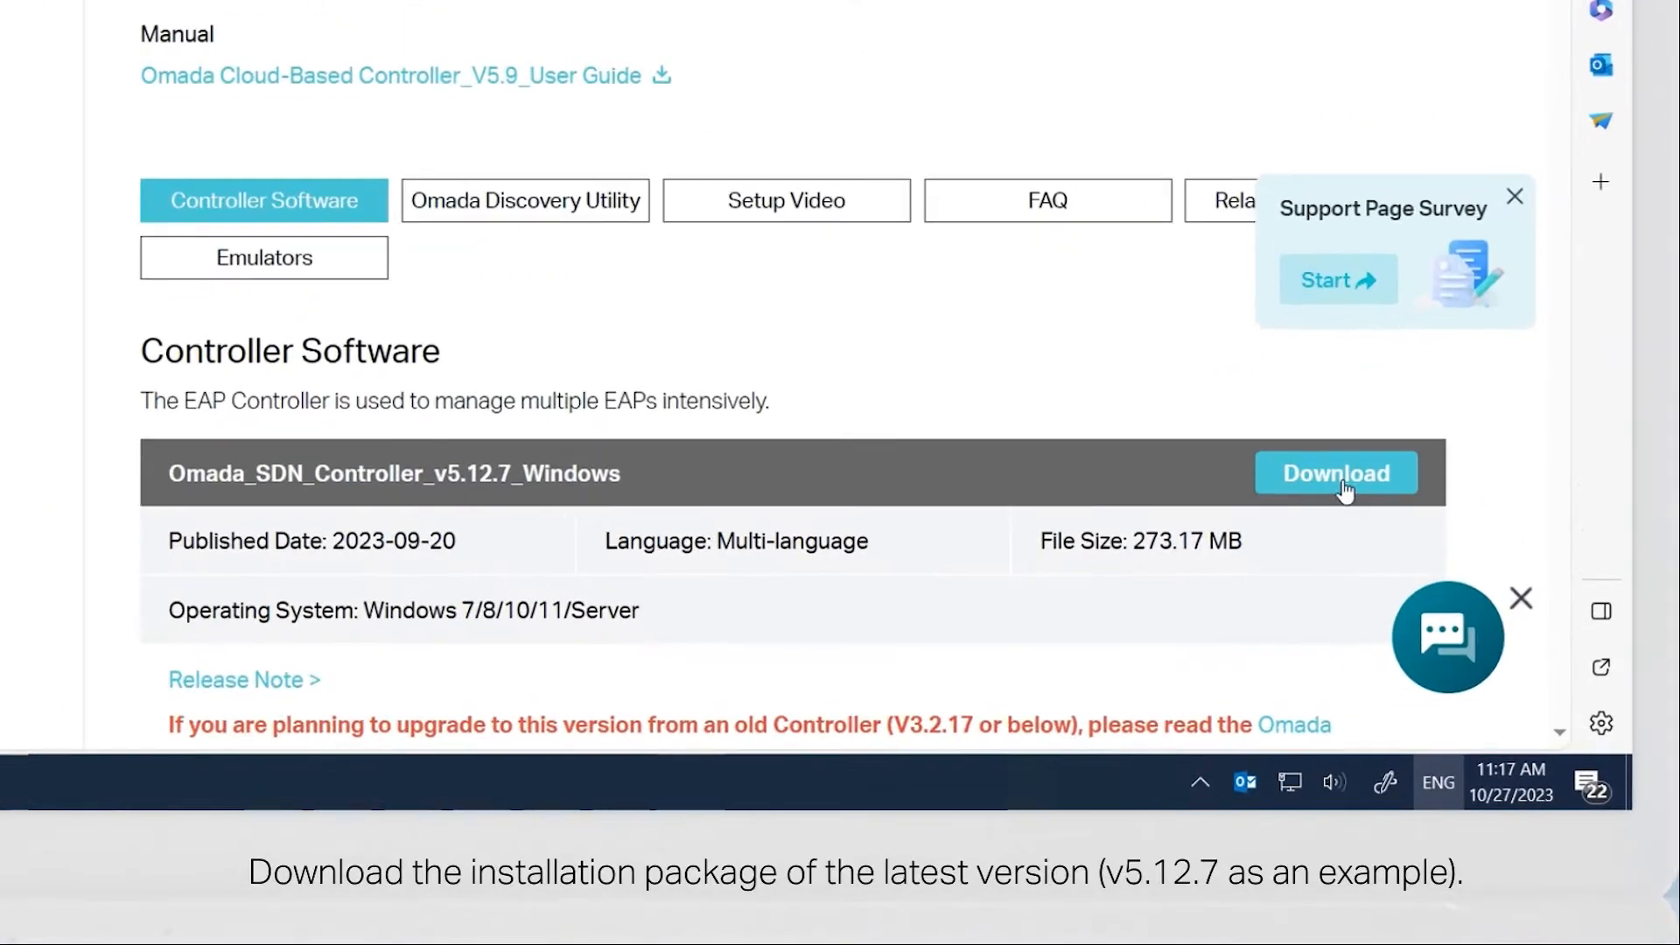
left_click(1336, 473)
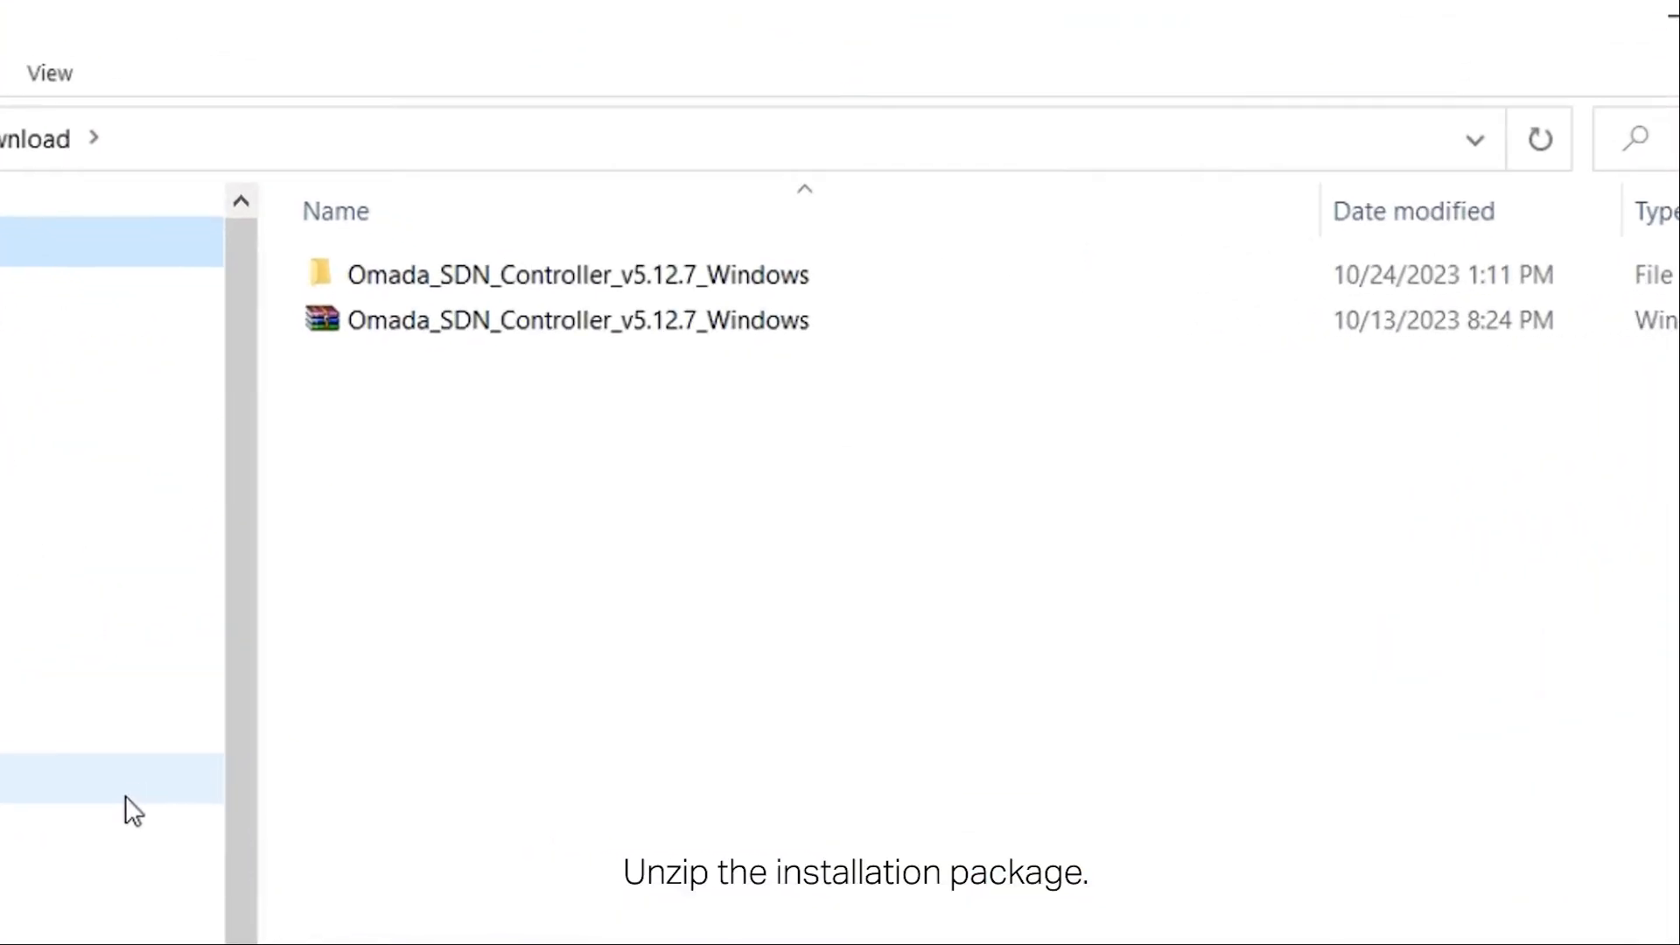
Run the Omada Controller installer from the extracted Omada_SDN_Controller_v5.12.7_Windows folder.
double_click(580, 274)
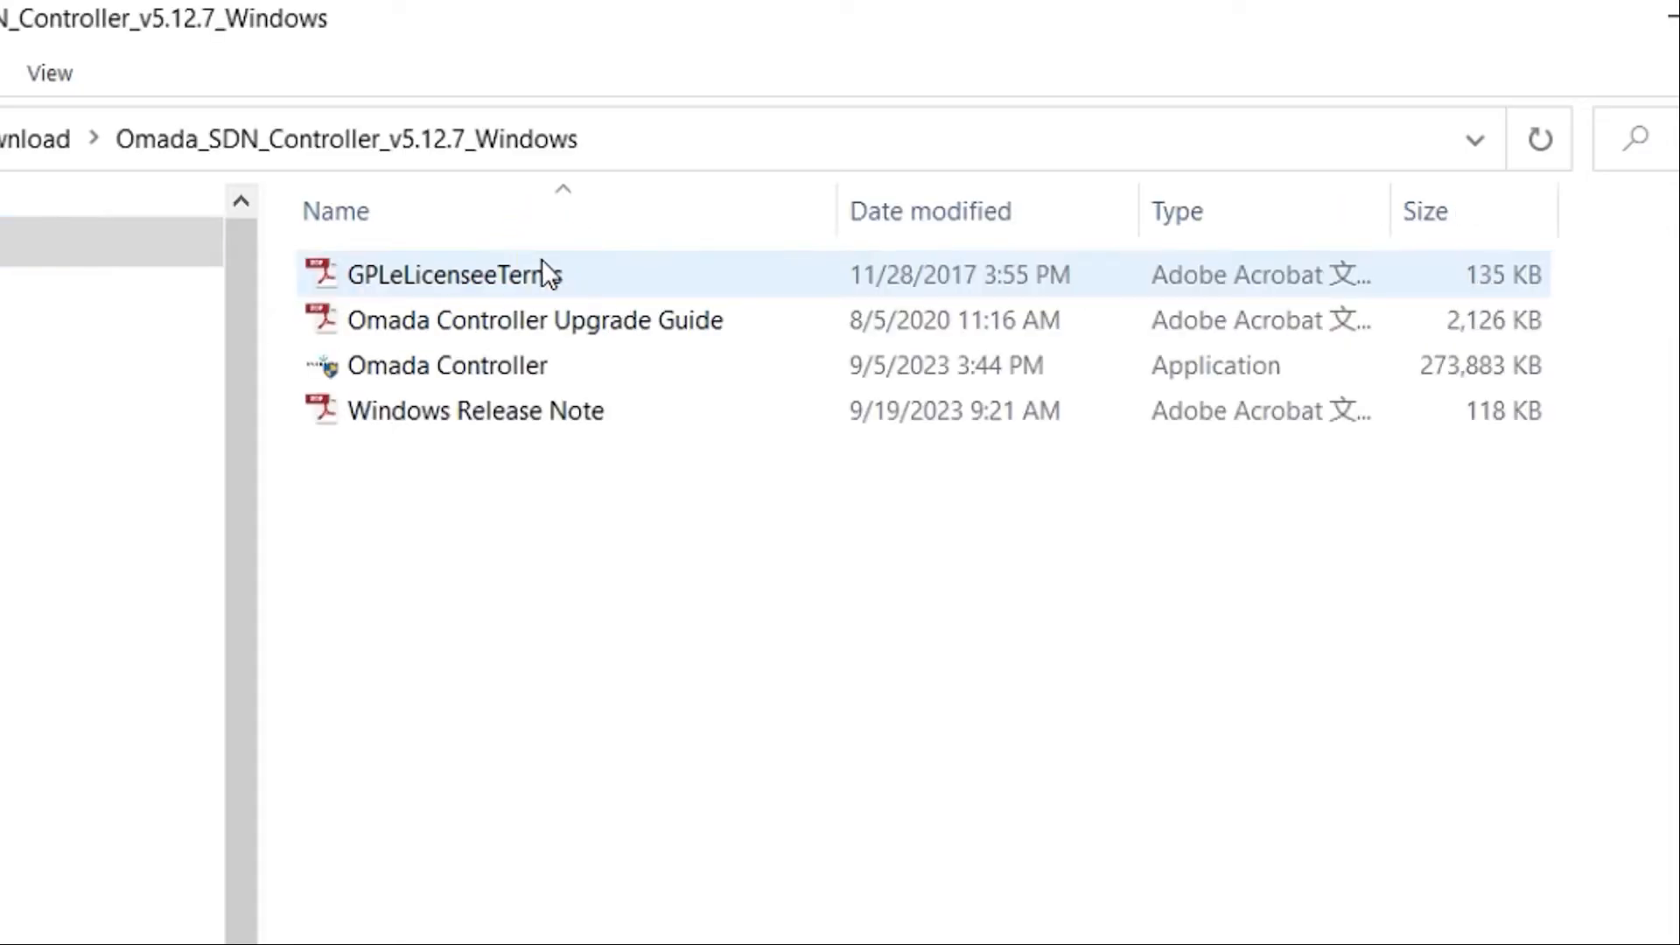
left_click(447, 365)
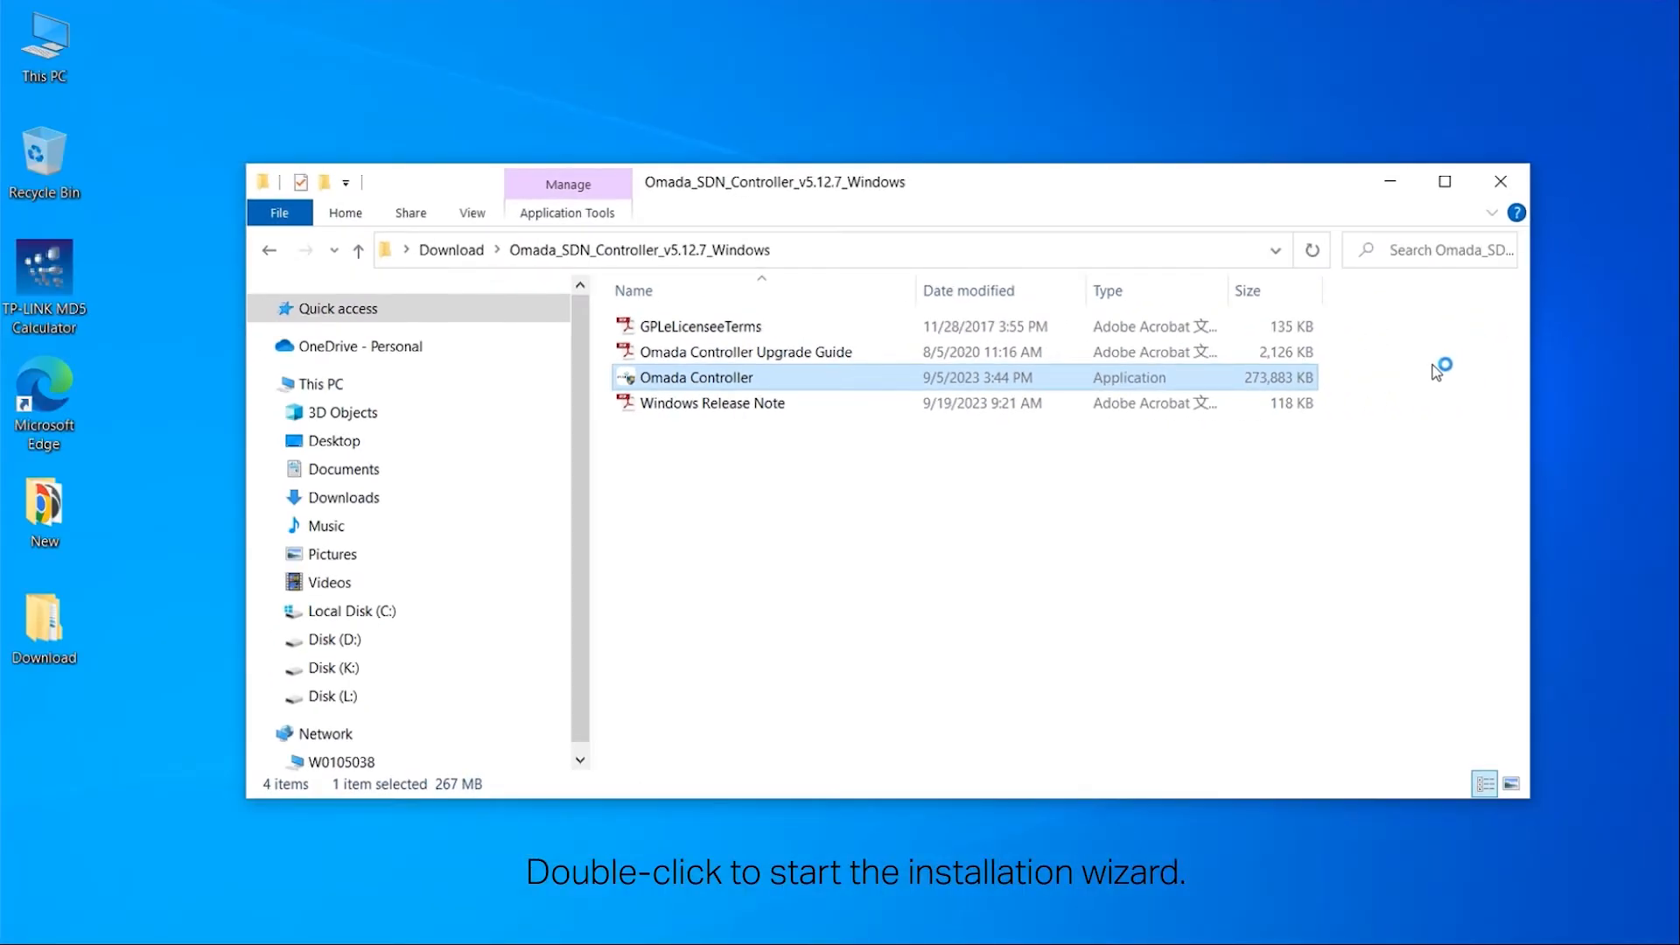
double_click(697, 377)
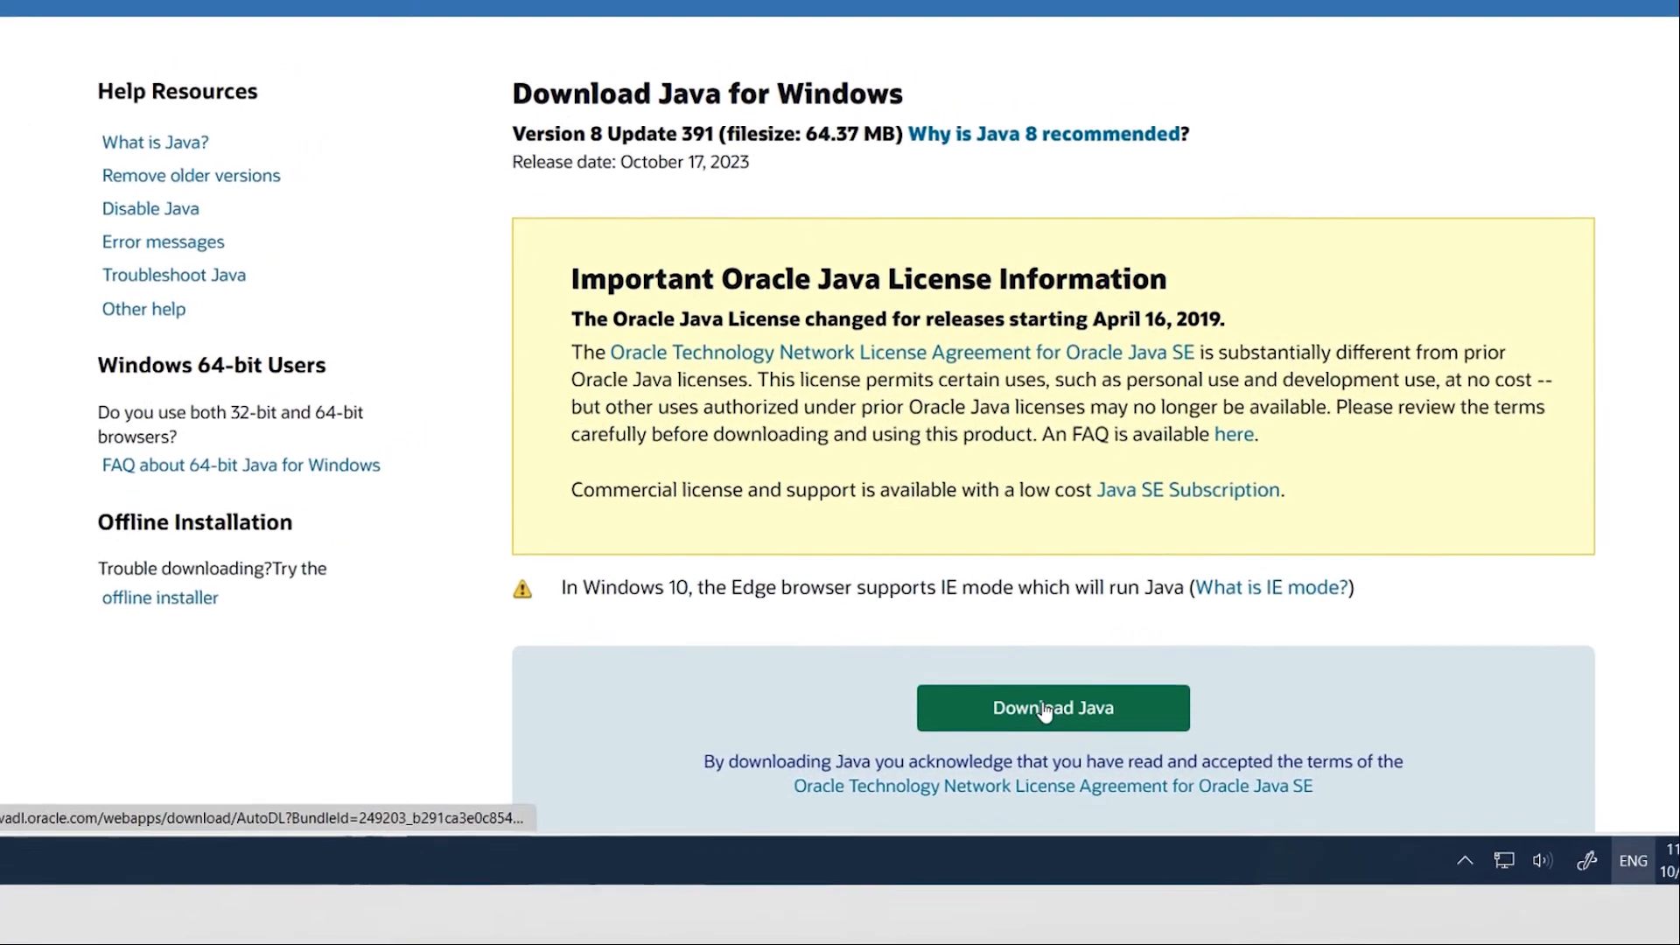
Download Java 8 for Windows and accept its licence to install it.
left_click(1053, 707)
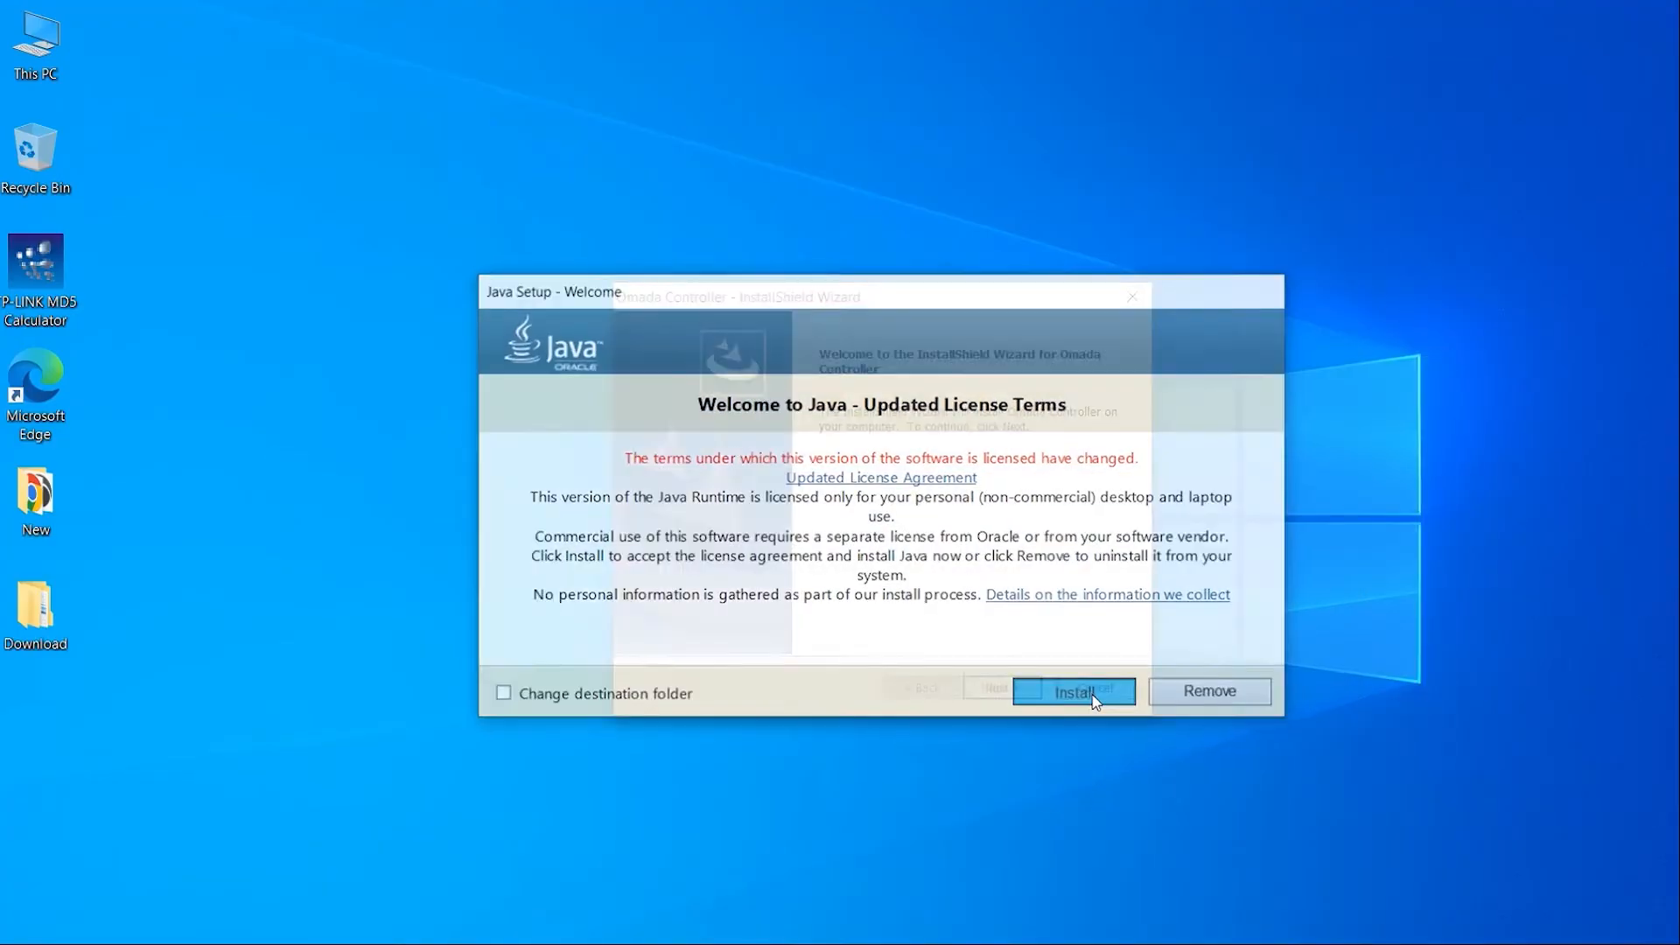
left_click(1074, 692)
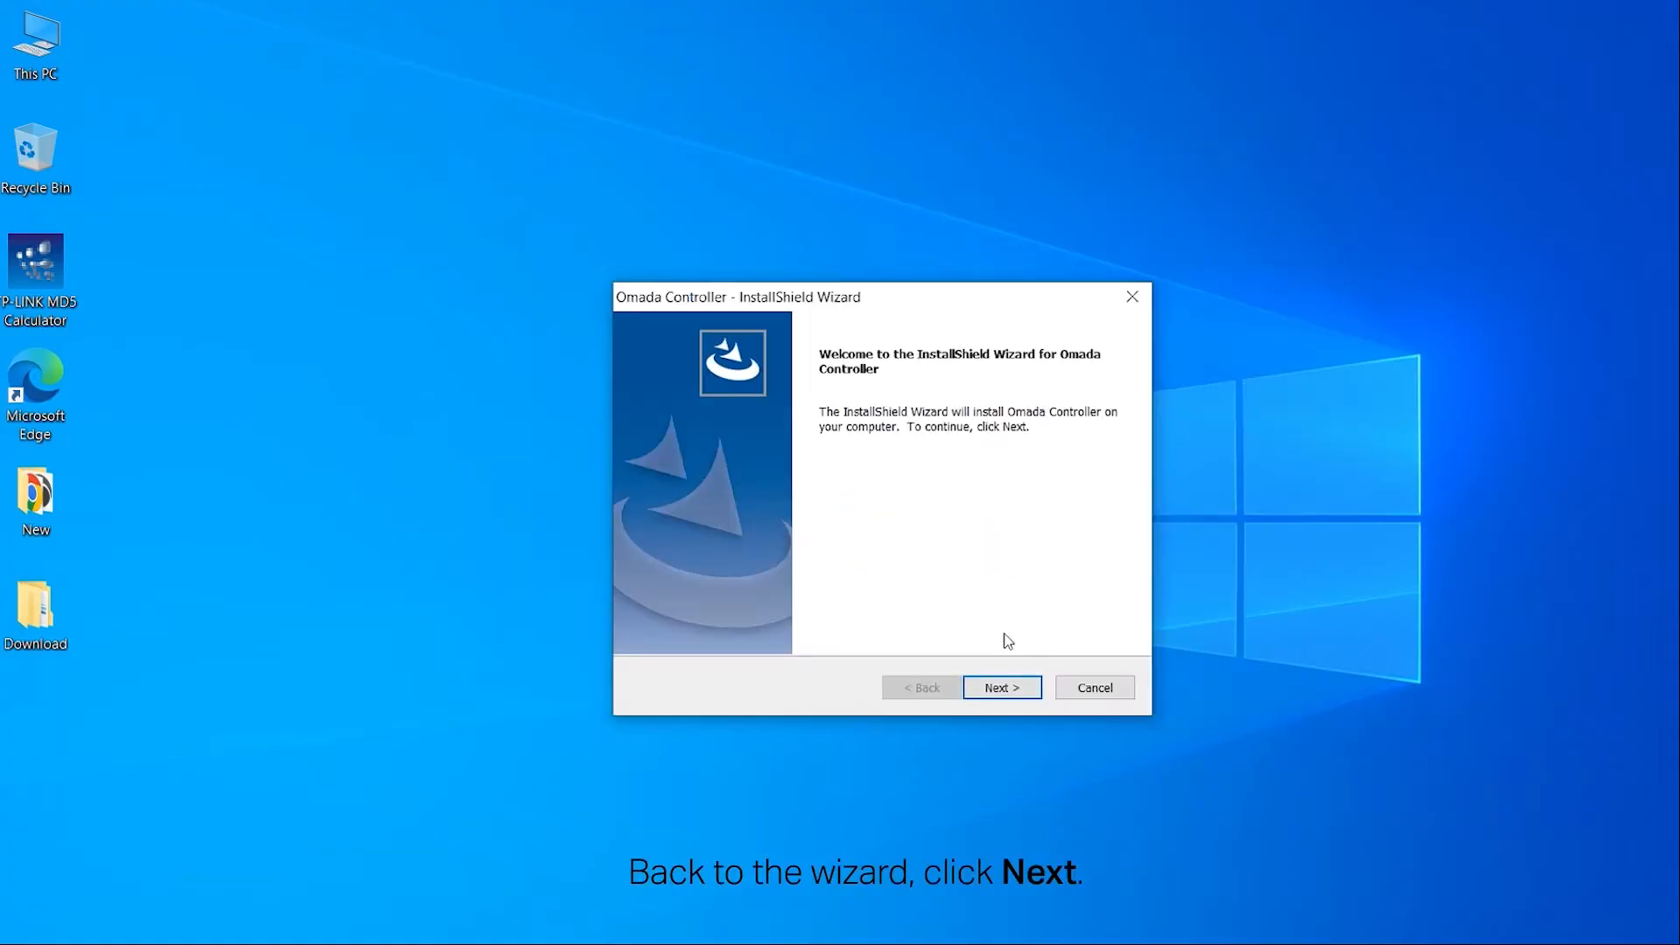
Install Omada Controller to the default folder and finish with Start Omada Controller checked.
left_click(1001, 686)
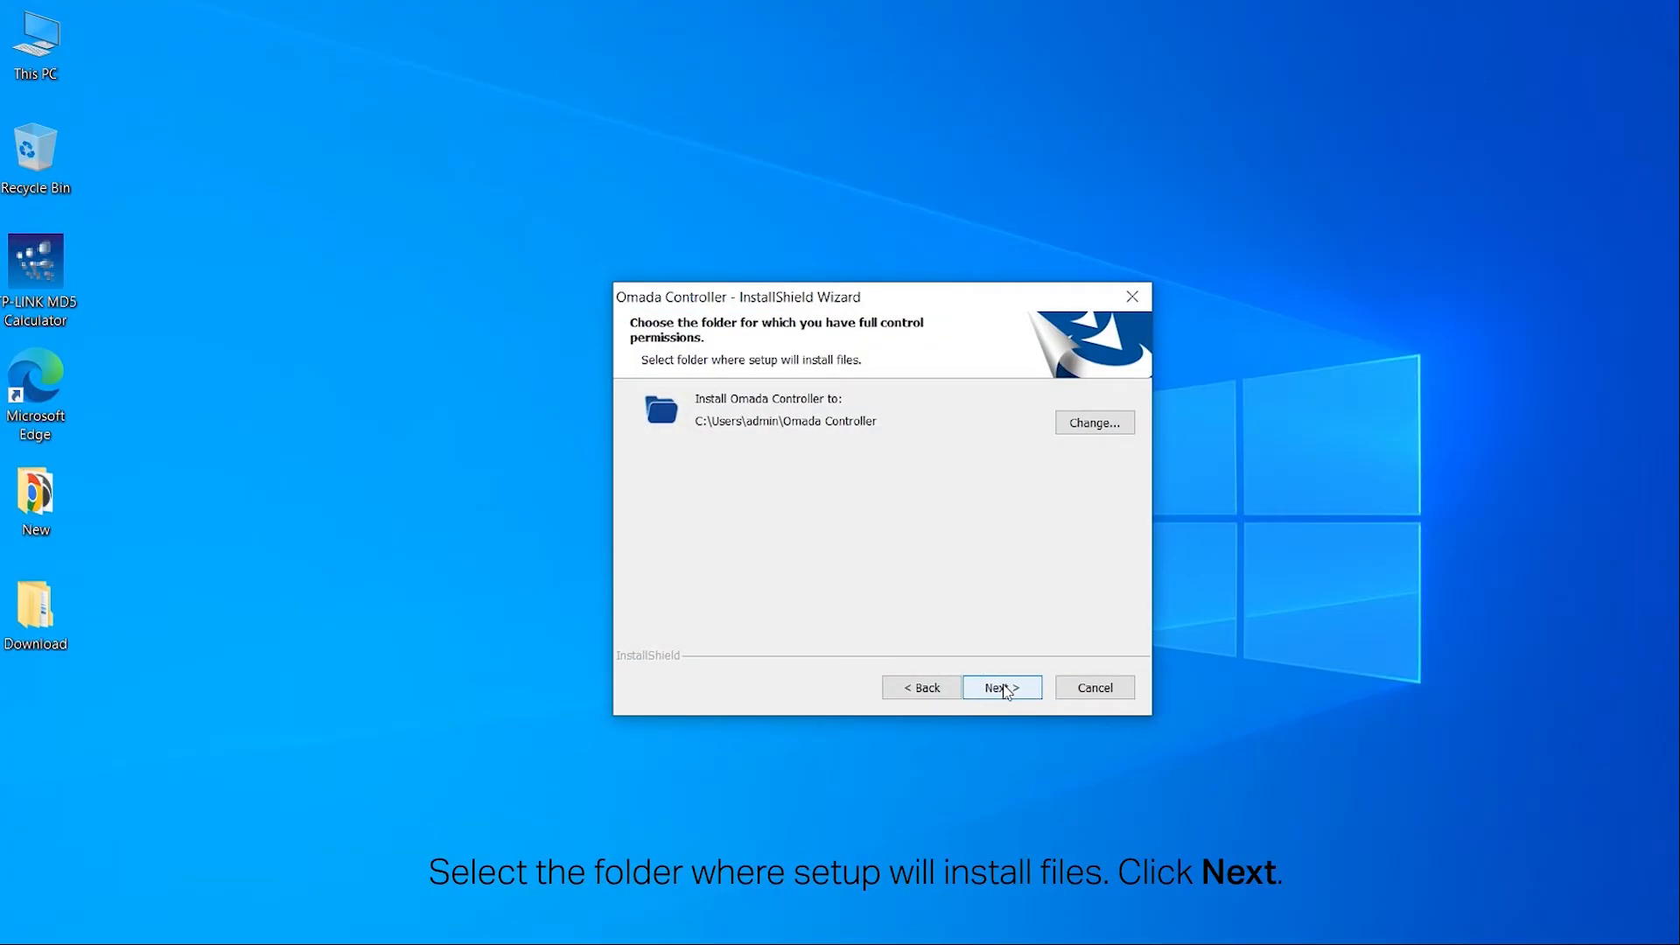
left_click(1001, 687)
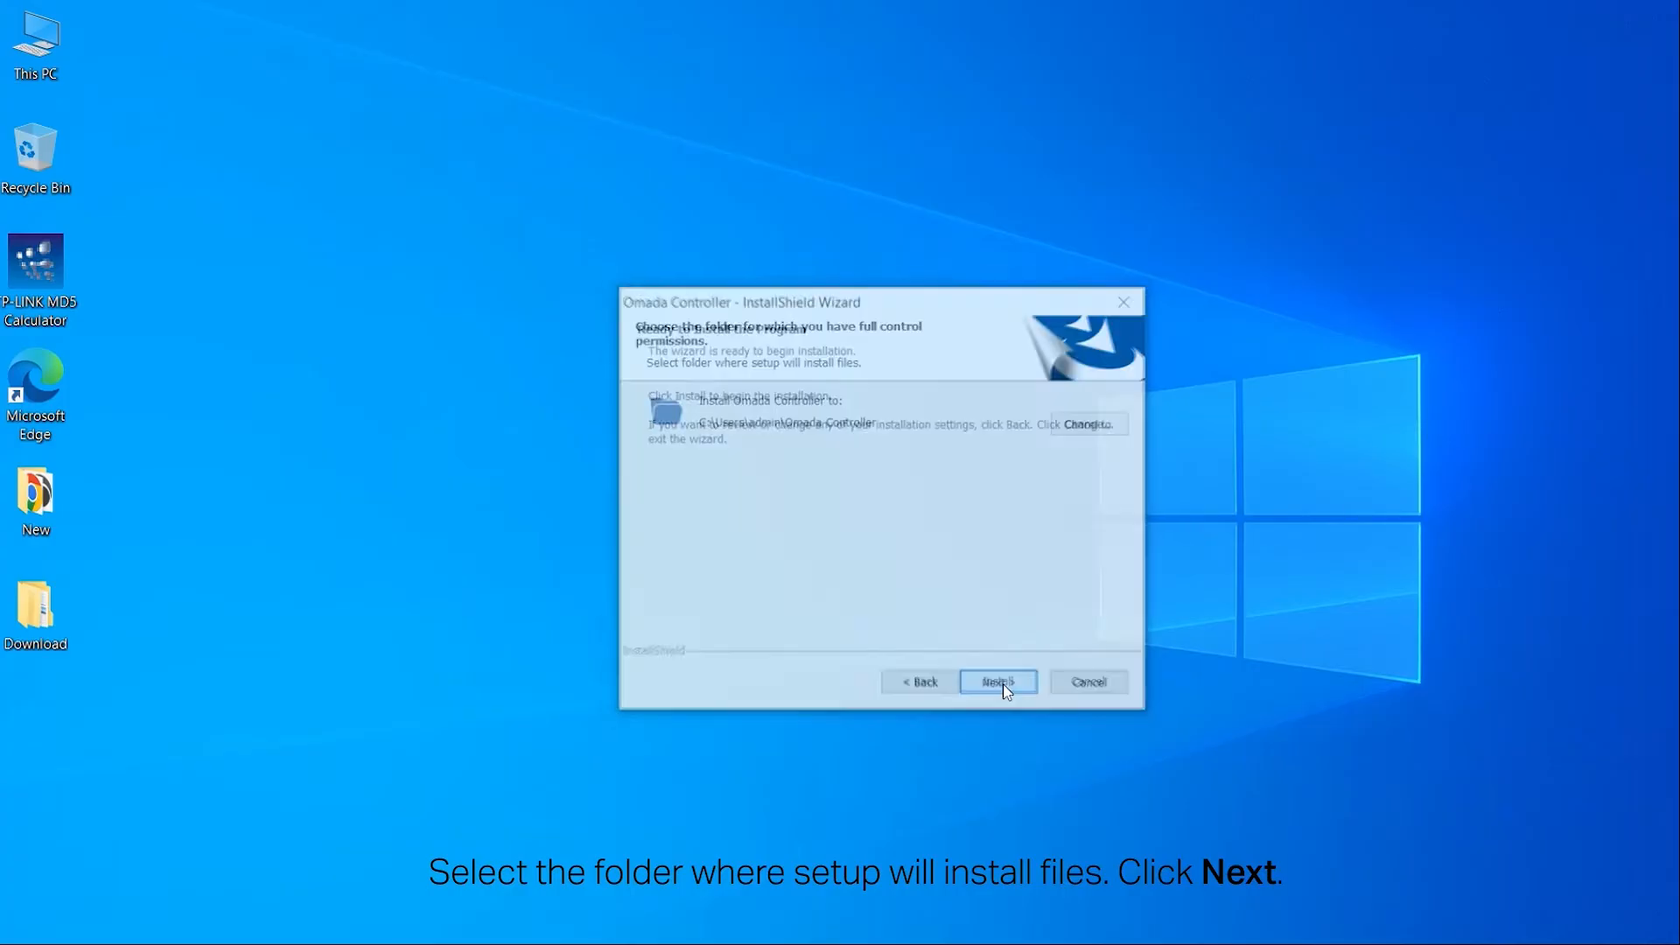
left_click(998, 682)
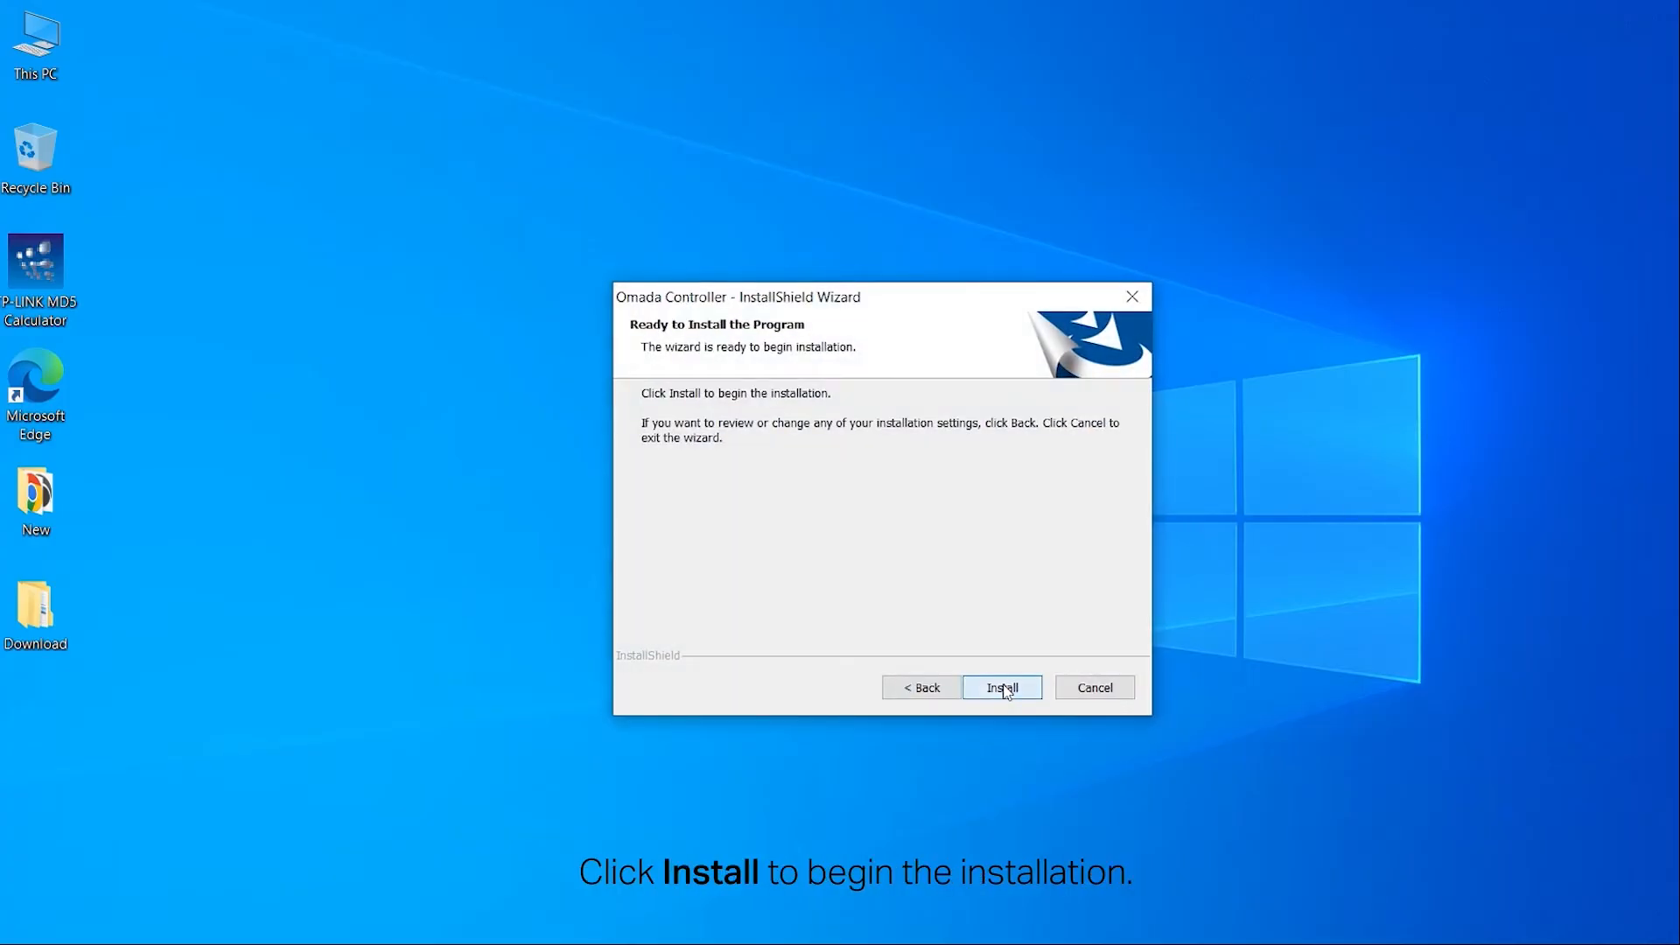
left_click(1001, 687)
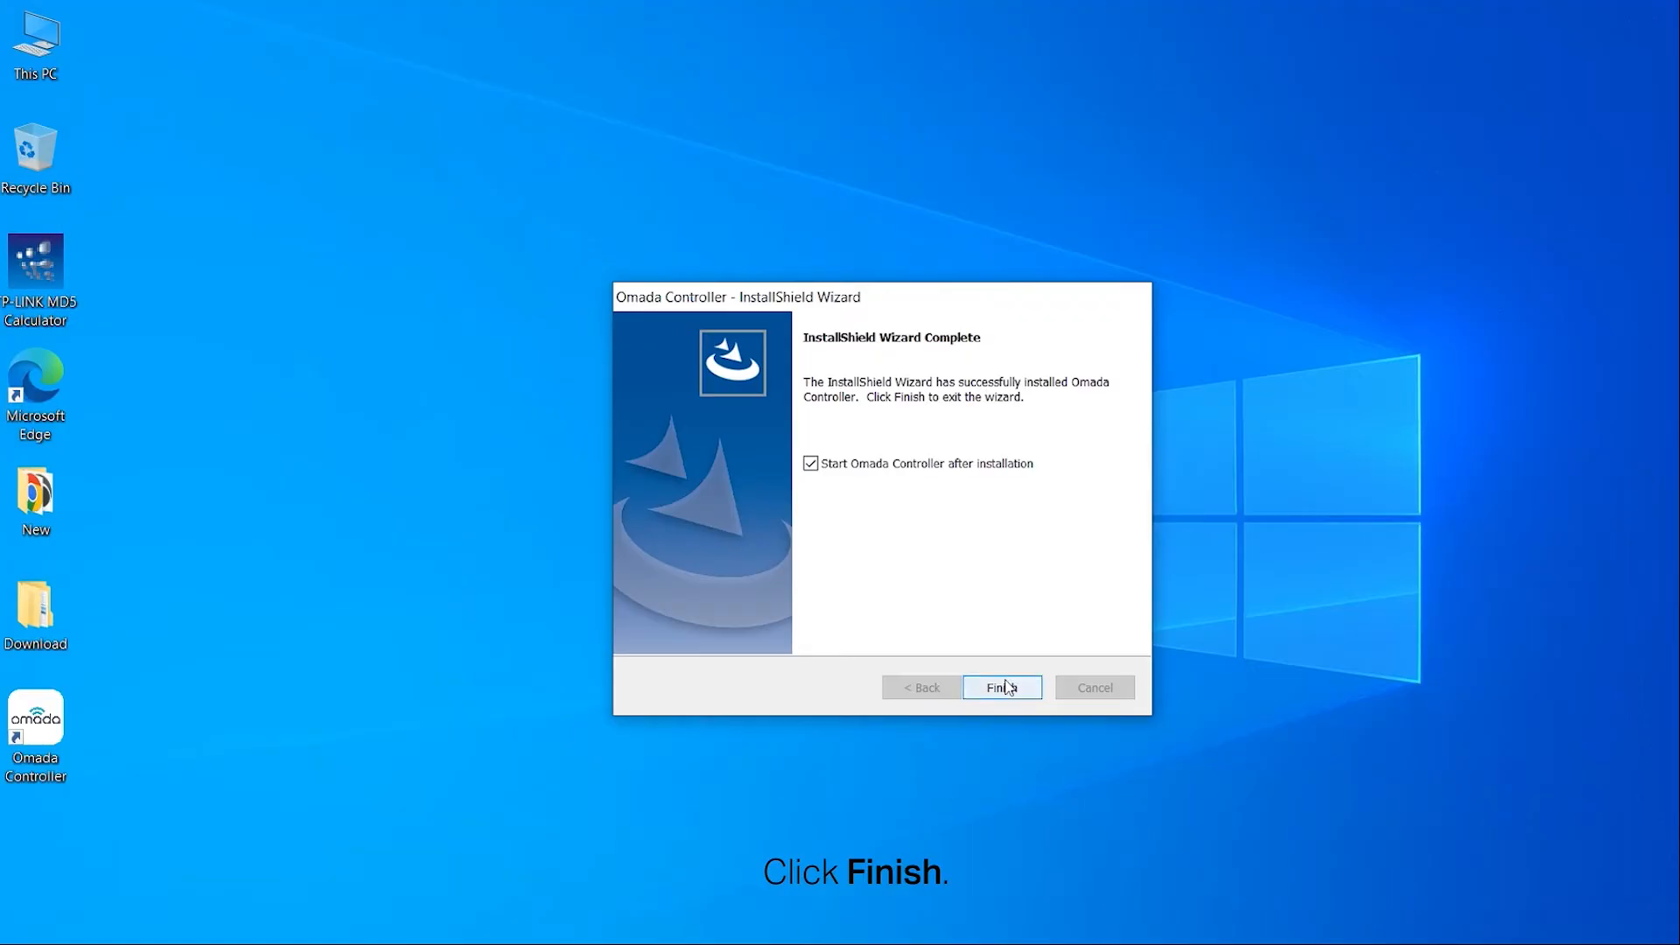
left_click(1002, 686)
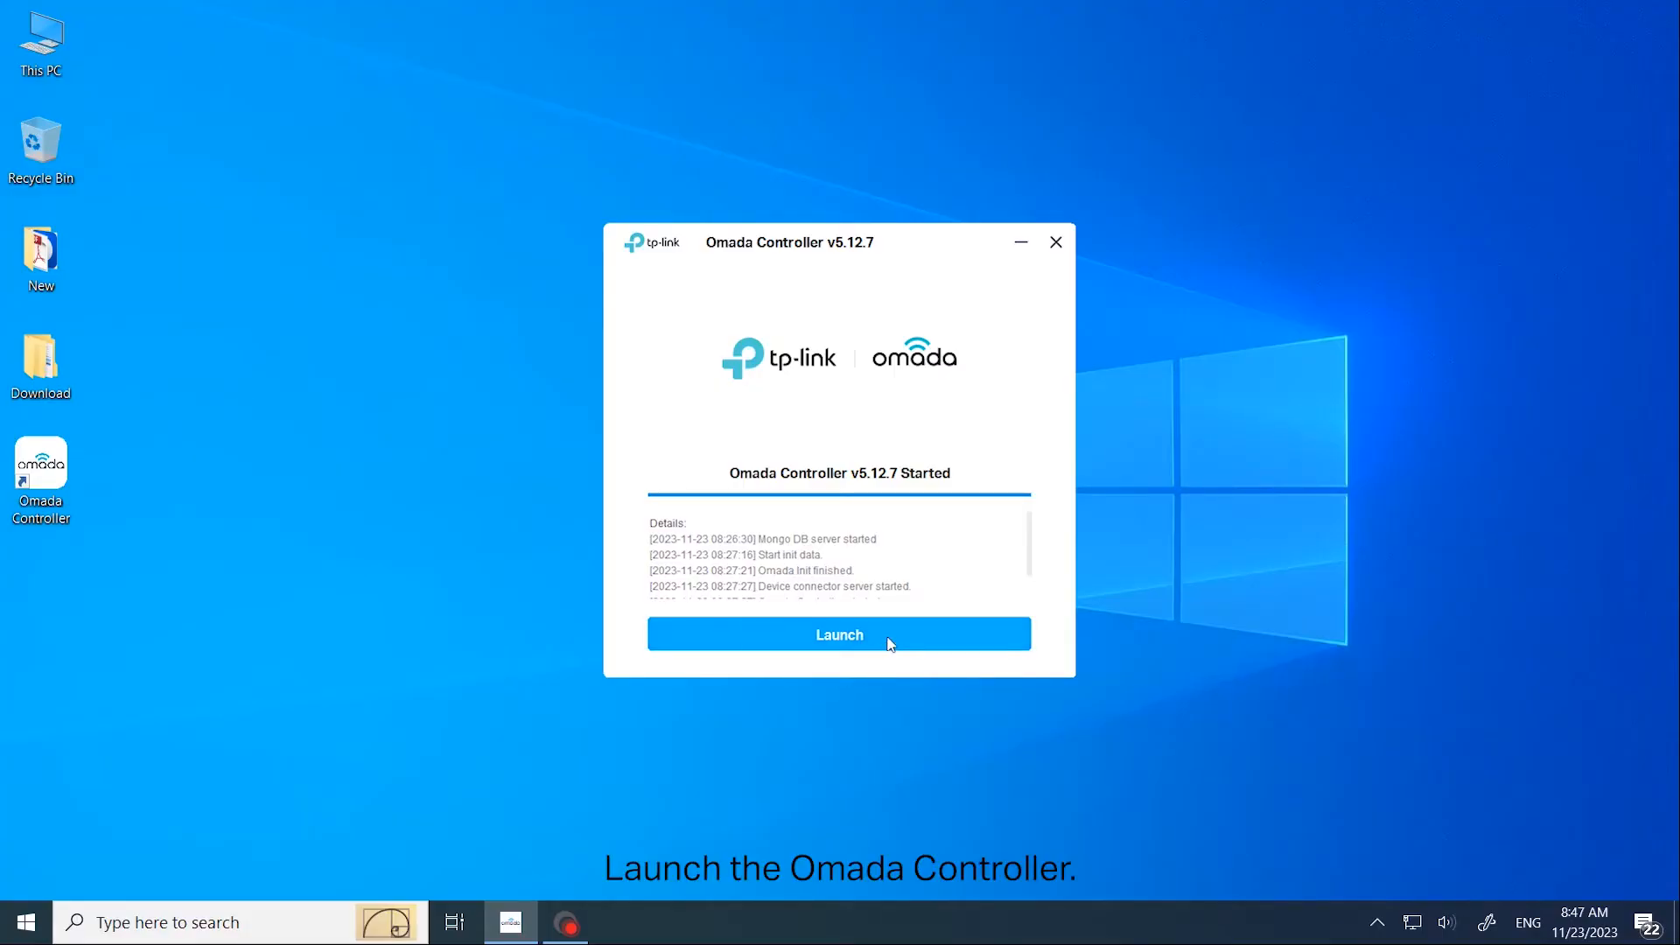
Launch the started Omada Controller in the browser.
left_click(839, 635)
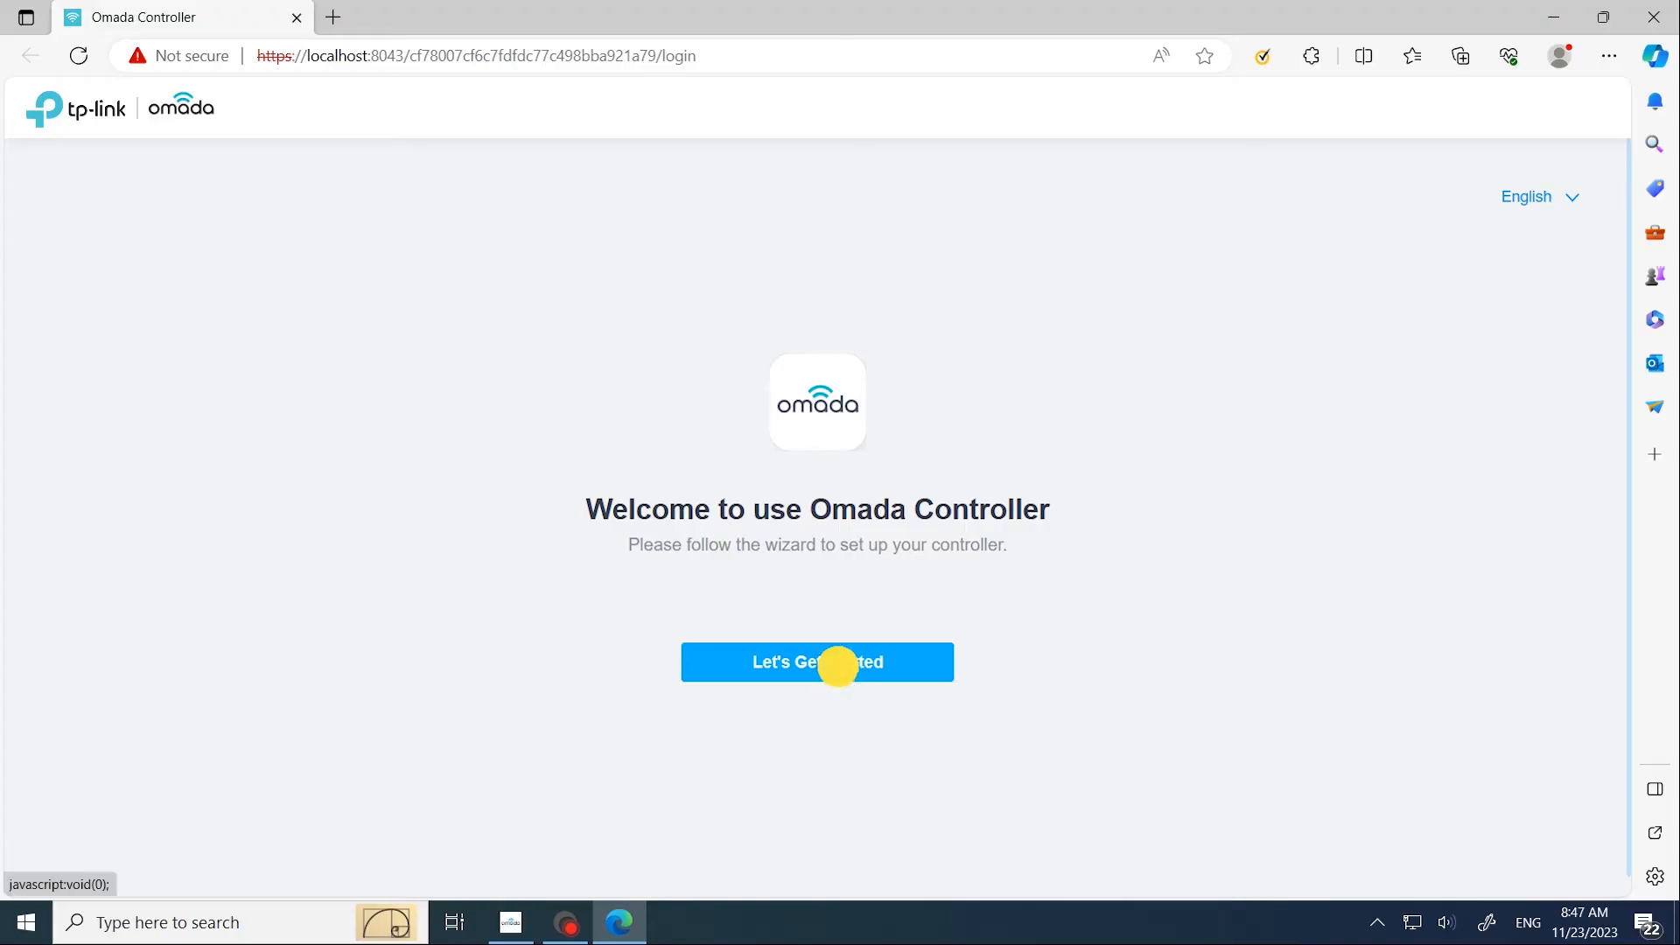
Create the 'admin' administrator account and bind a TP-Link ID.
left_click(818, 662)
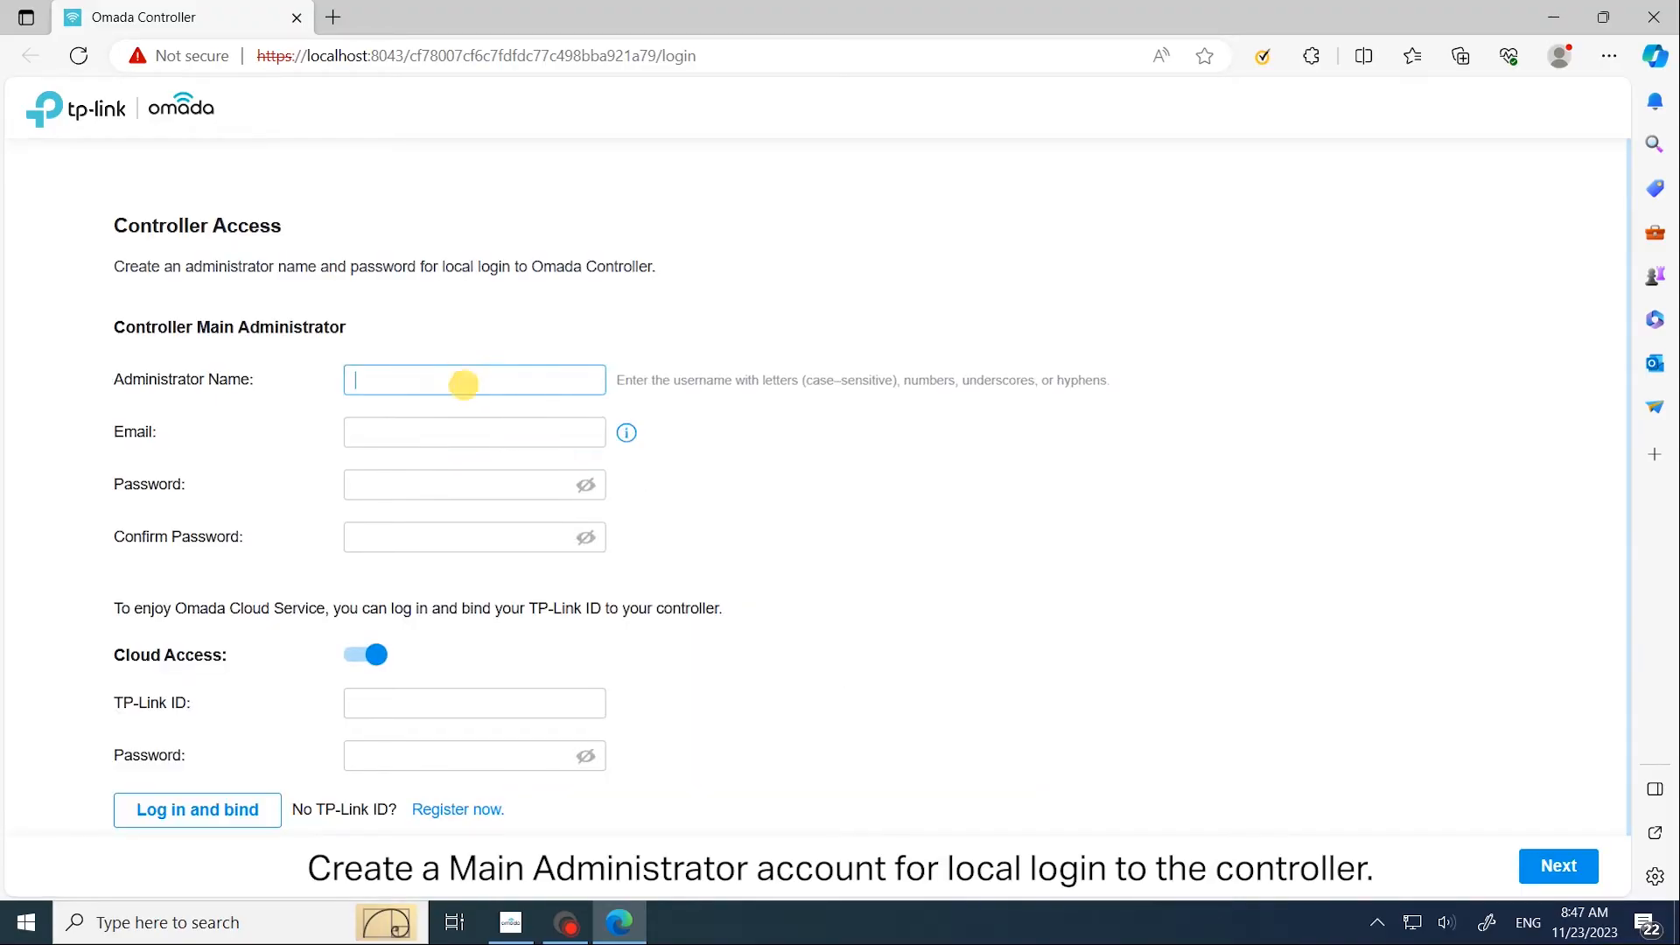
type("admin")
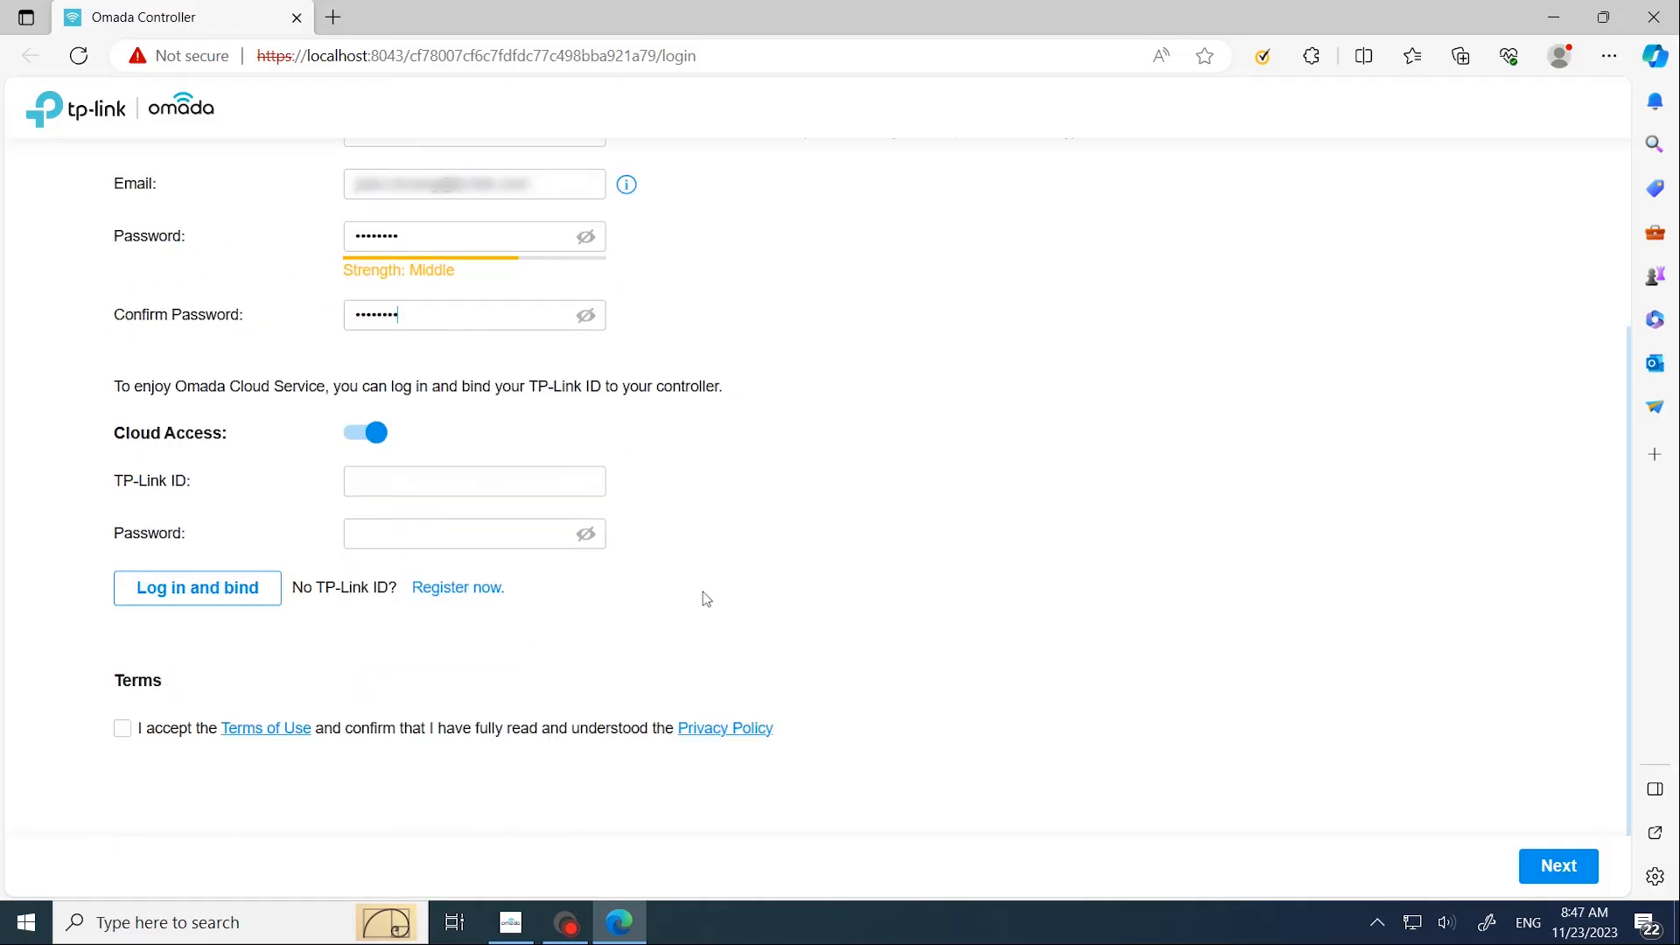
left_click(476, 481)
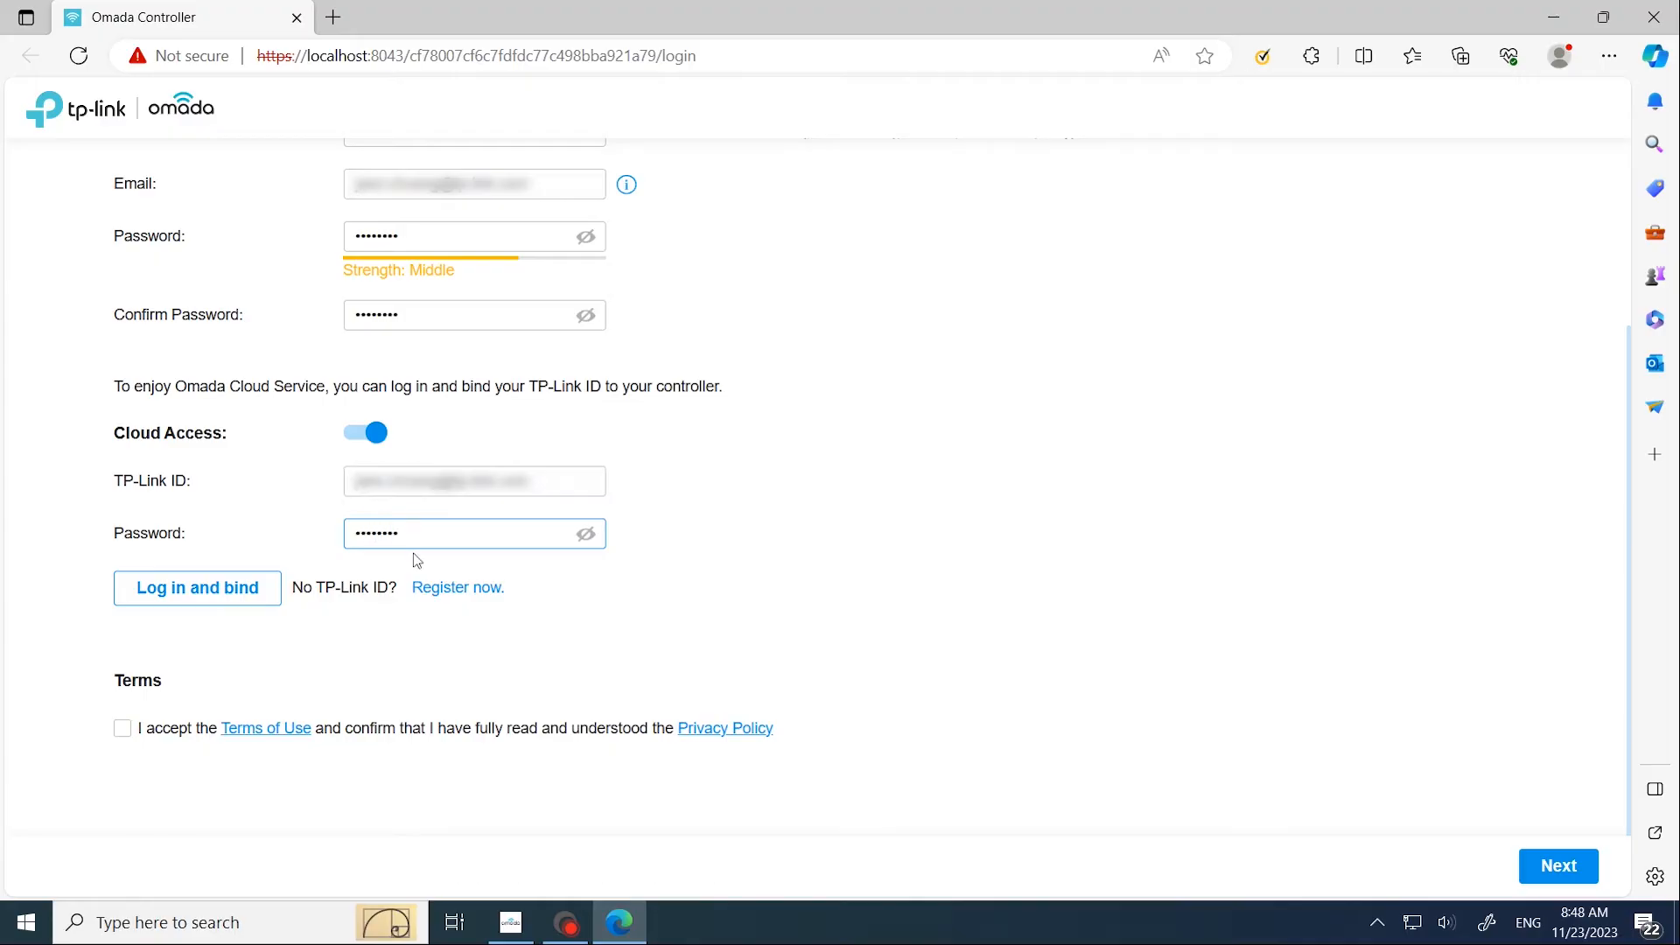
left_click(197, 588)
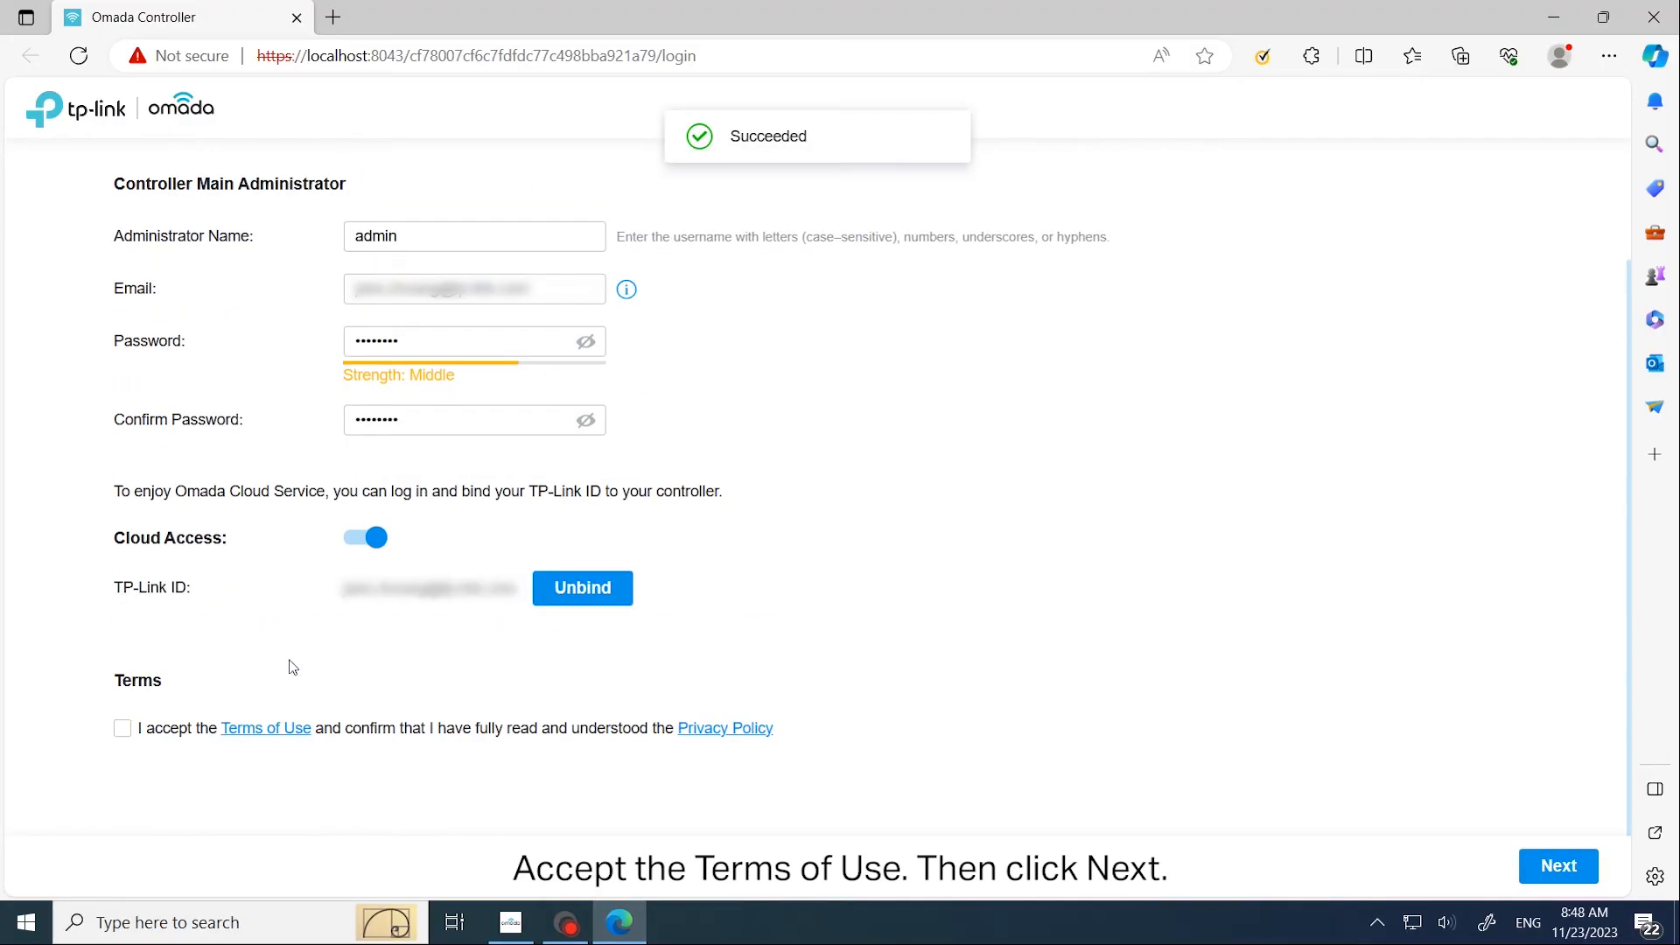
Accept the Terms of Use and choose Config New Setup.
left_click(122, 728)
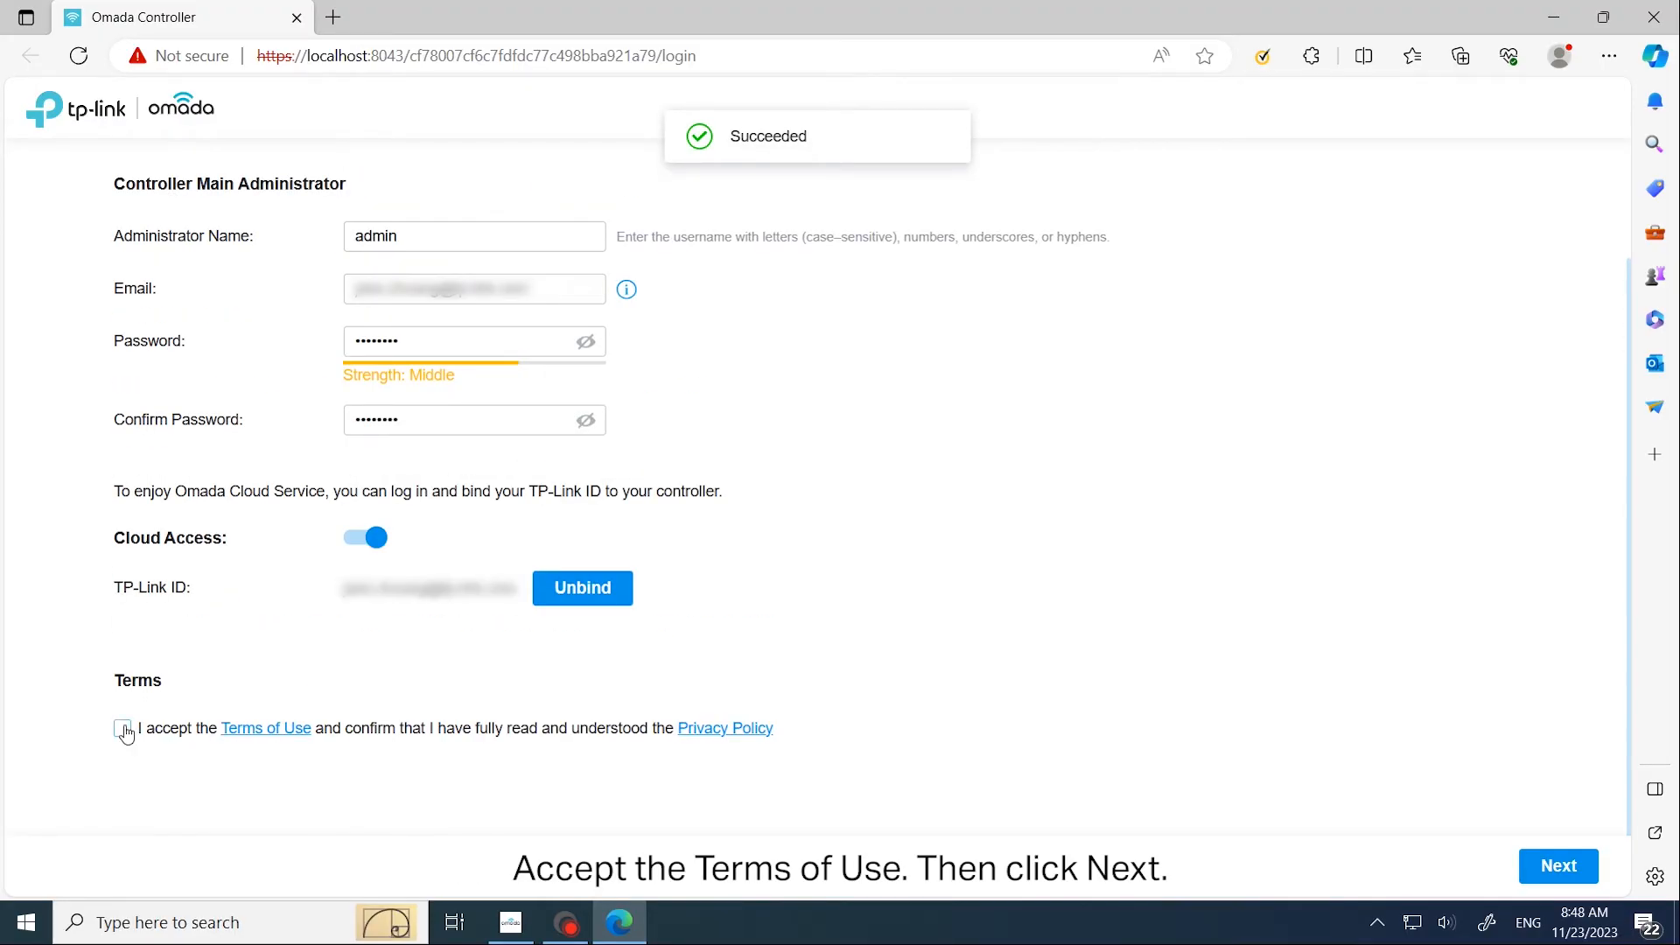
left_click(1559, 865)
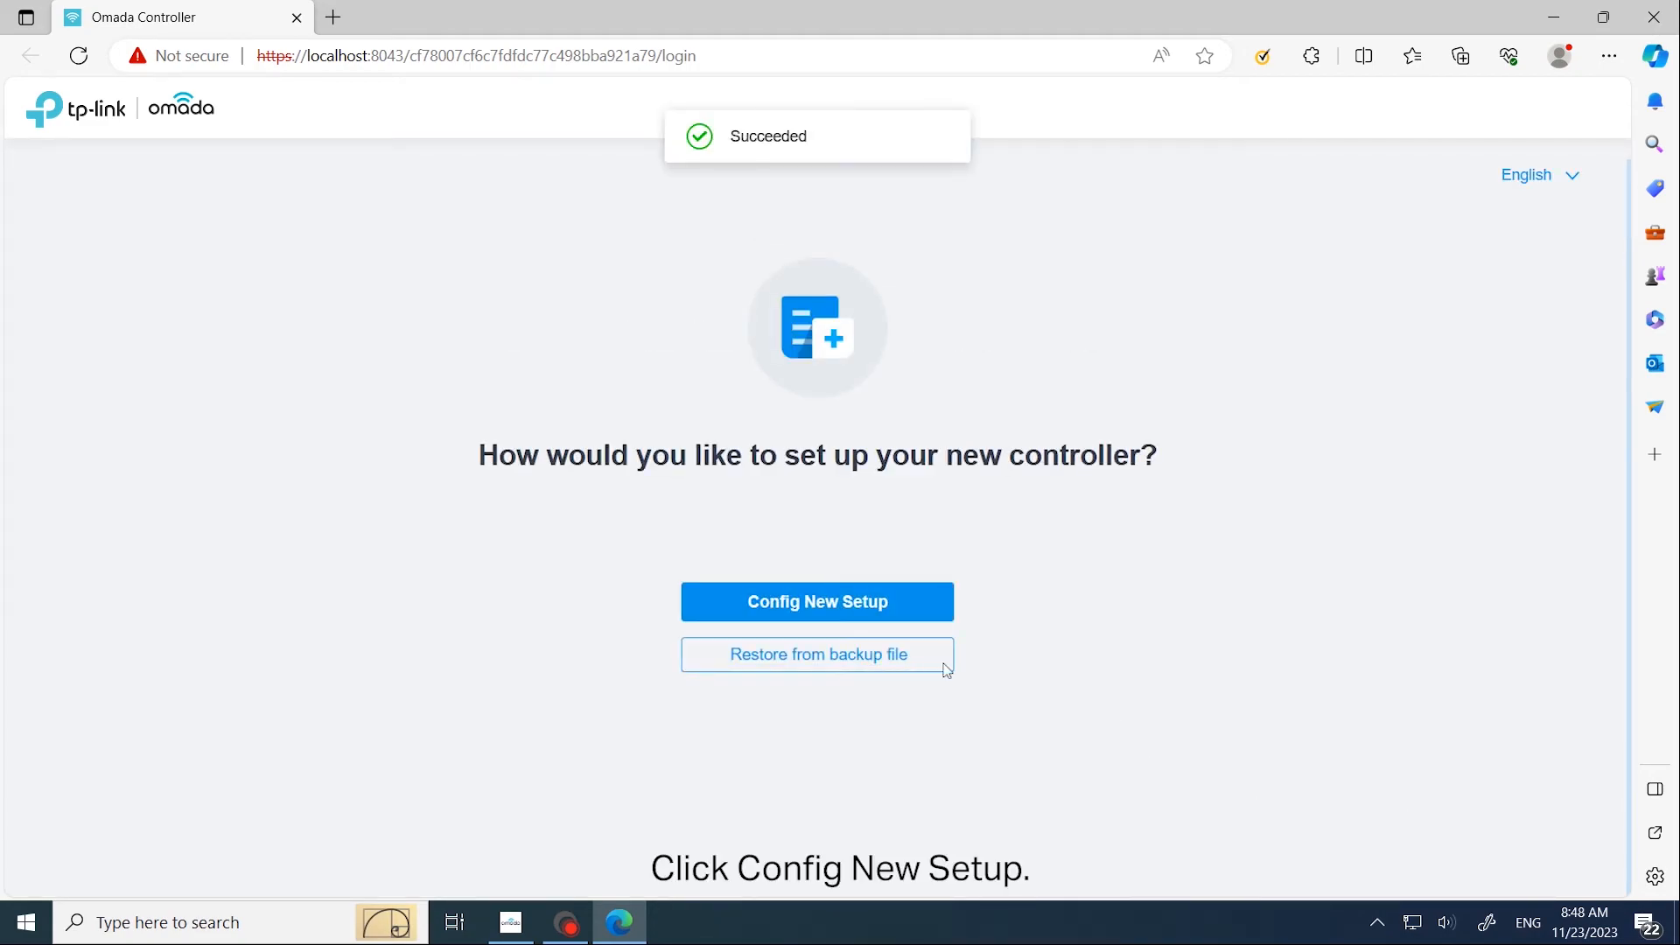
left_click(816, 601)
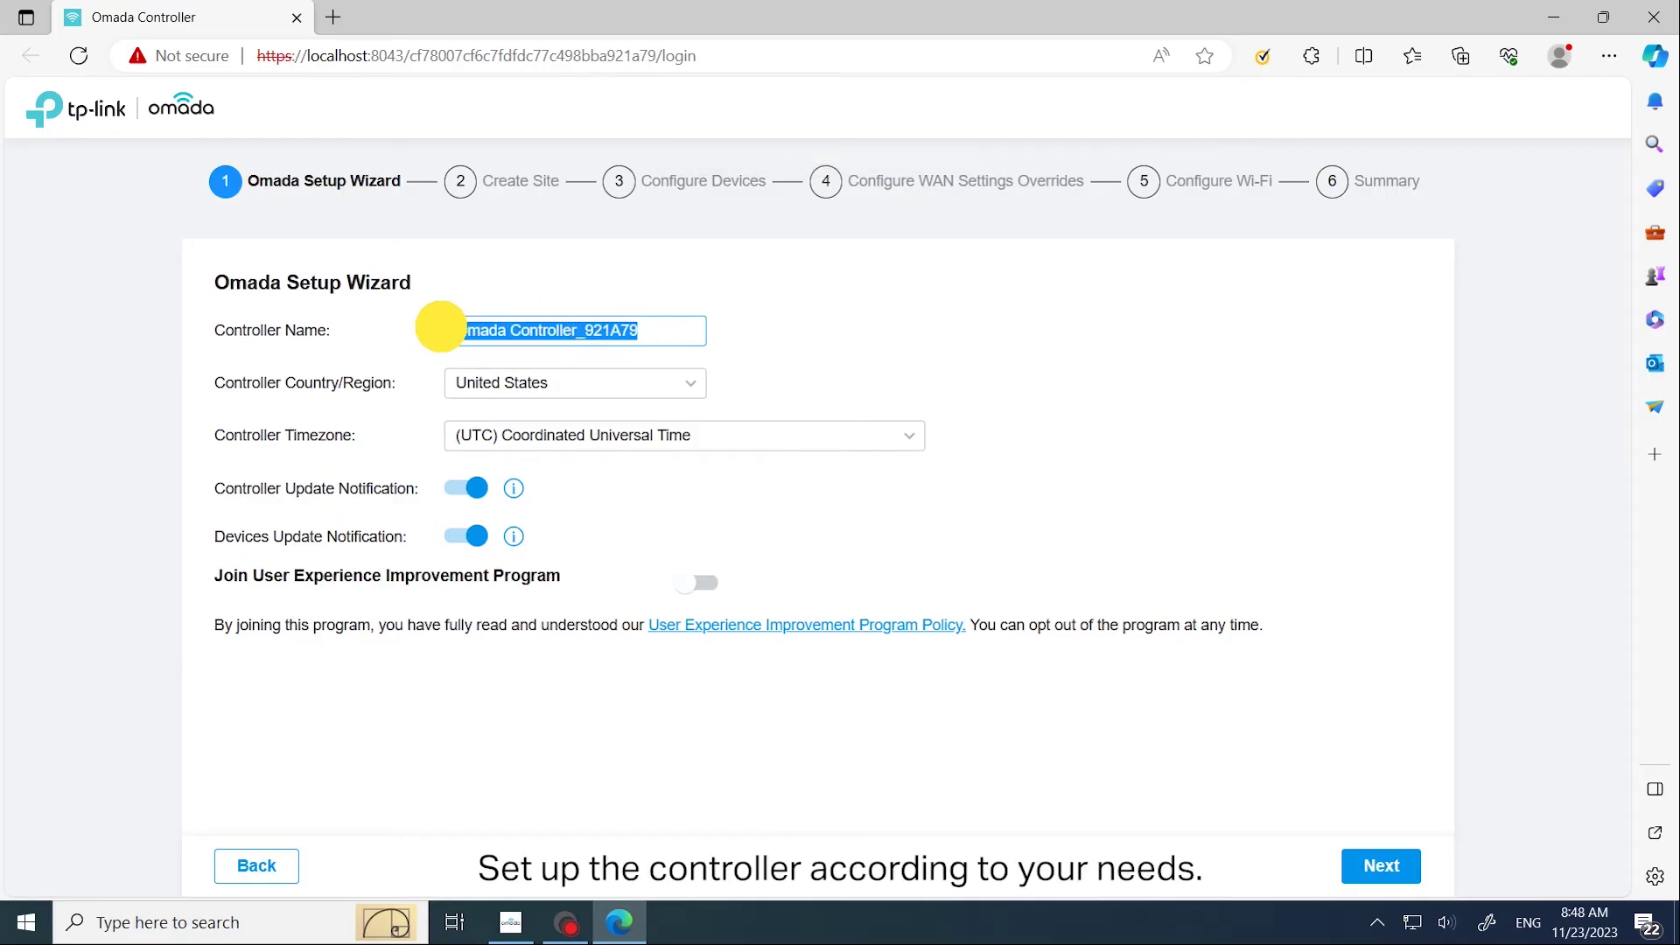
Rename the controller to 'SC', keeping default notification settings.
type("SC")
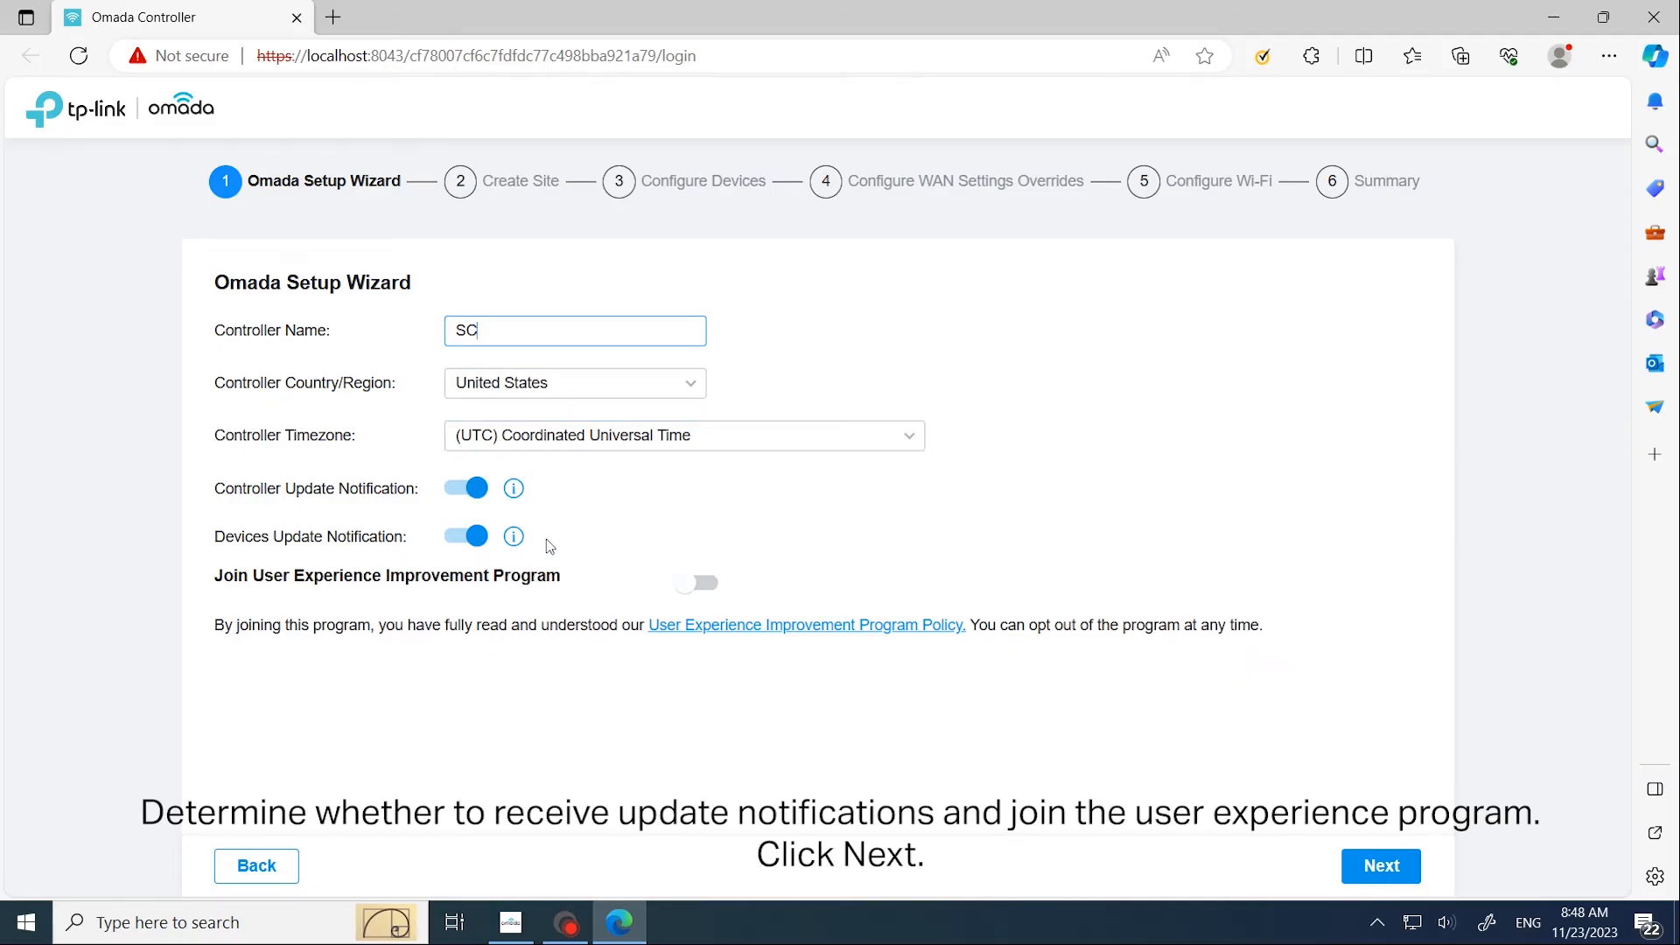
mouse_move(565, 544)
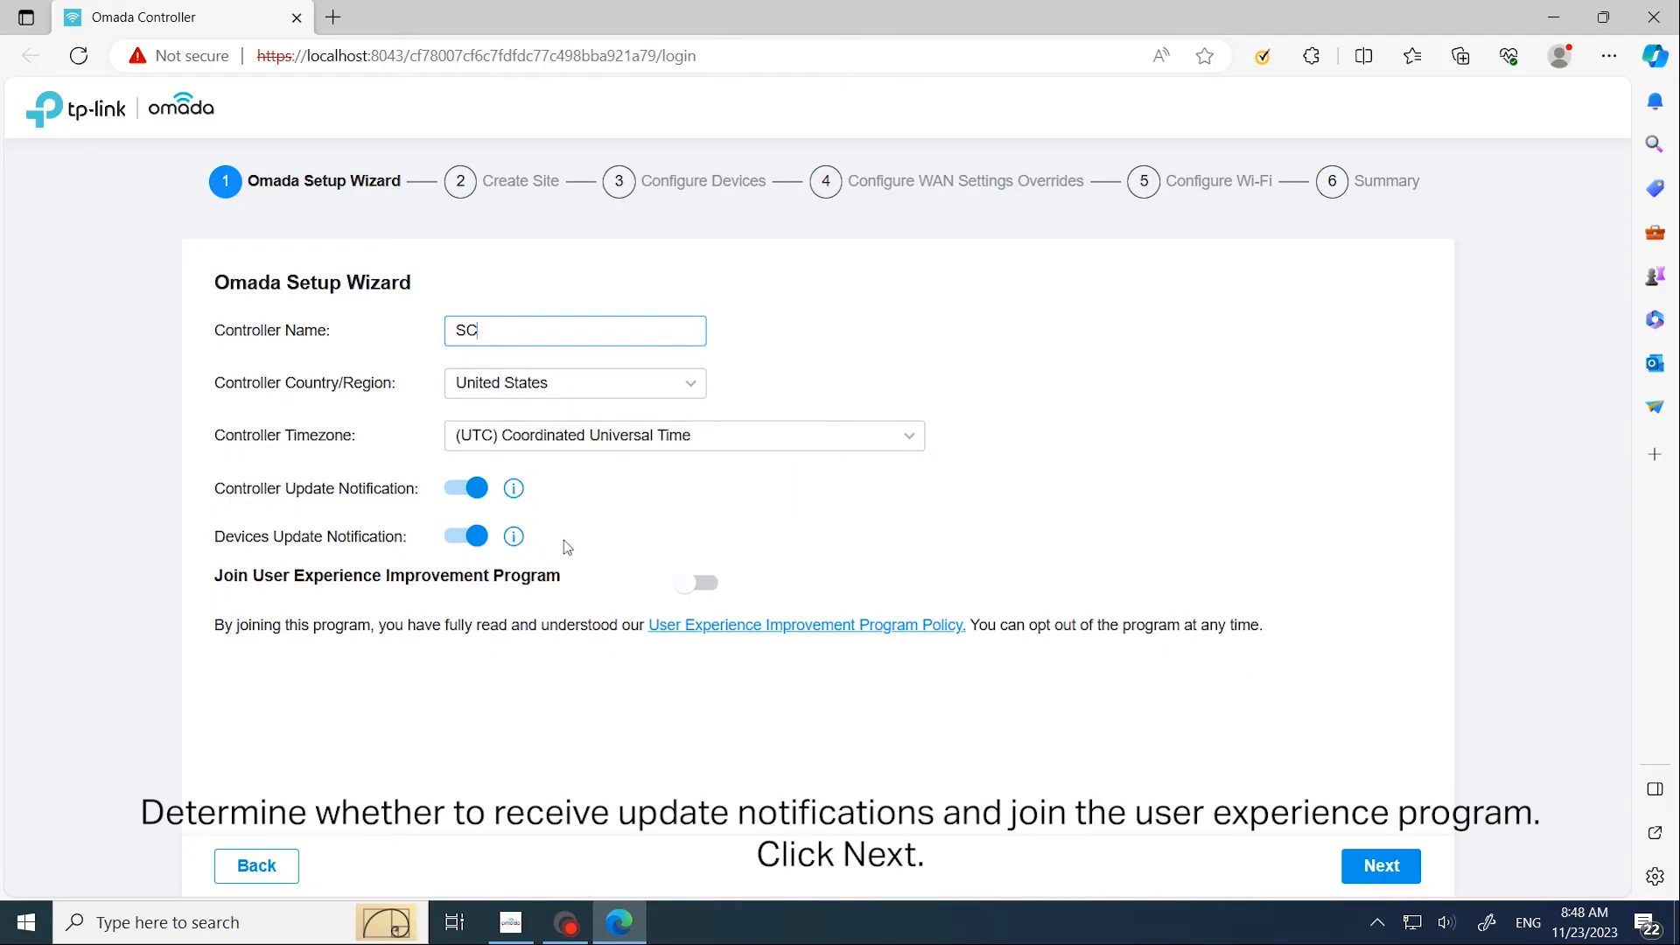
mouse_move(1344, 840)
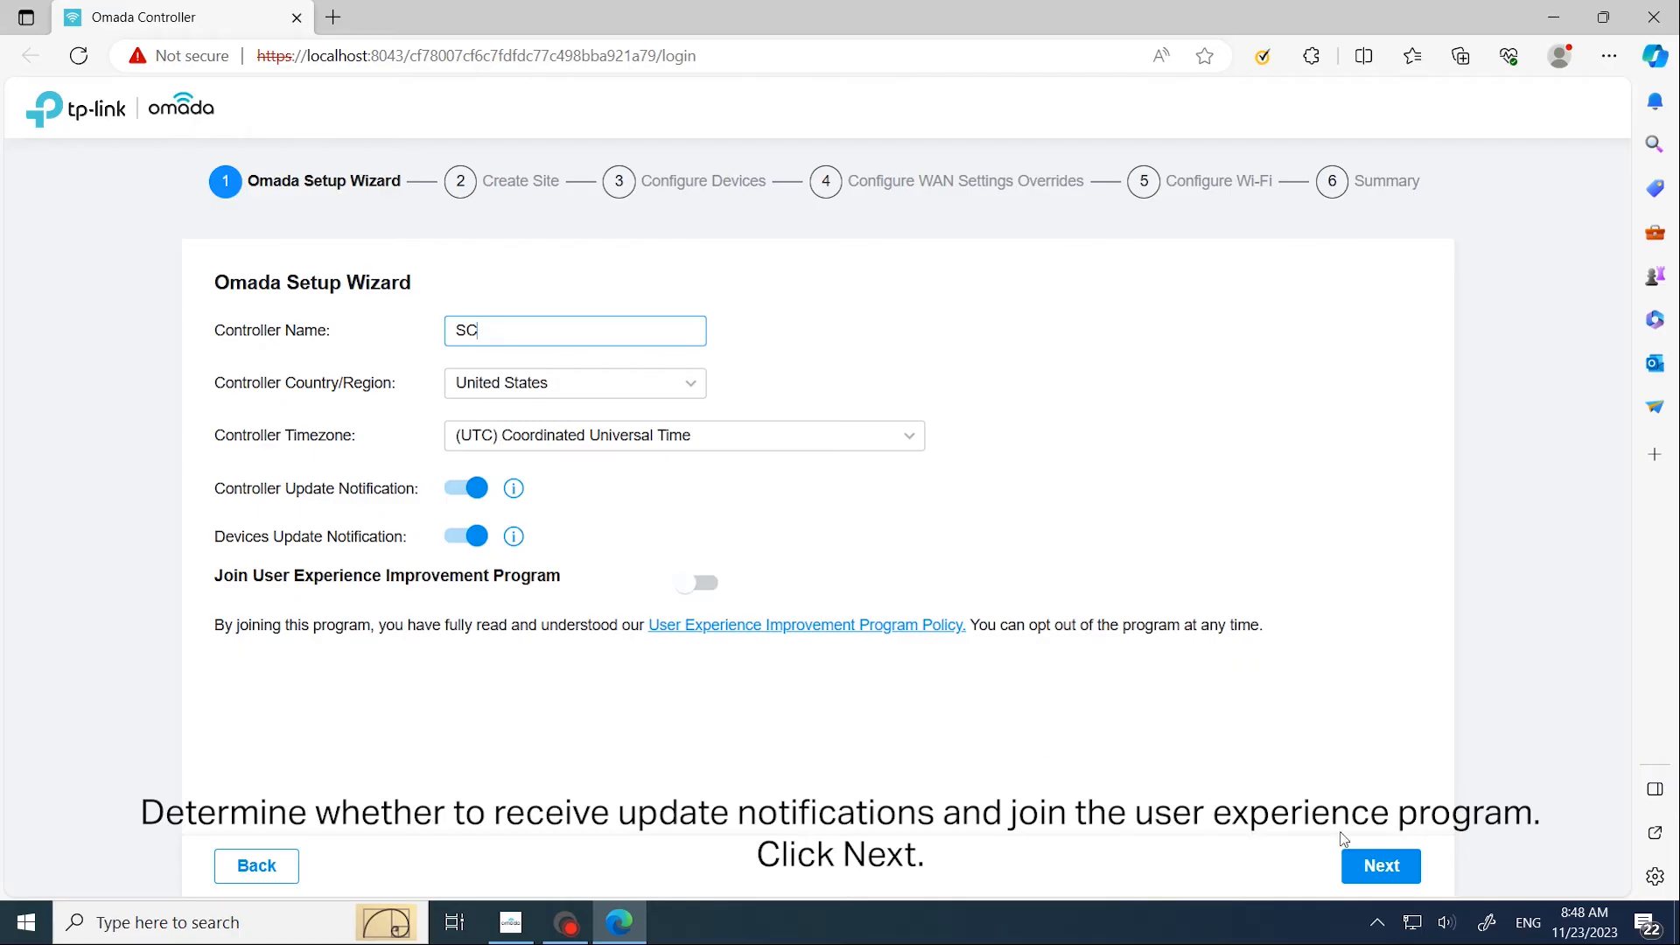
left_click(1381, 865)
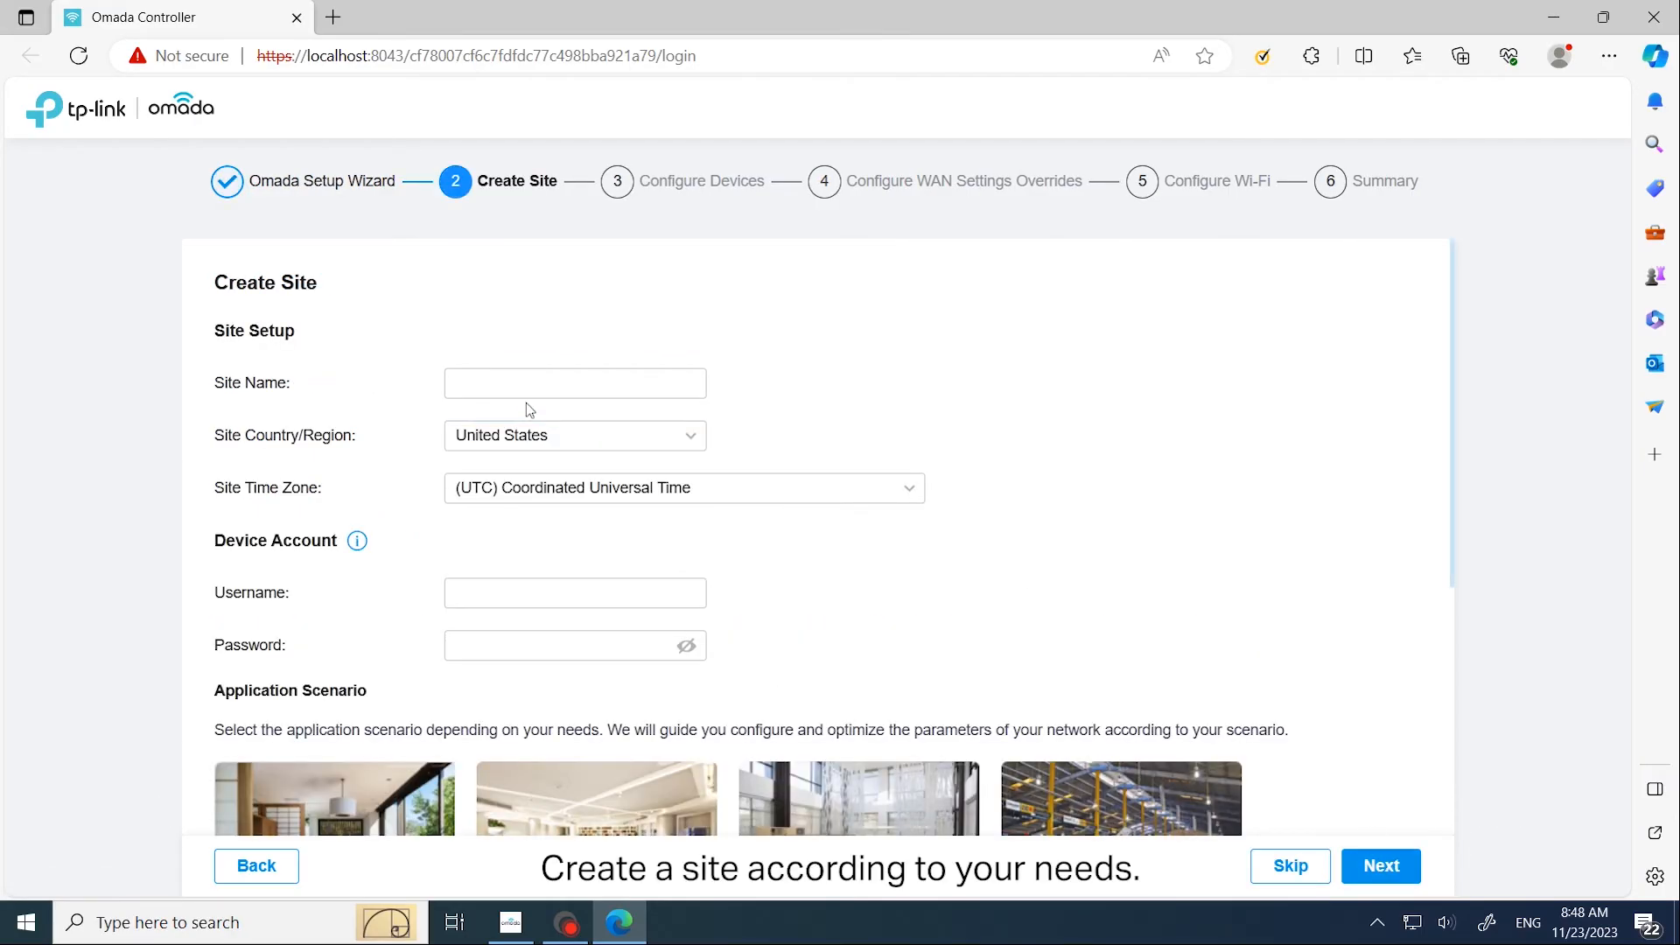
Create site 'TP' with device account 'admin' and Office scenario, skipping device configuration.
type("TP")
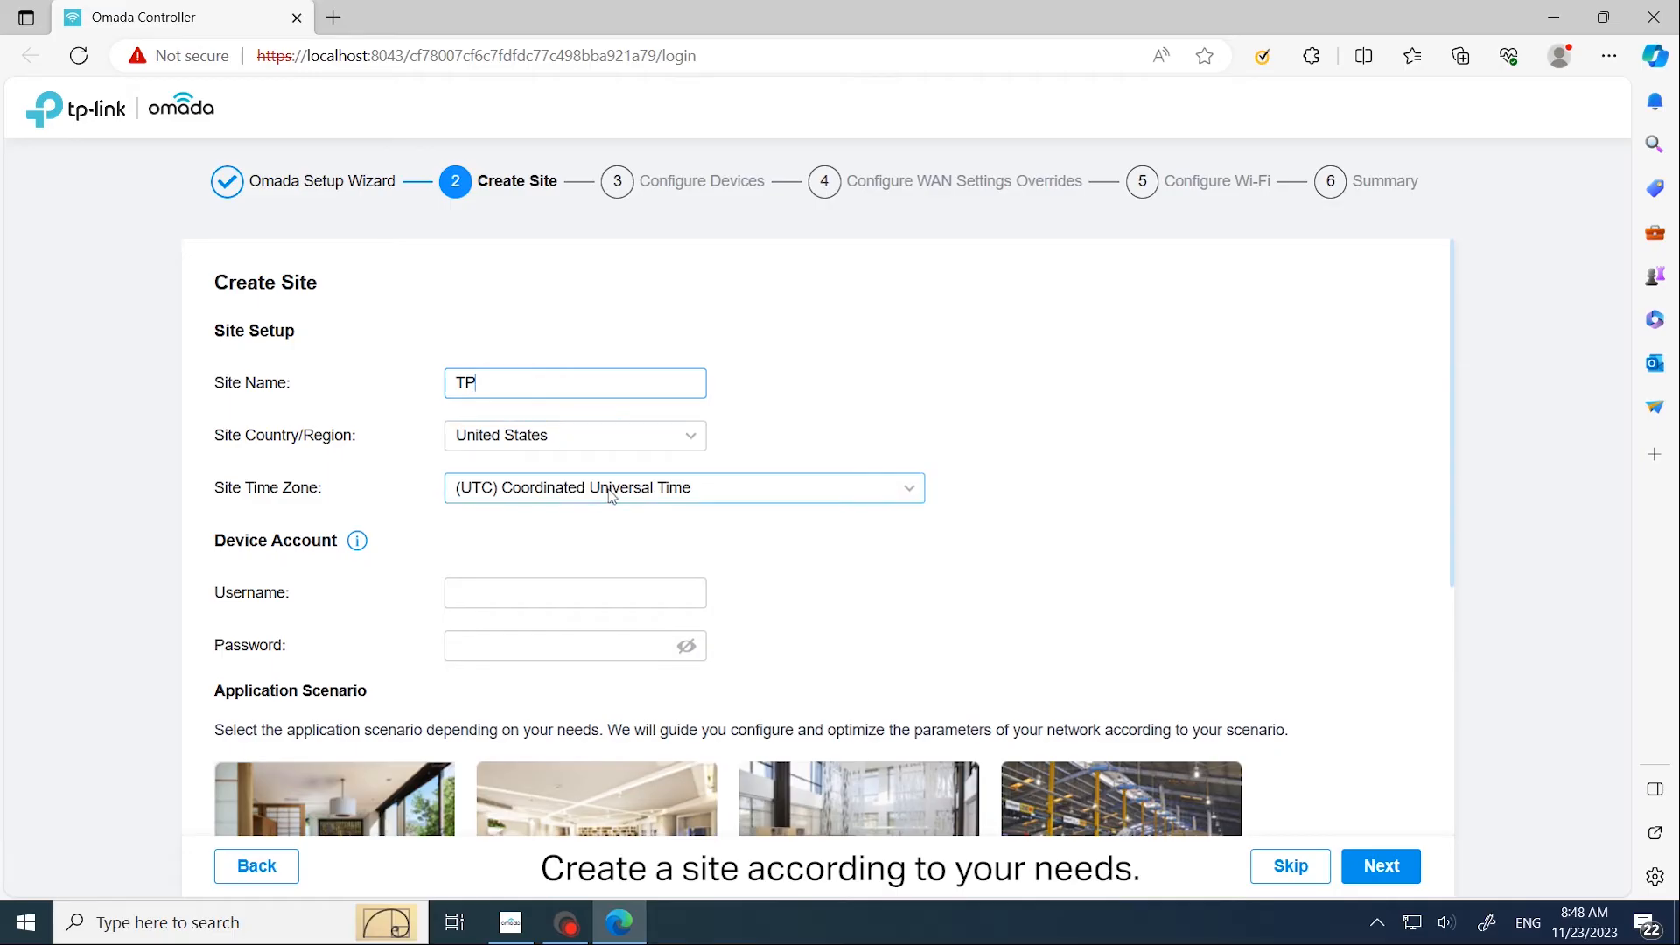
left_click(574, 592)
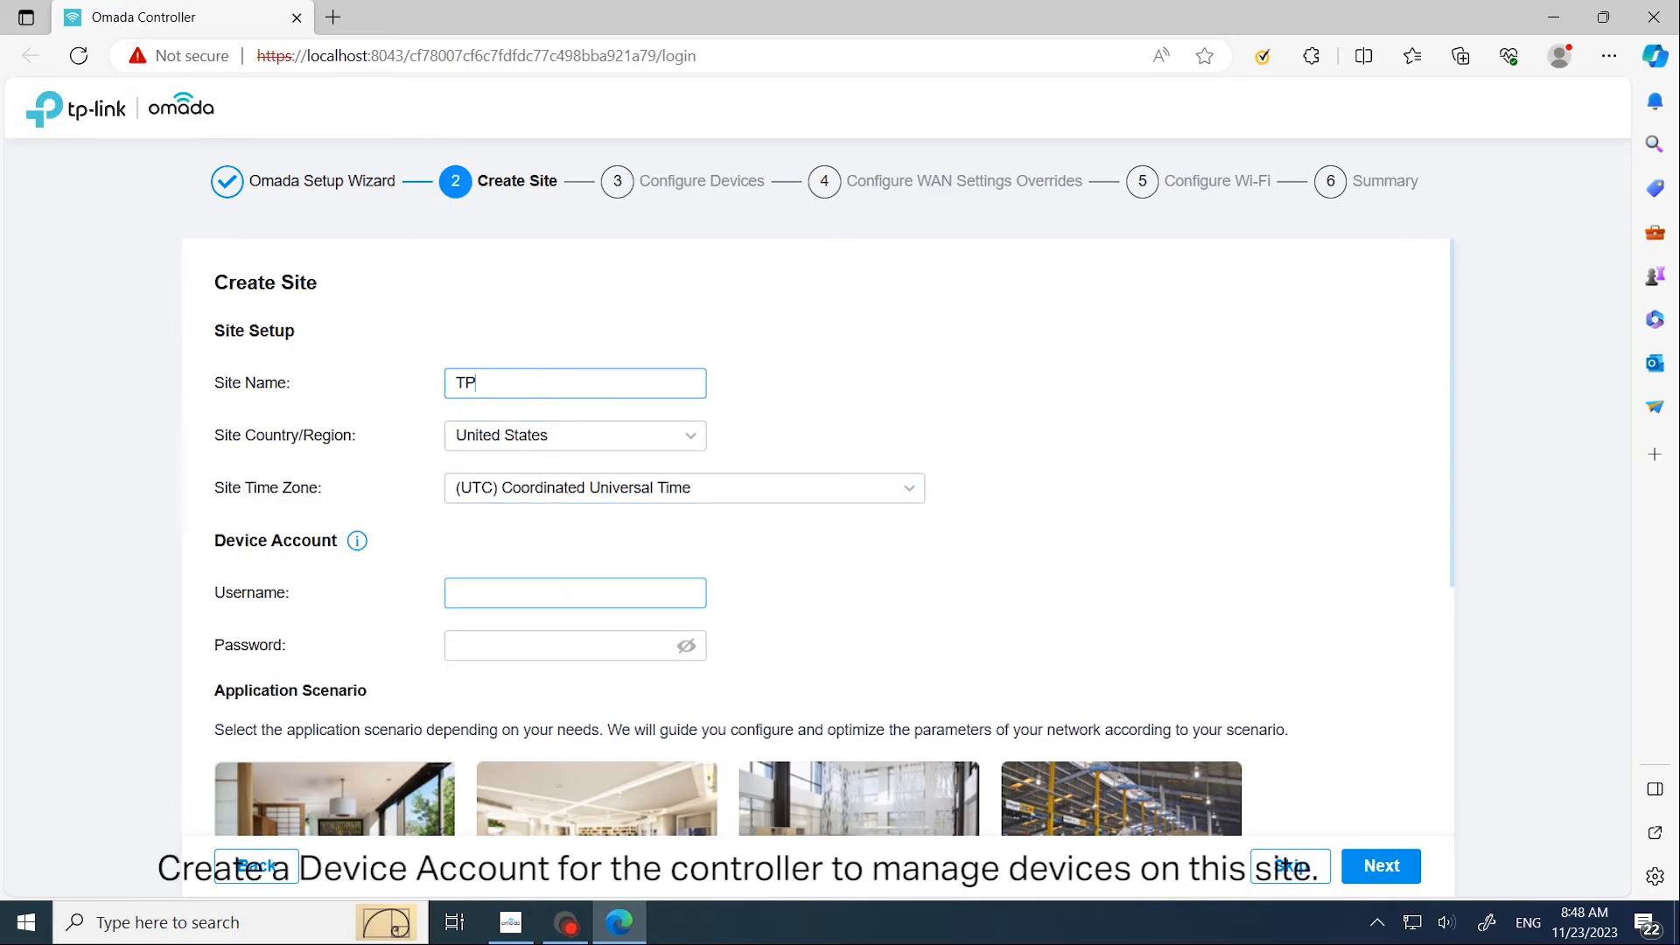
type("admin")
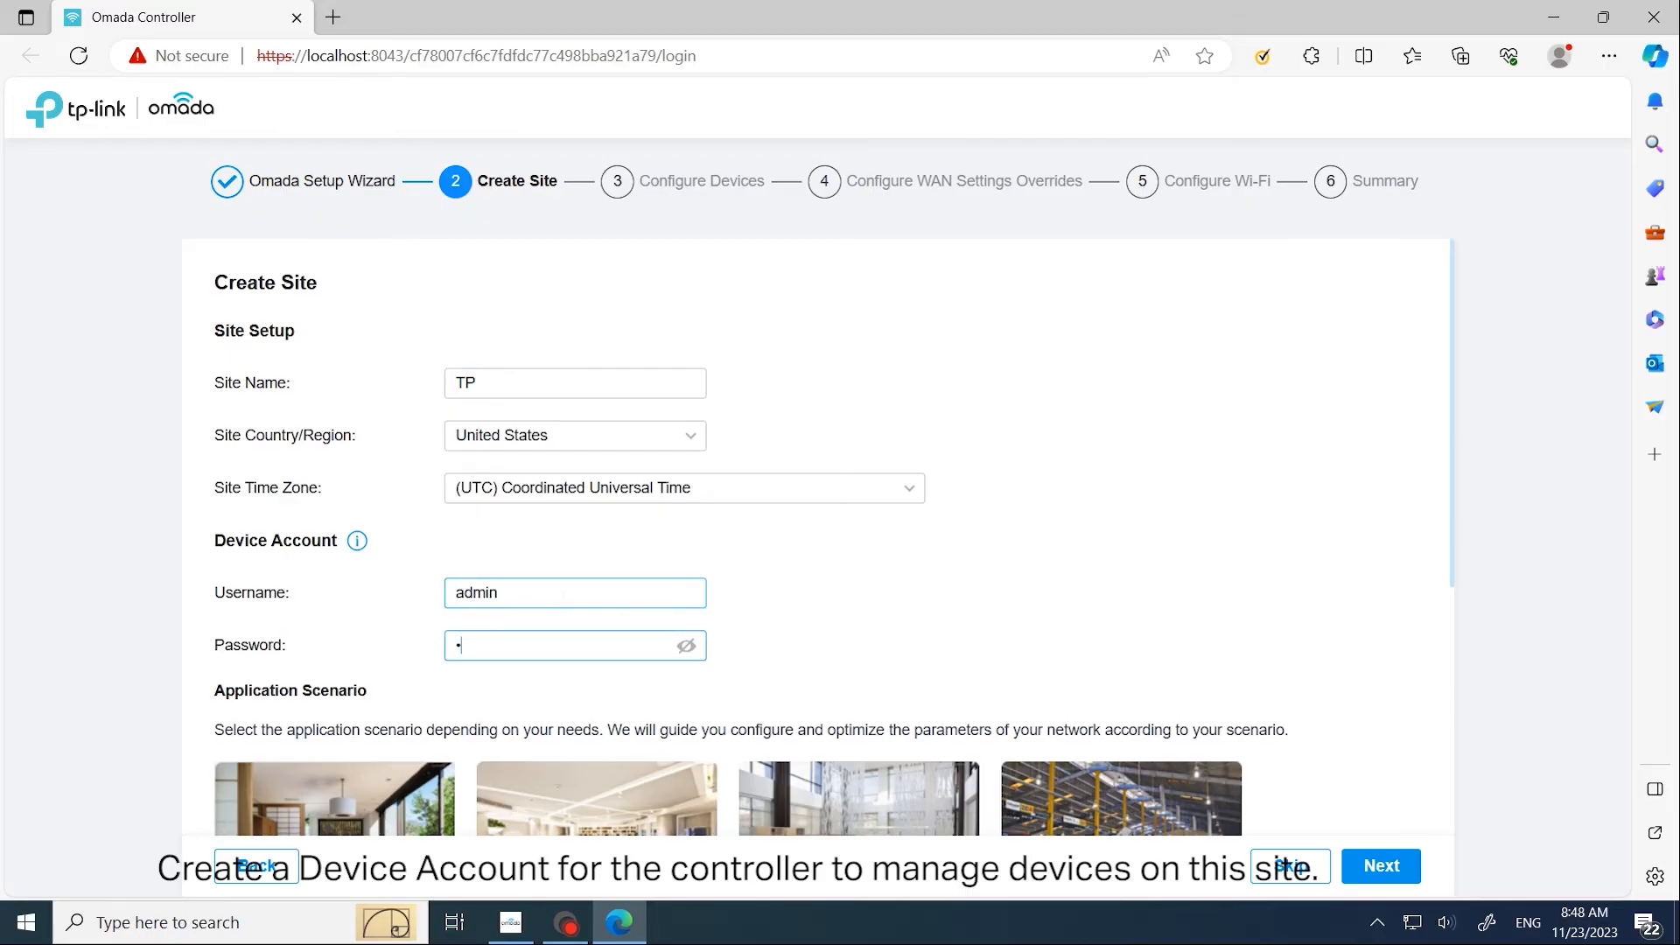
type("assword")
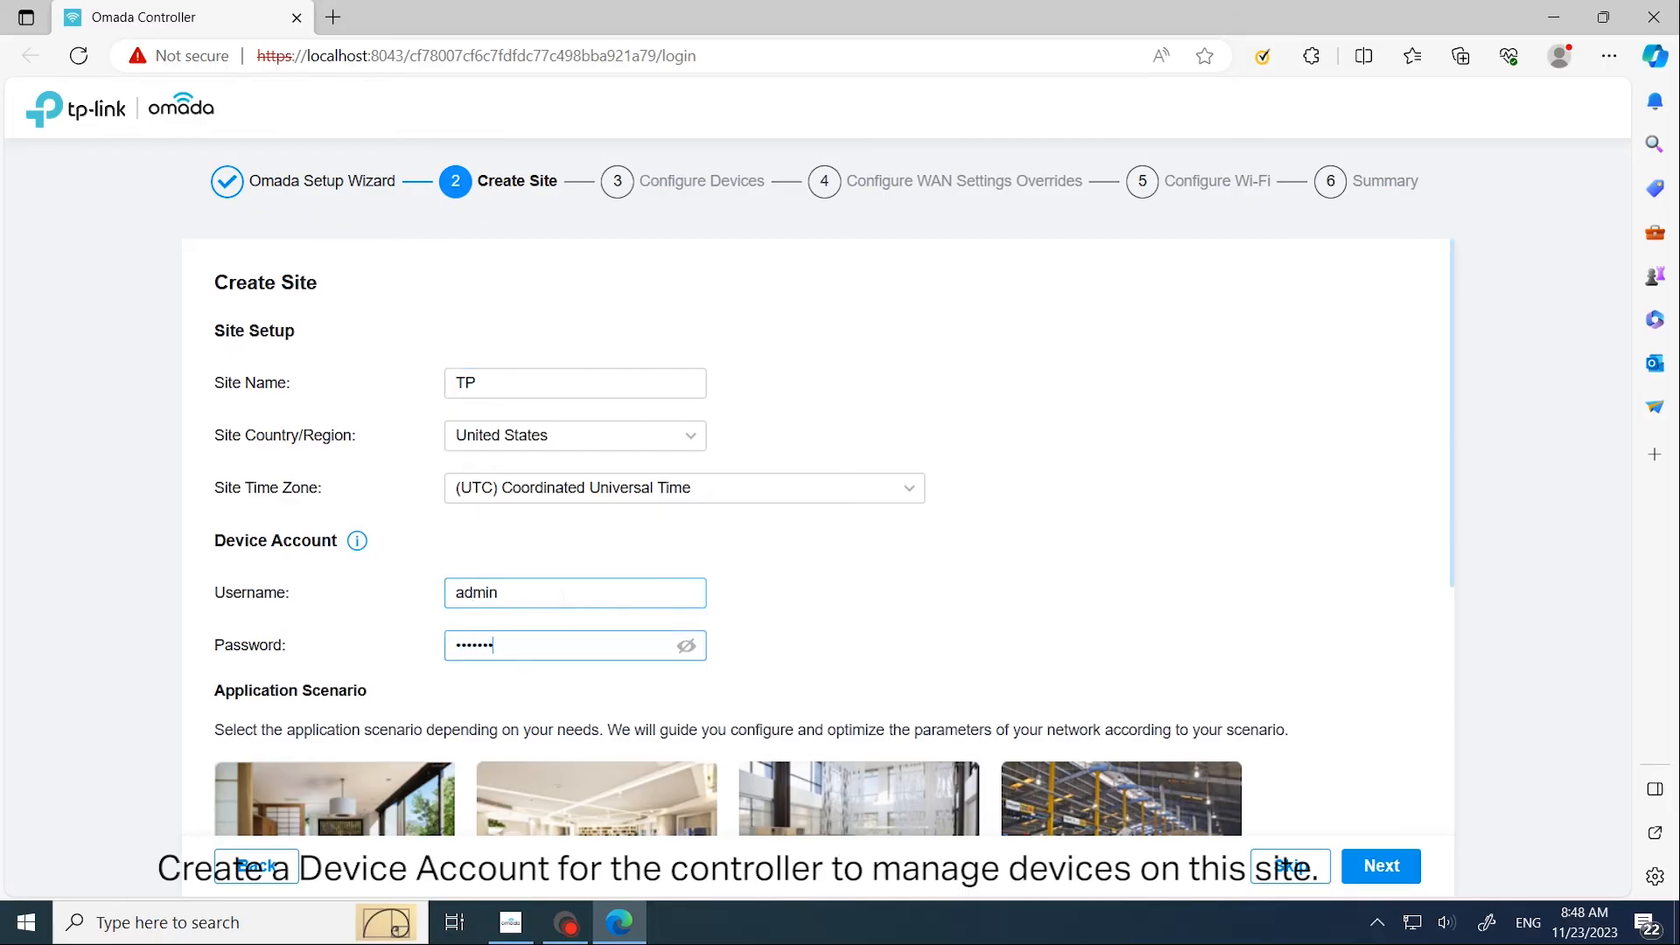
scroll("down", 3)
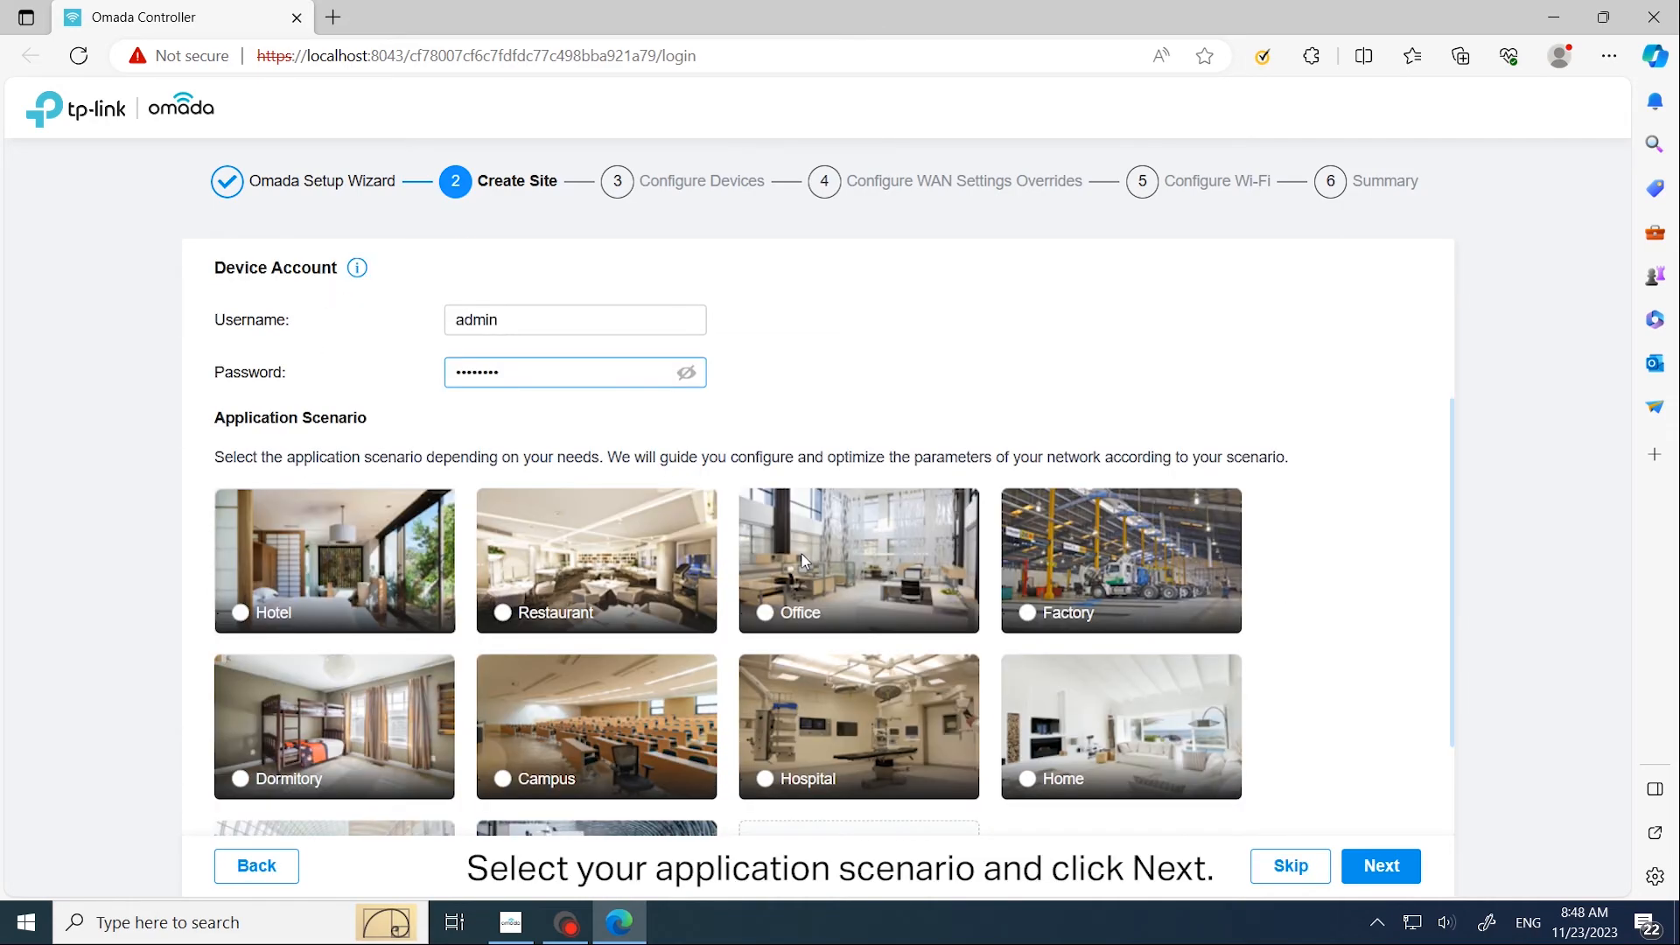
scroll("down", 3)
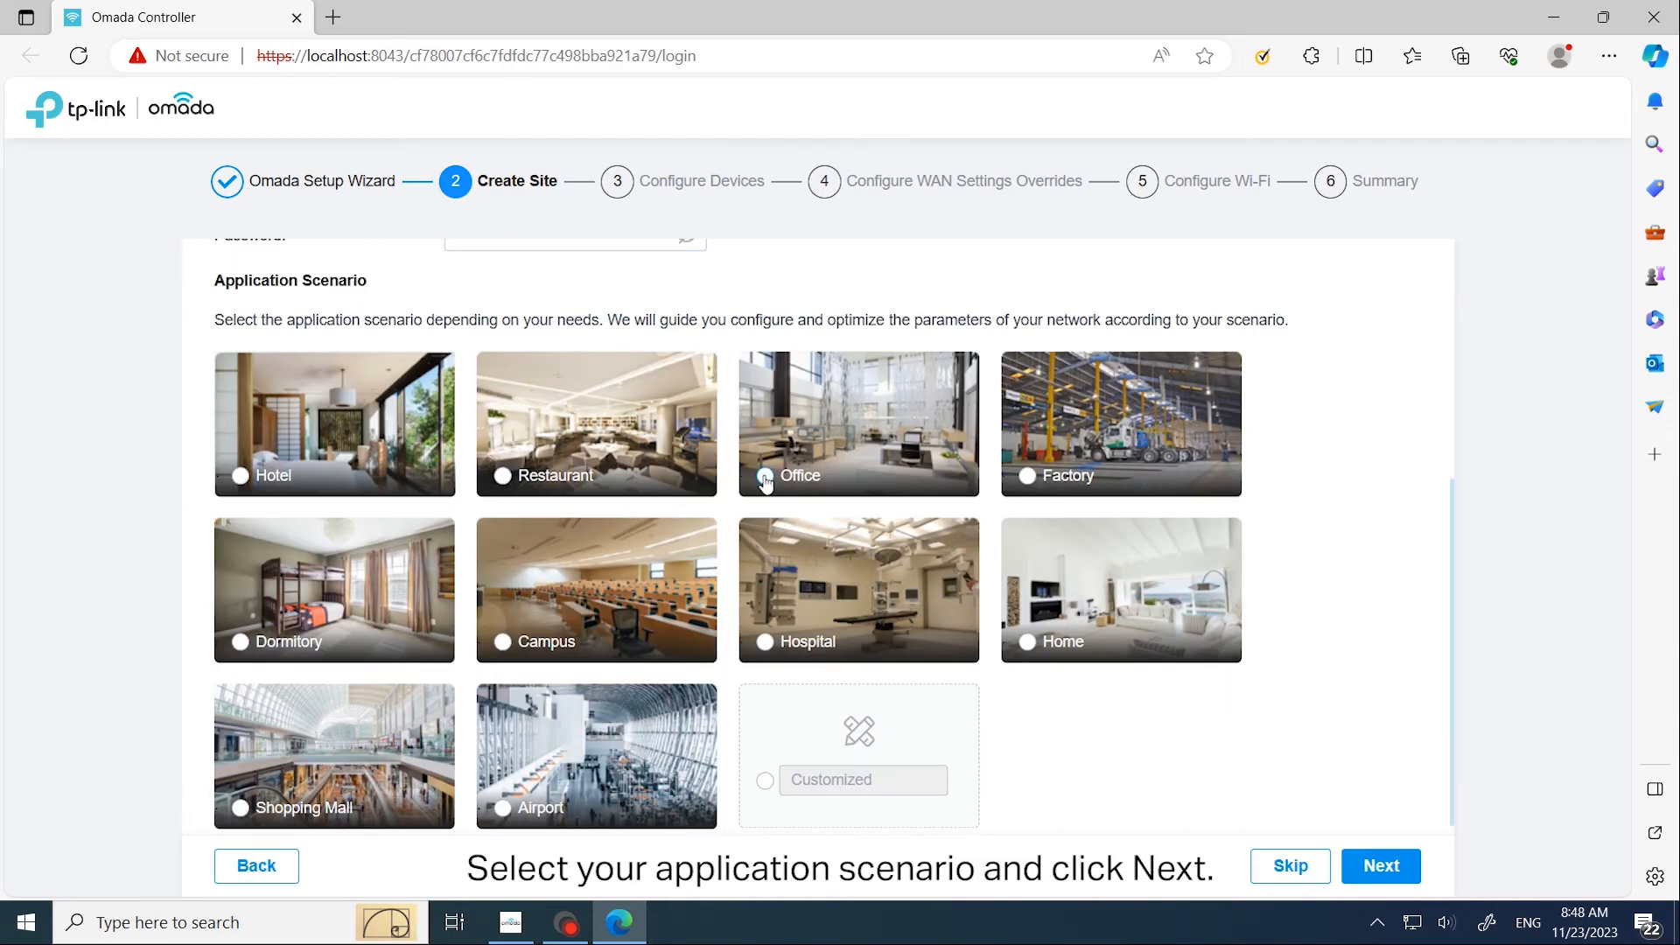
left_click(1381, 865)
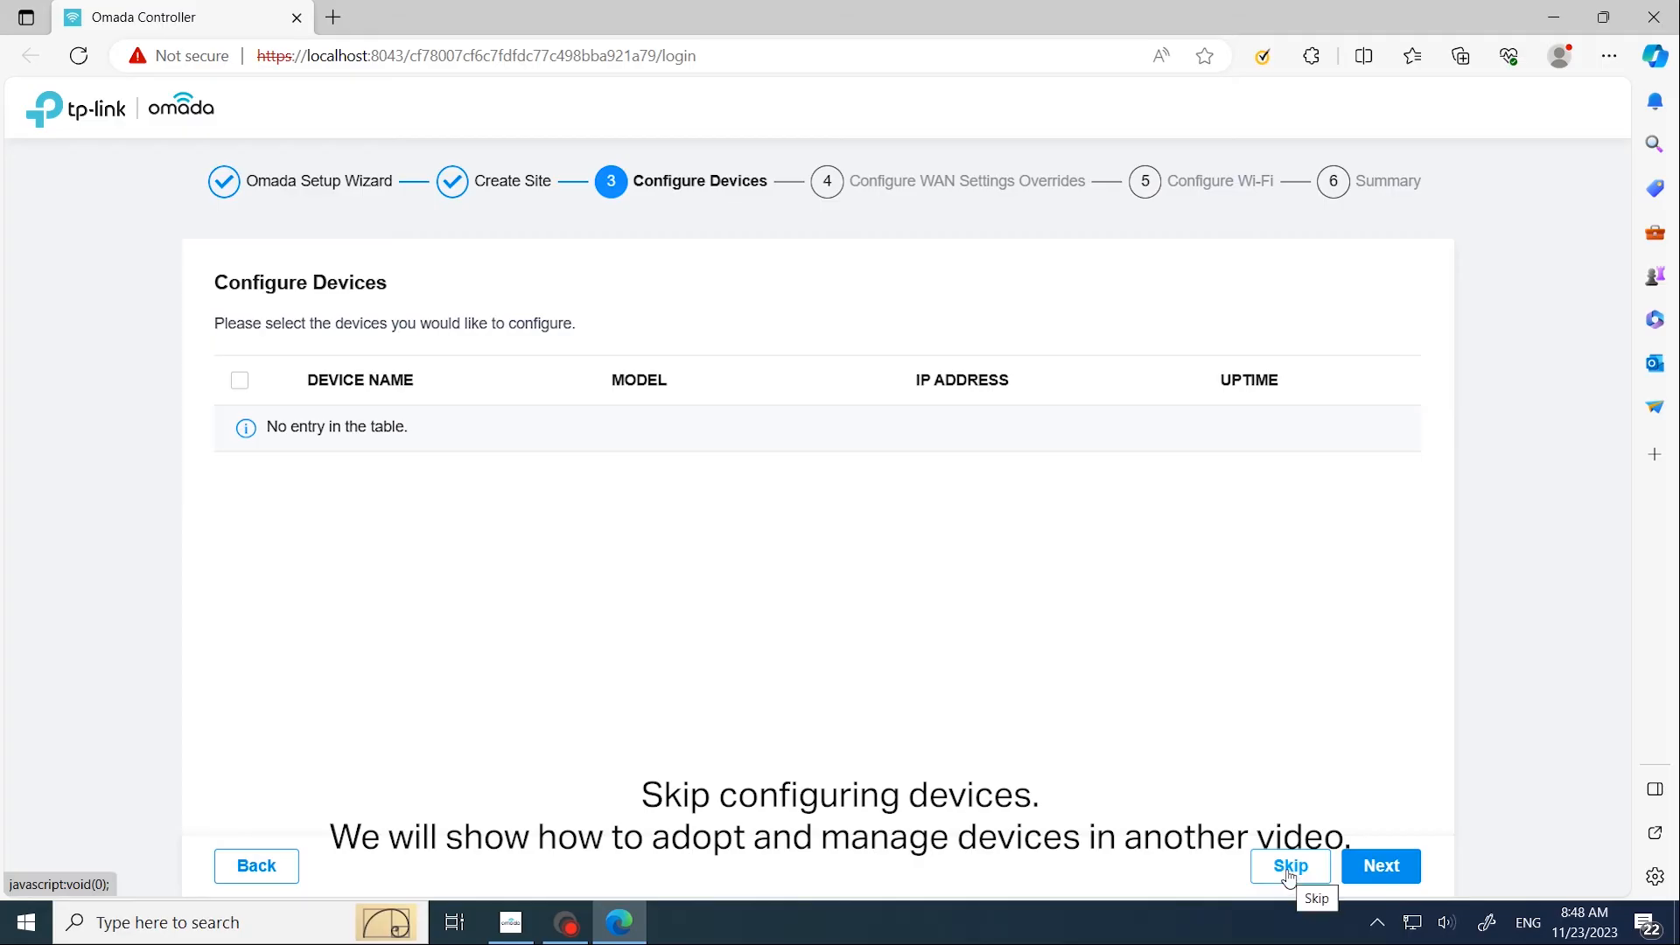
left_click(1290, 865)
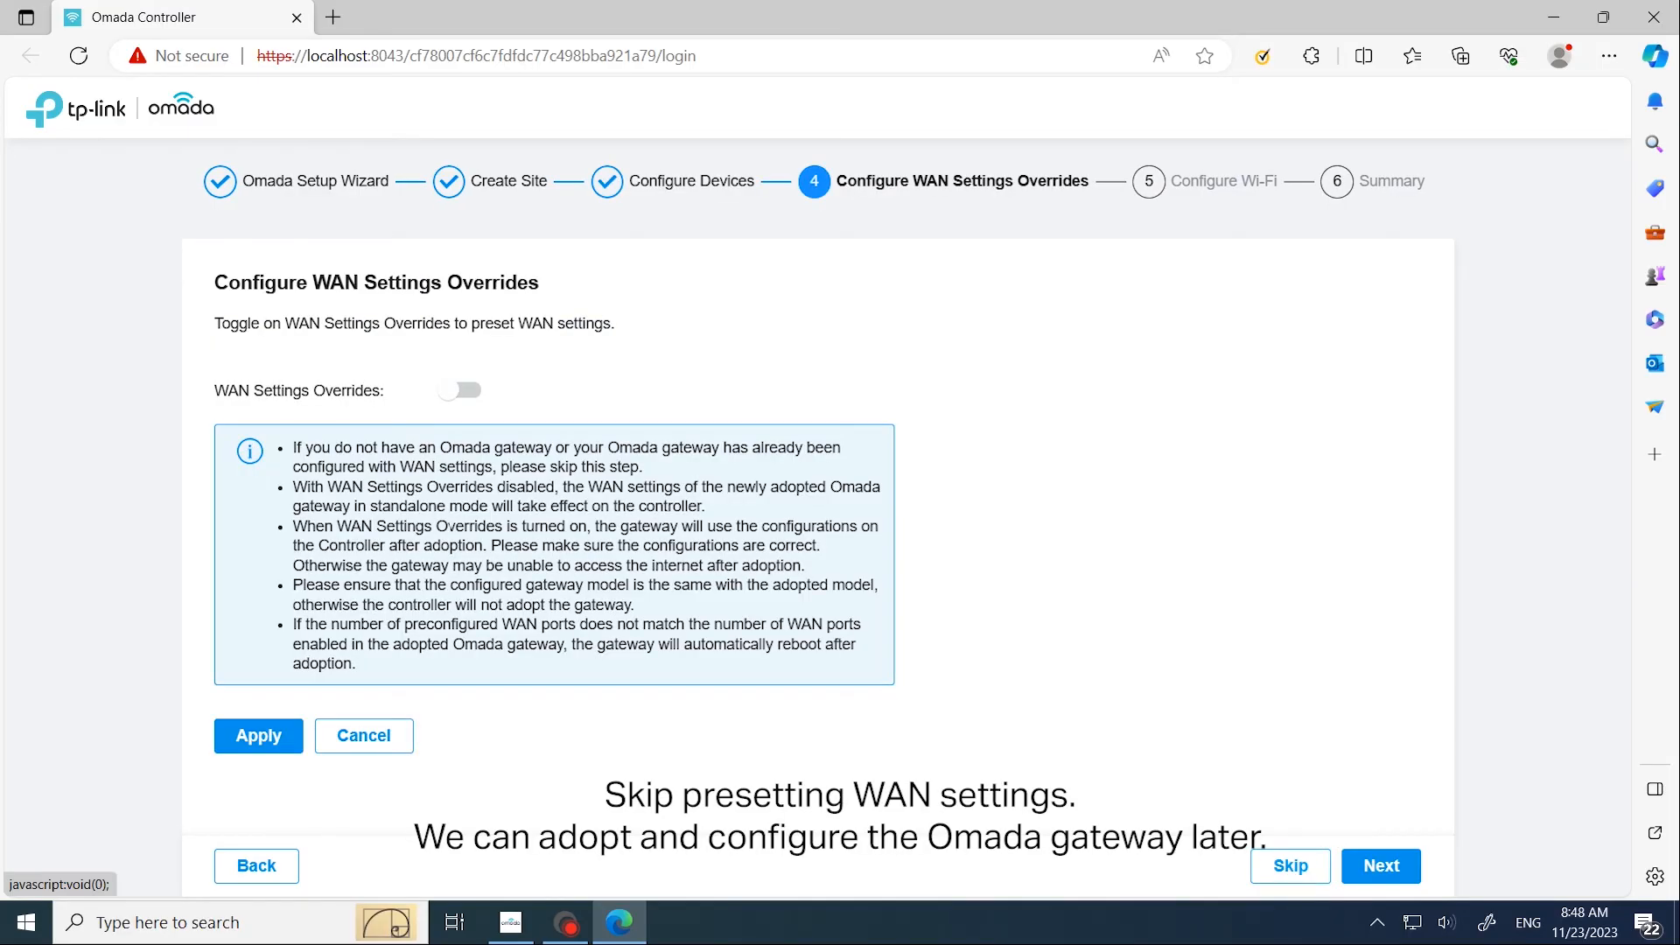
mouse_move(1288, 871)
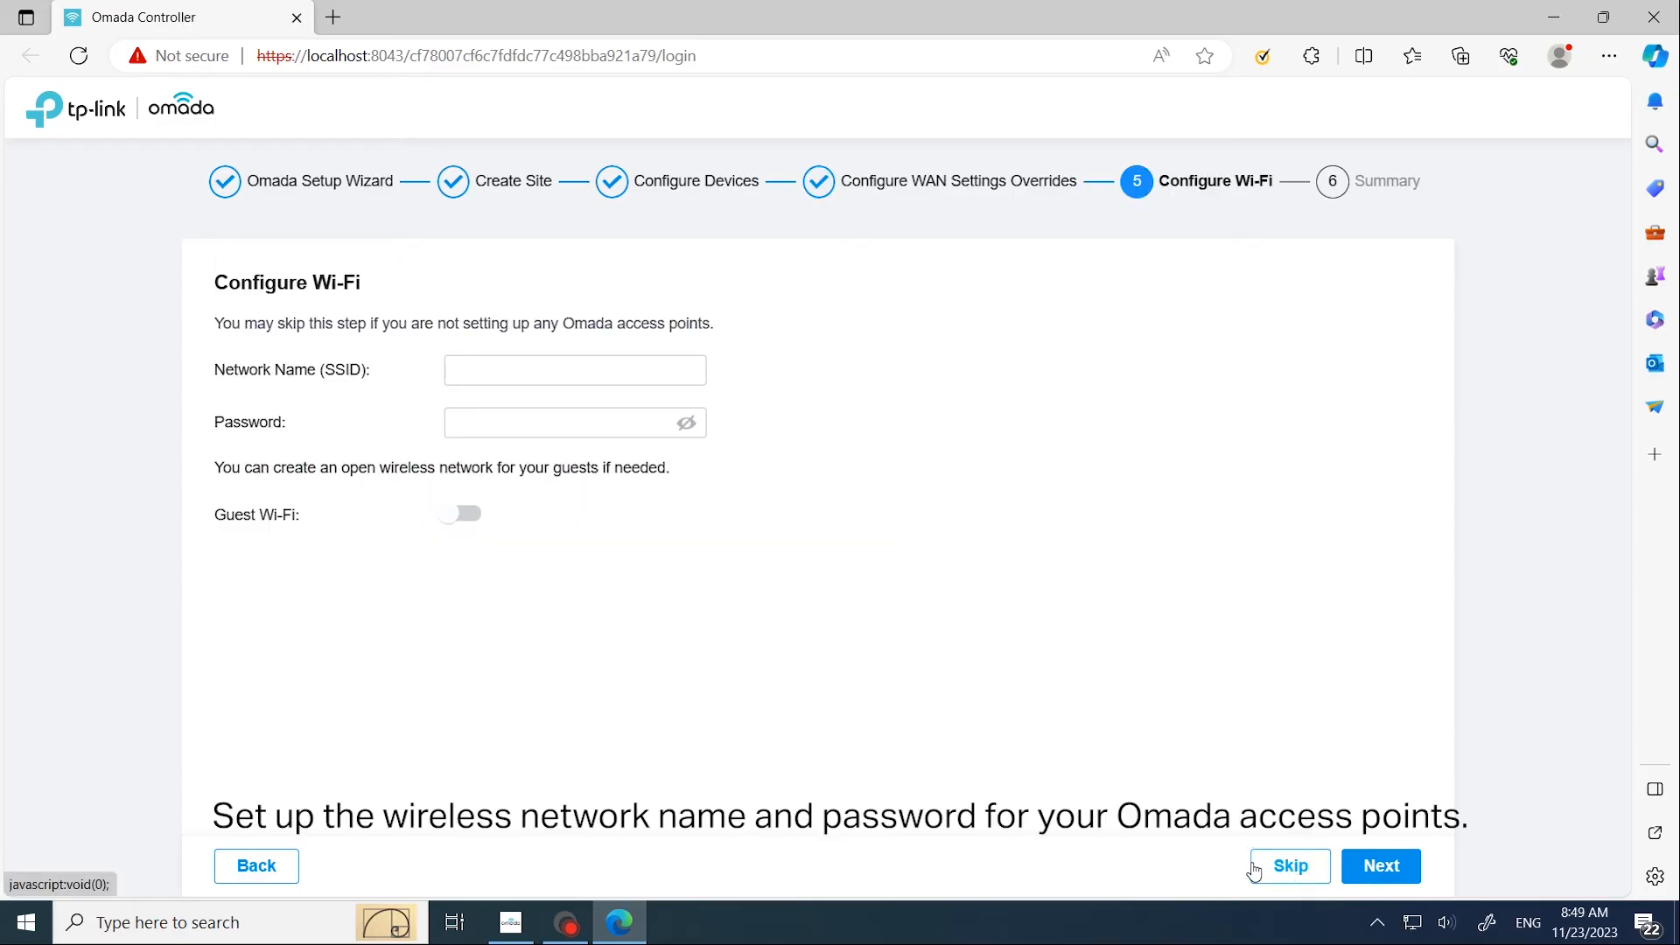
Set the Wi-Fi SSID 'test' with a password and finish the setup summary.
type("test")
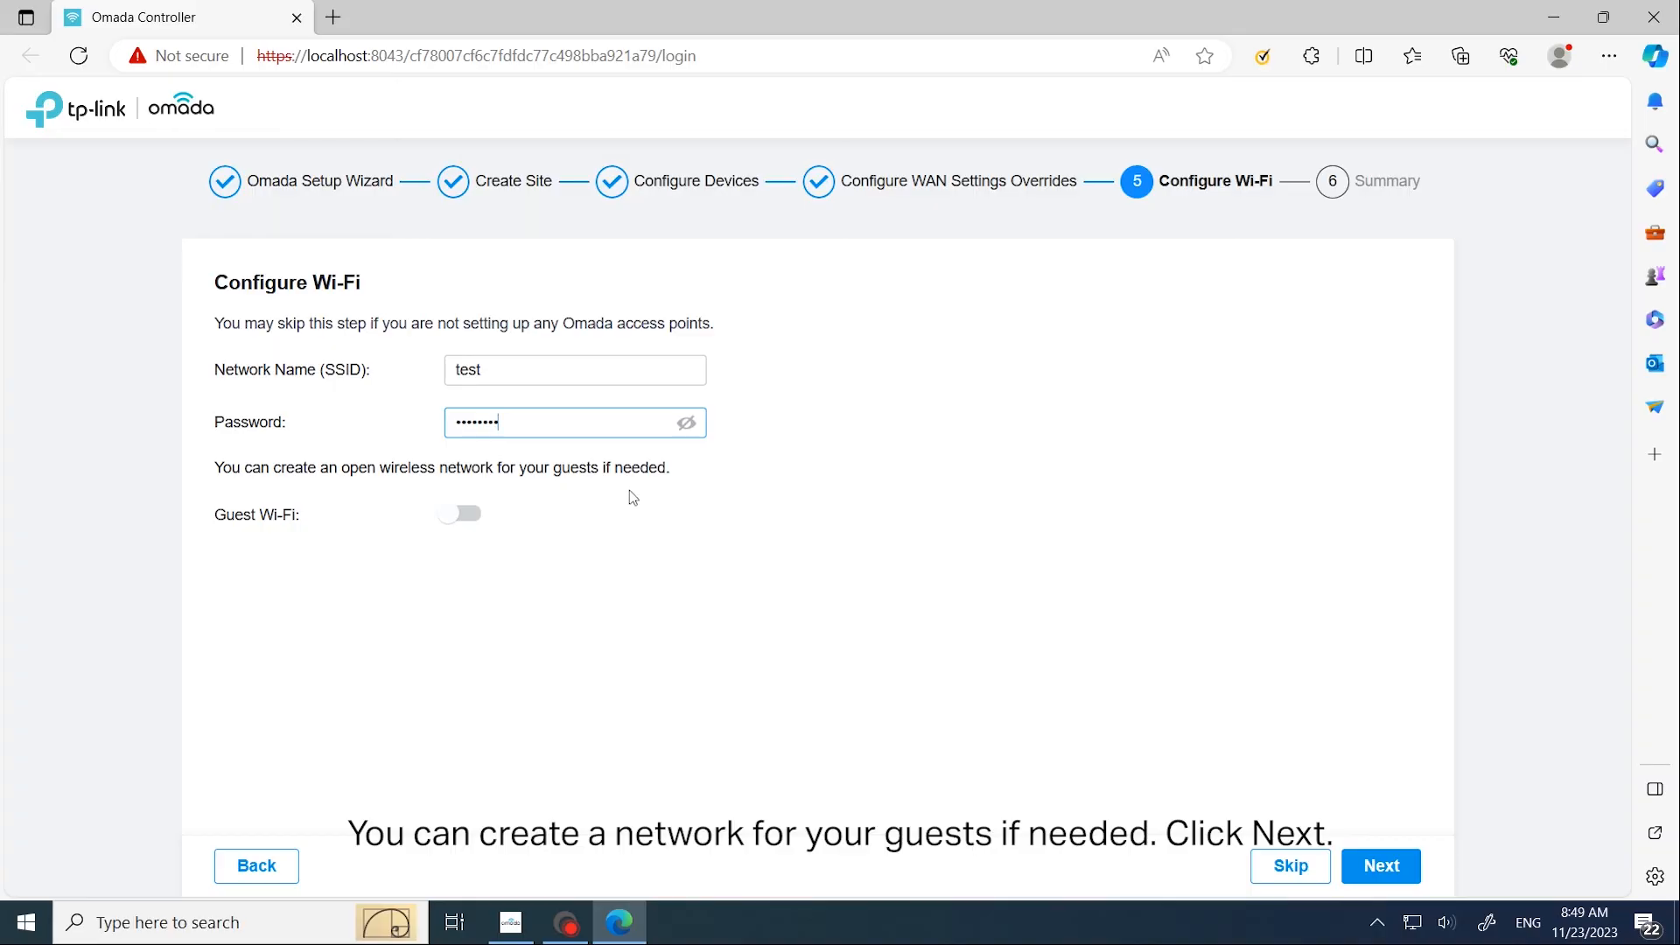
left_click(1381, 865)
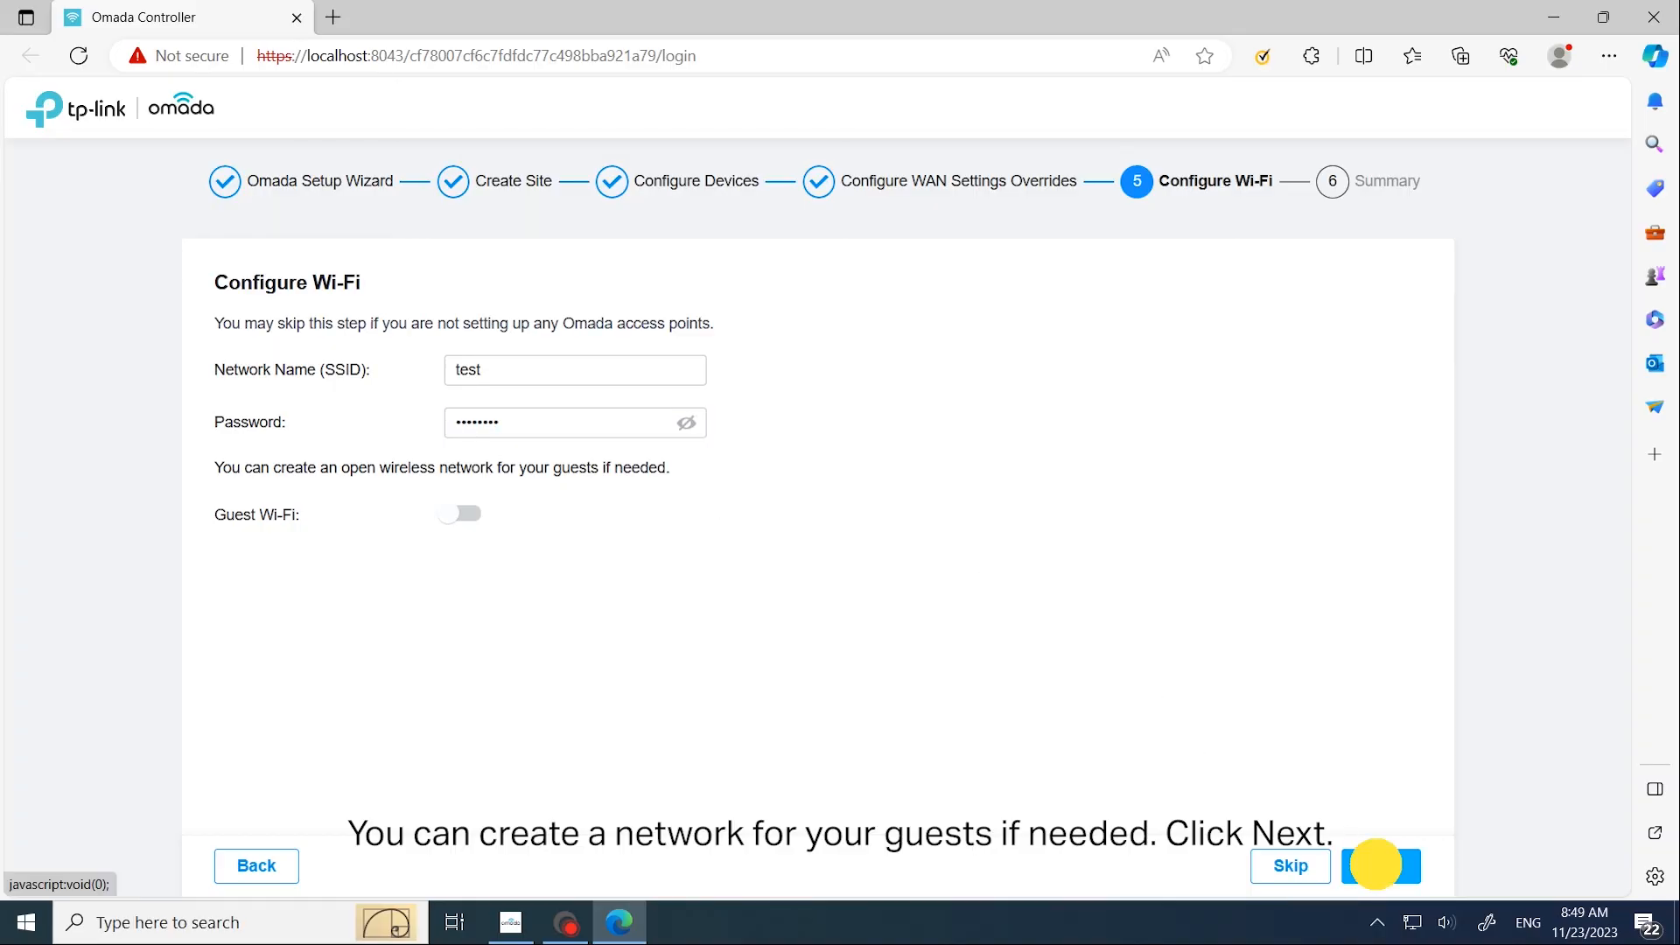
left_click(1381, 865)
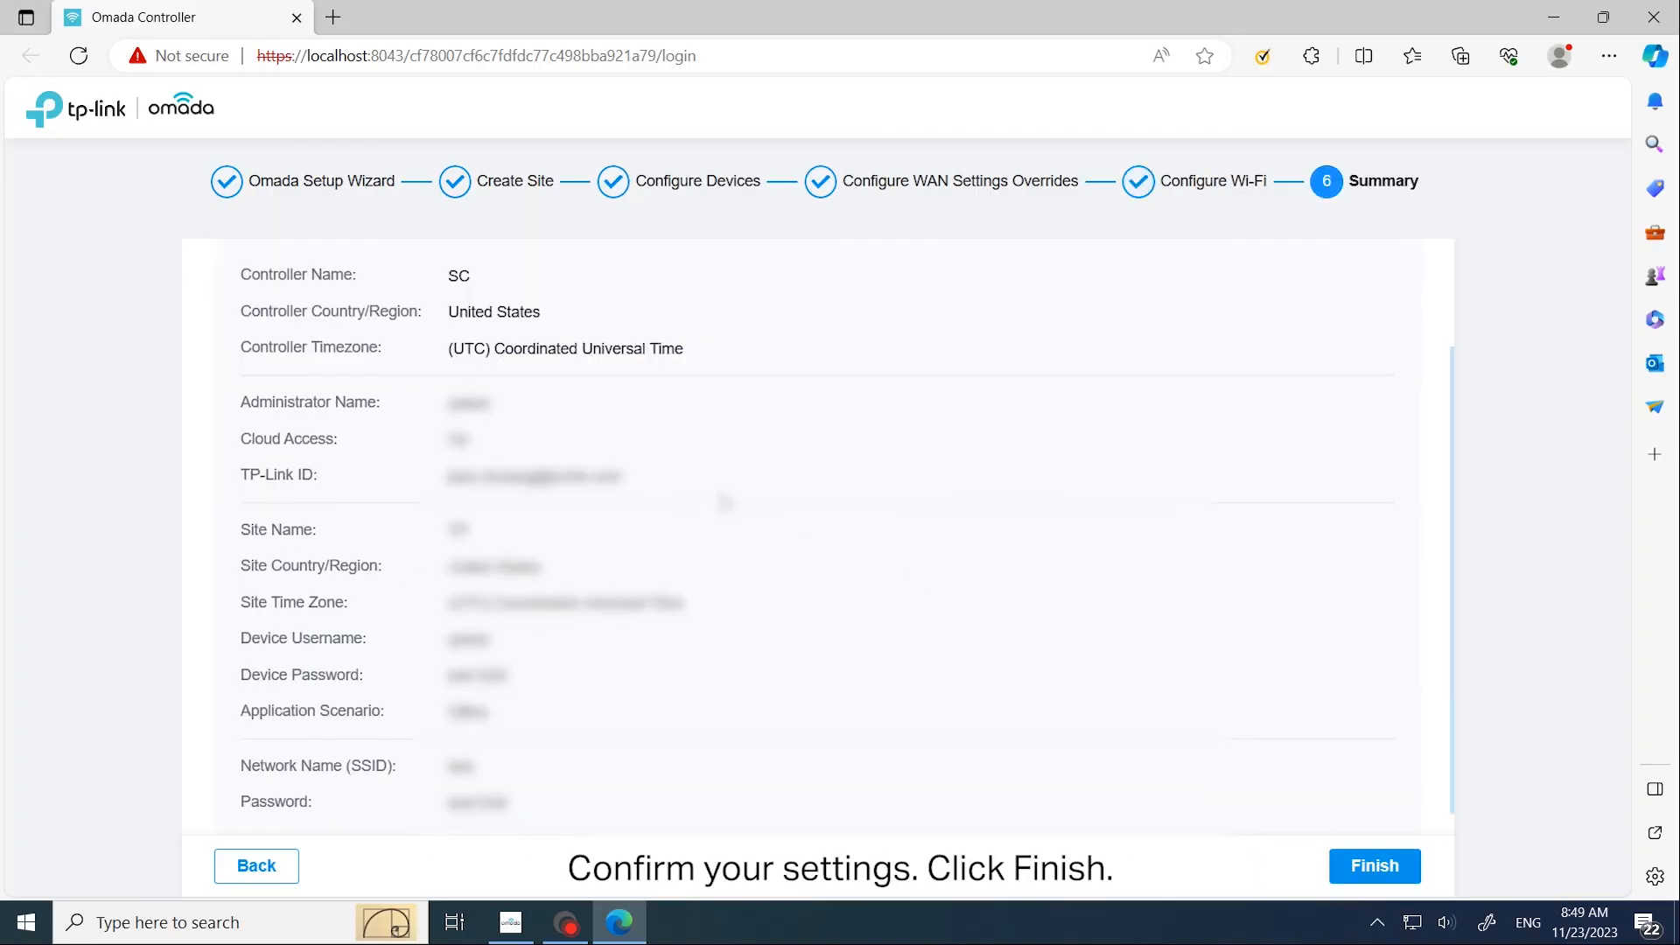
scroll("down", 3)
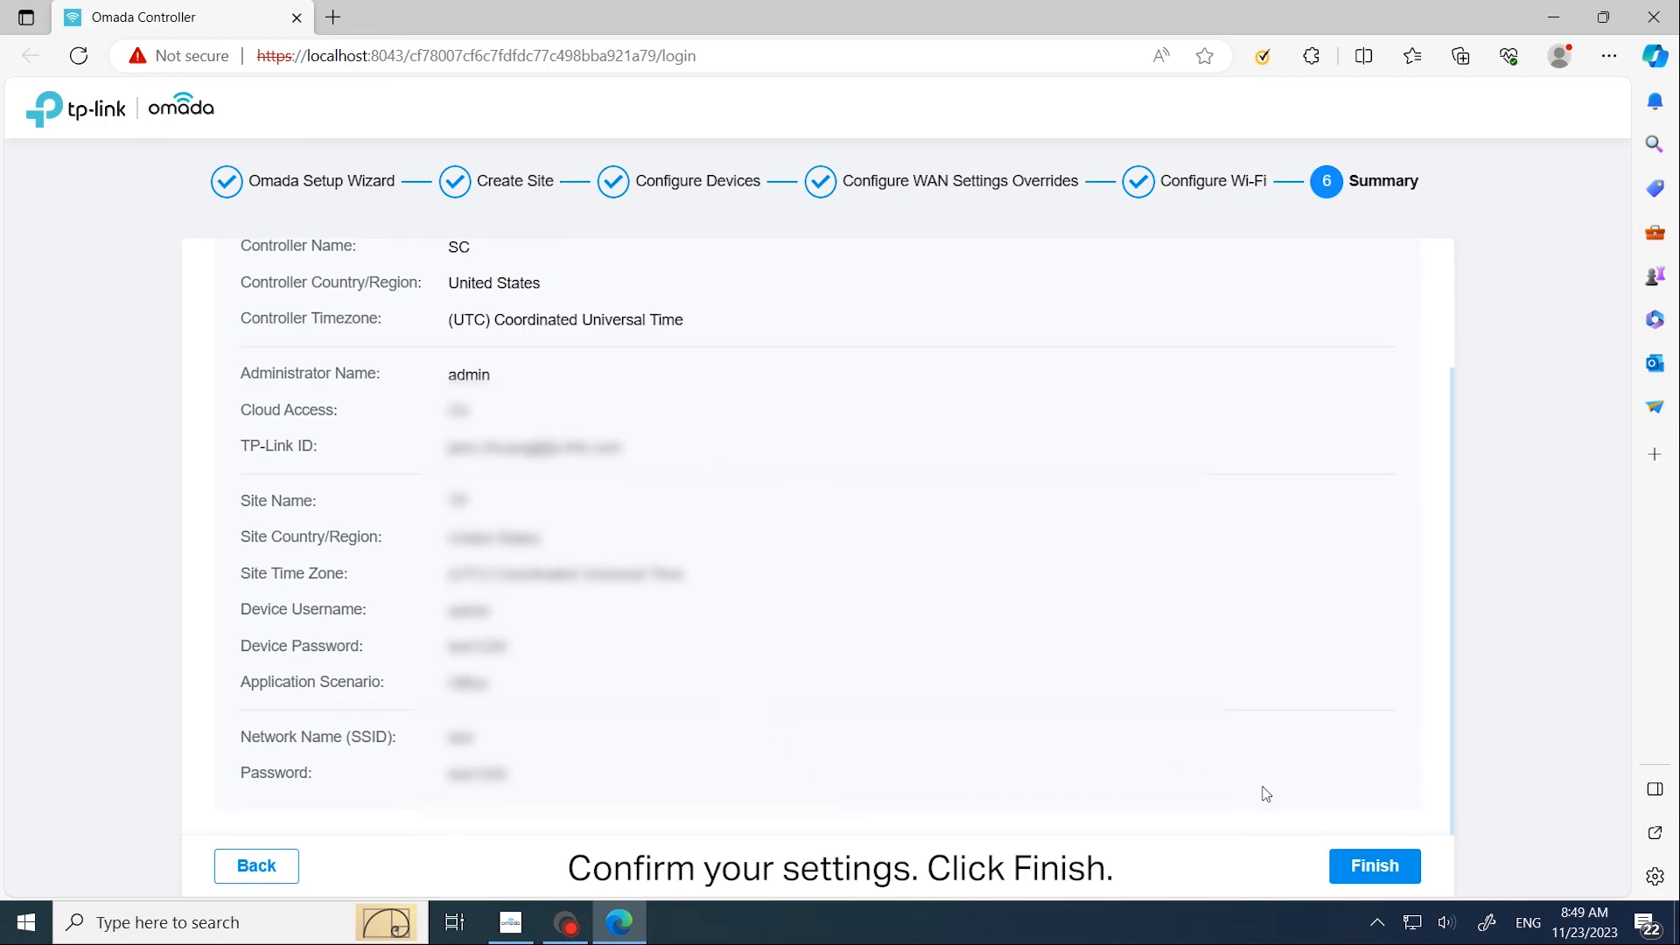
left_click(1374, 866)
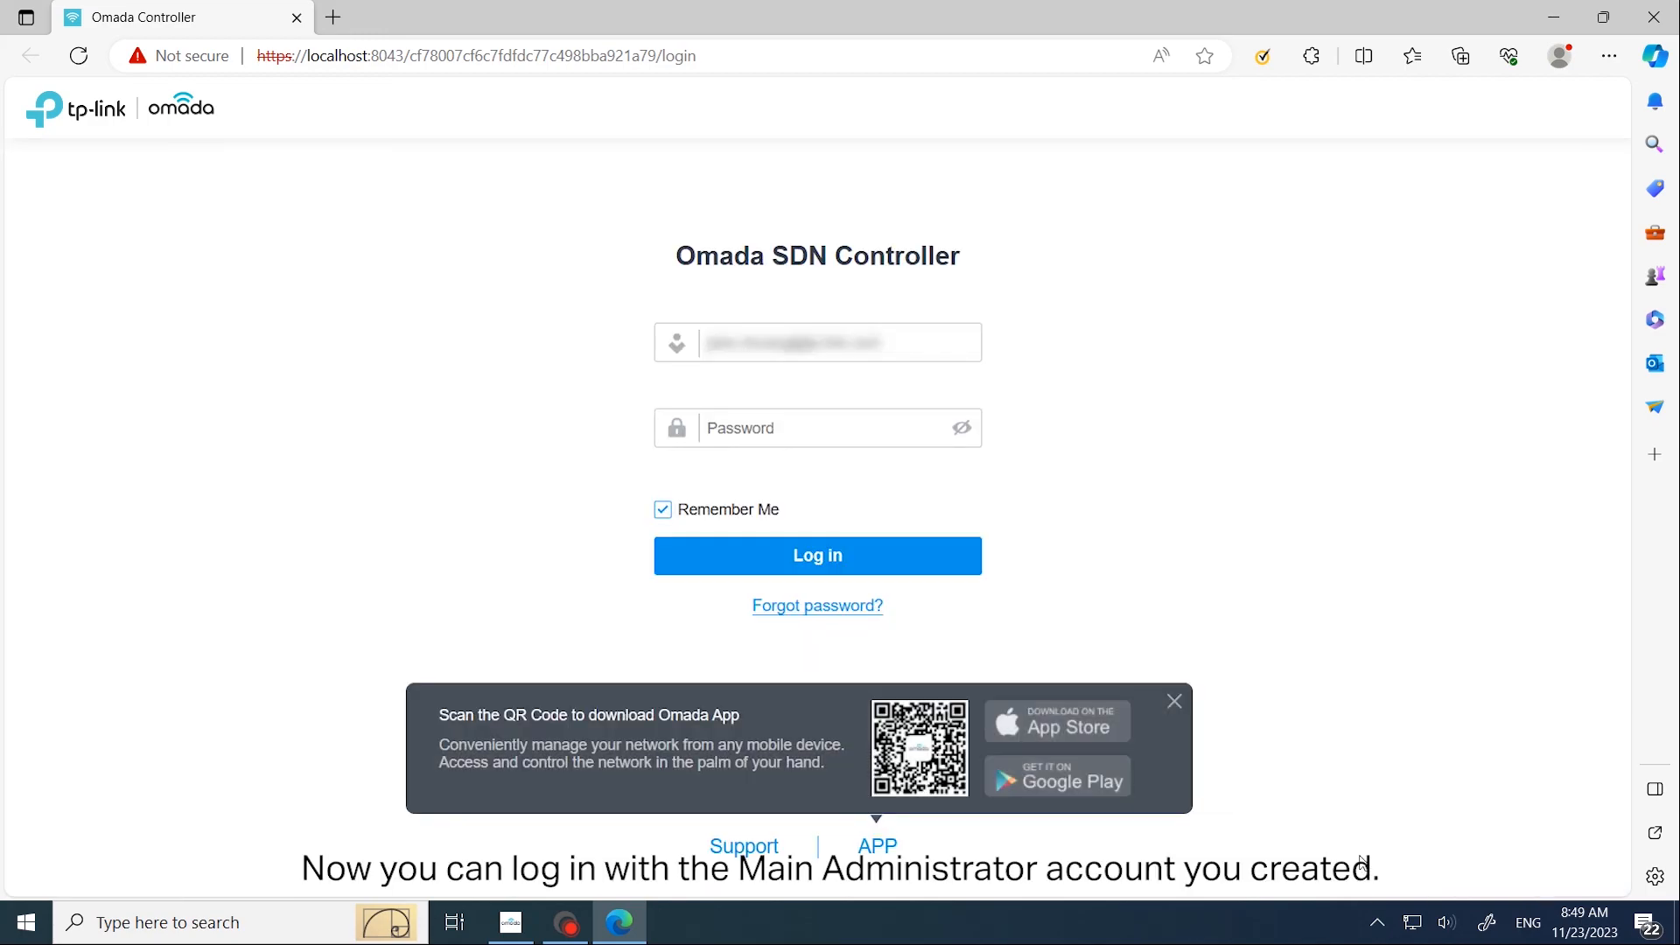
Log in to the controller with the administrator password.
left_click(816, 428)
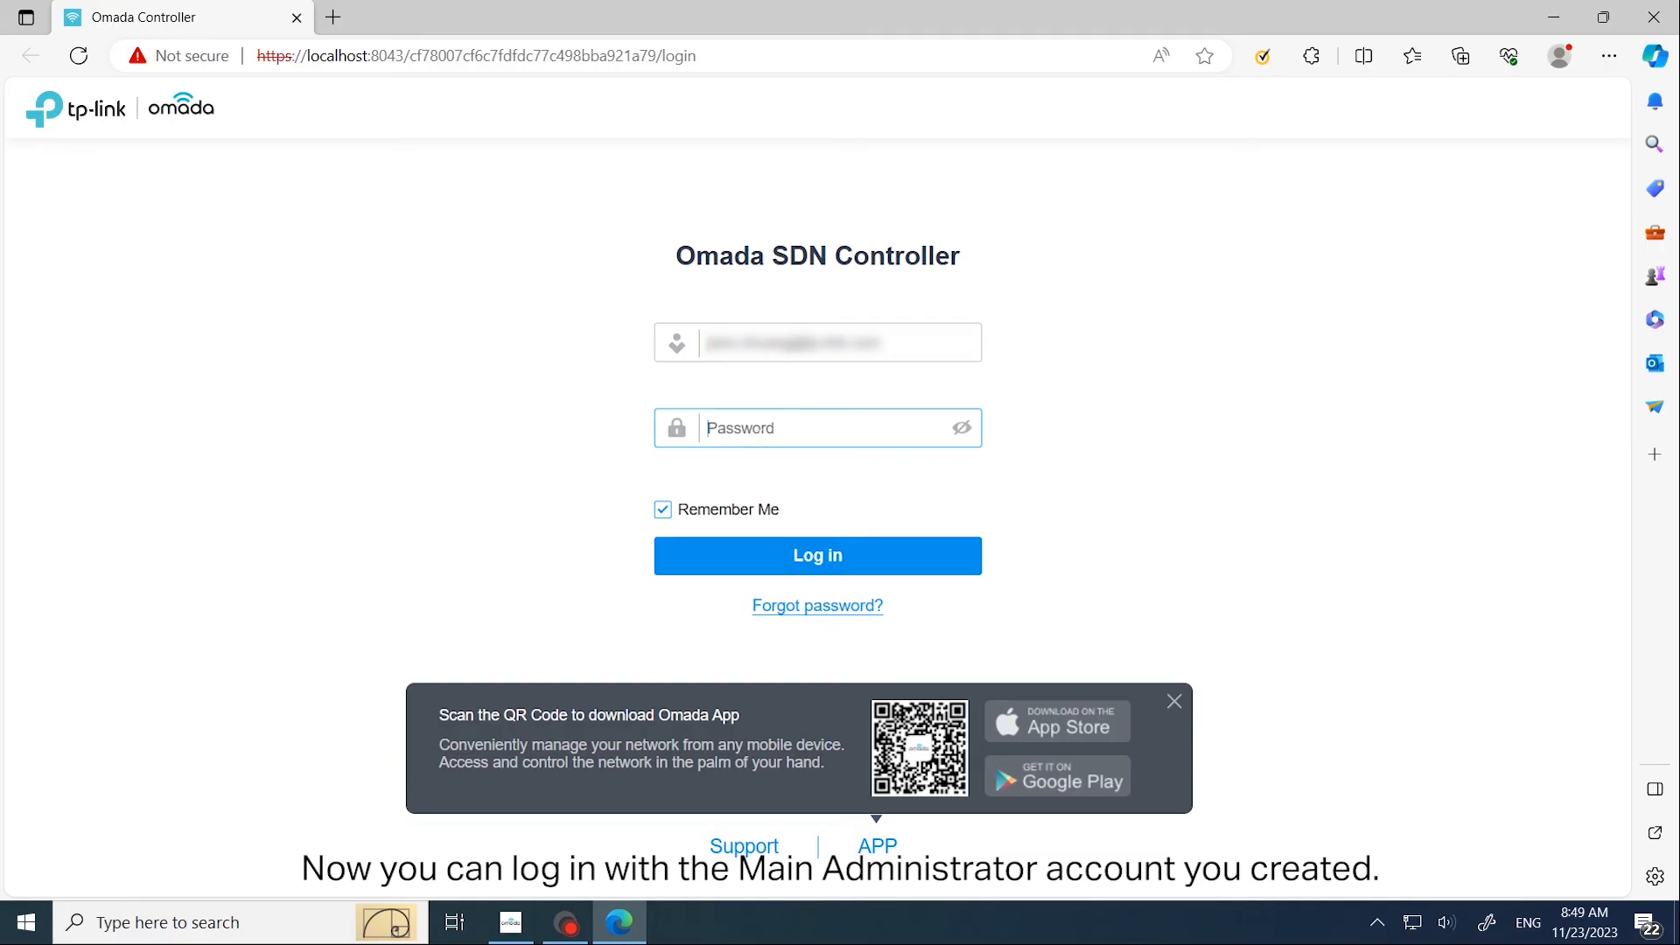
type("password")
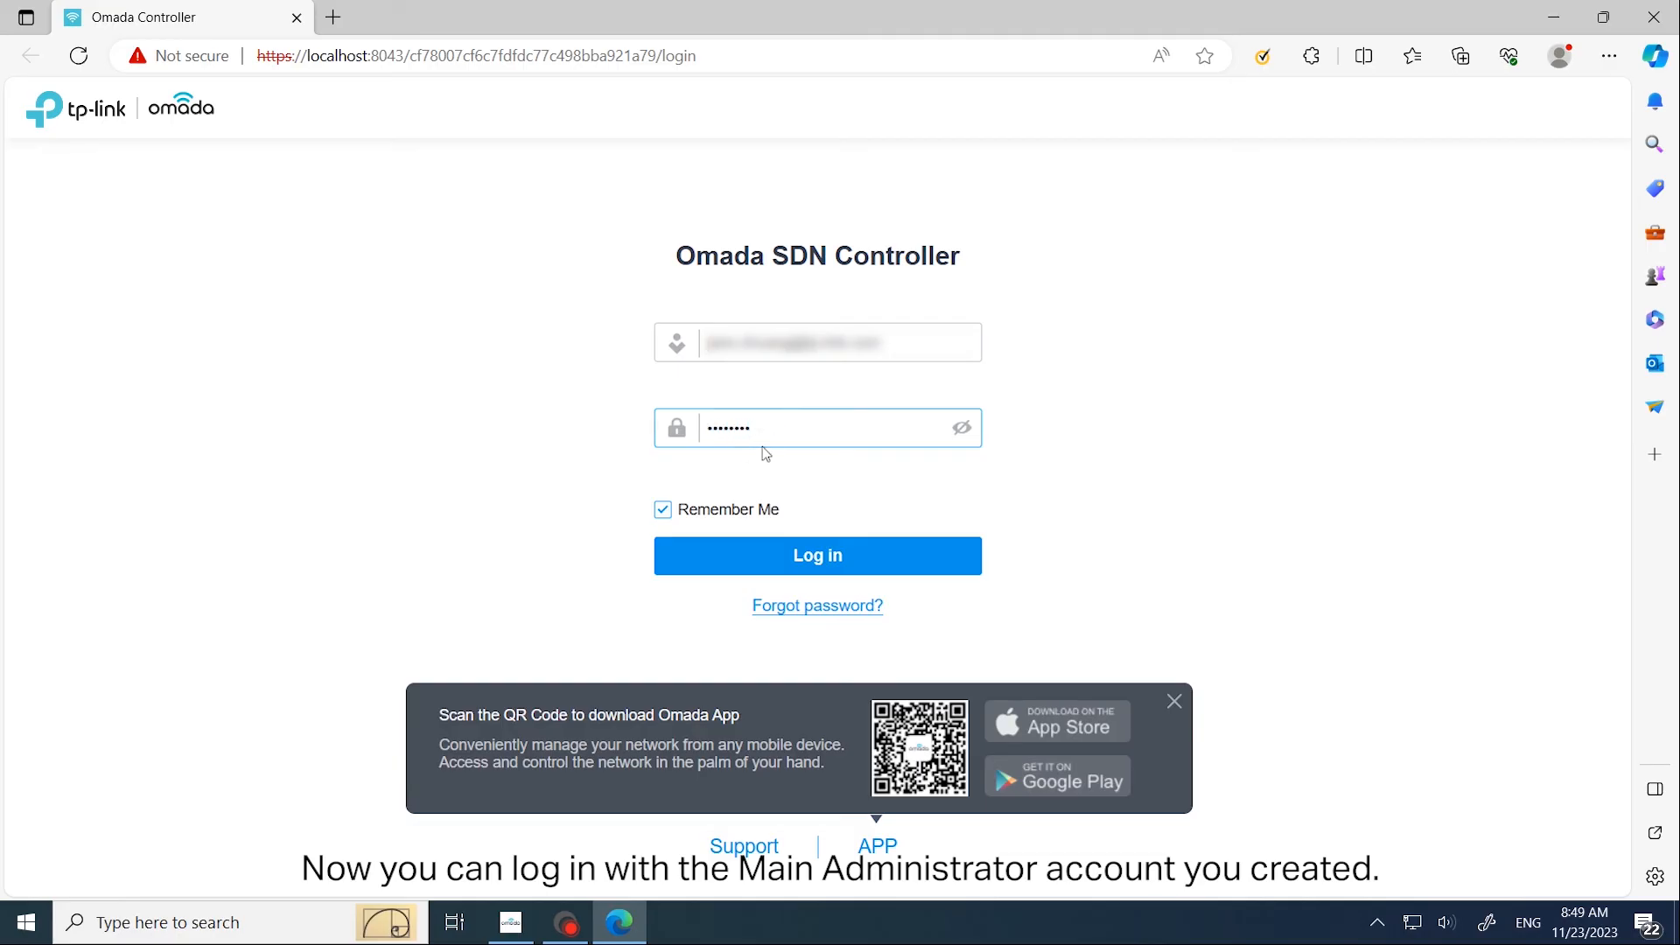
left_click(818, 555)
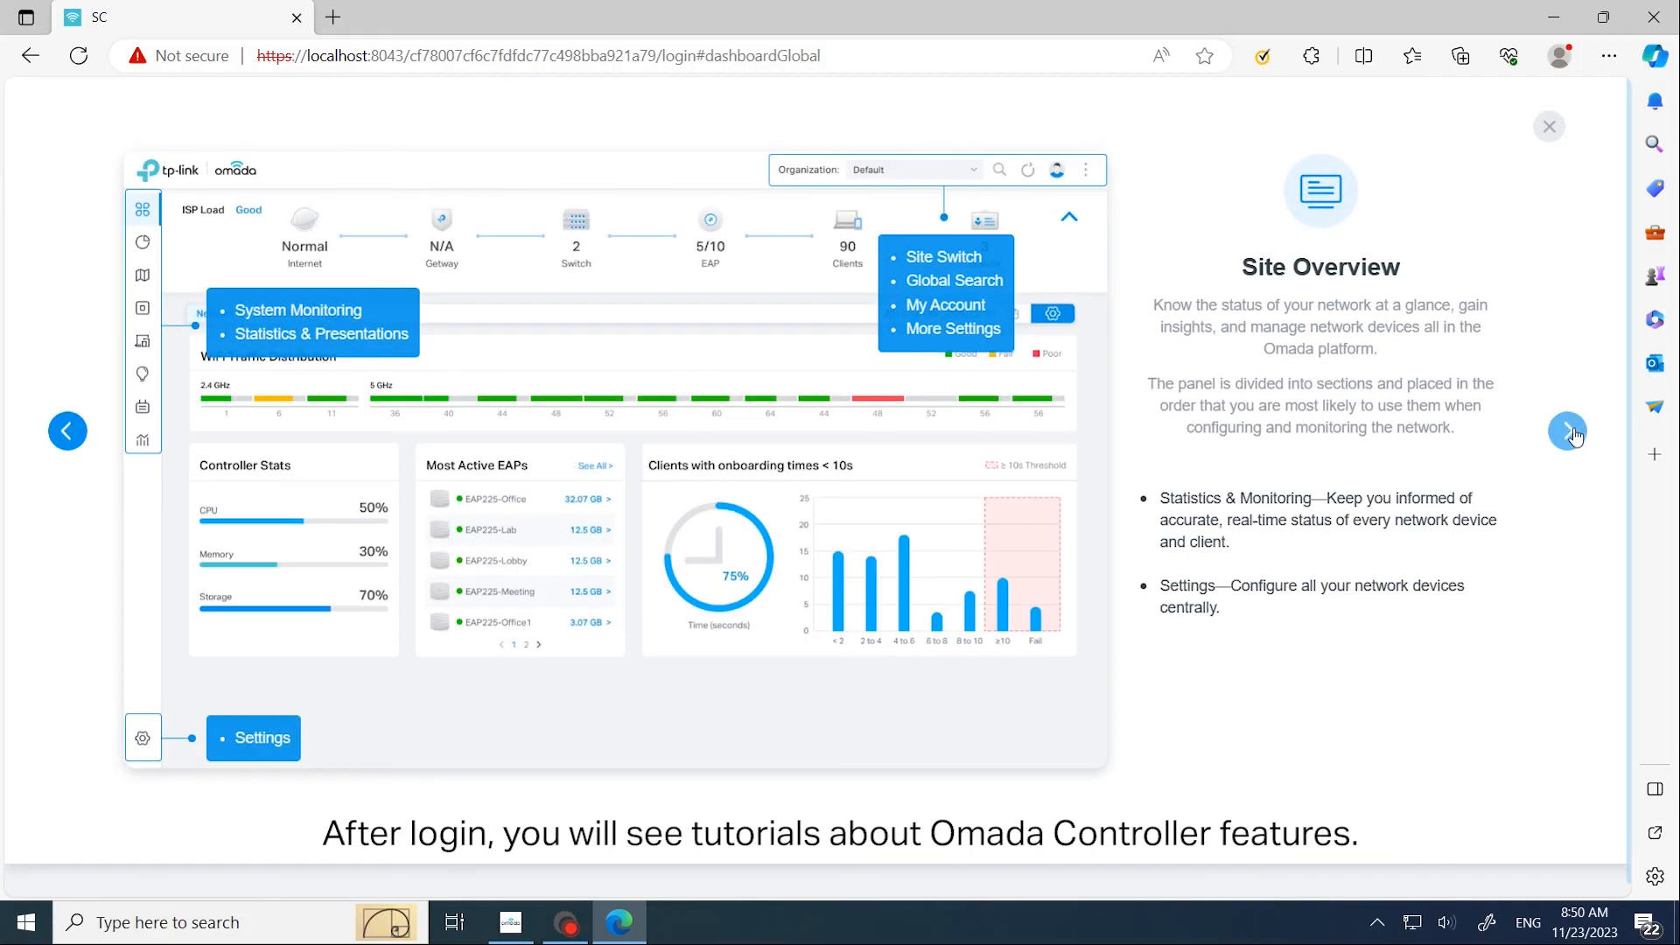
Advance the tutorial overlay two slides, past AI WLAN Optimization to Network Monitoring.
left_click(1568, 431)
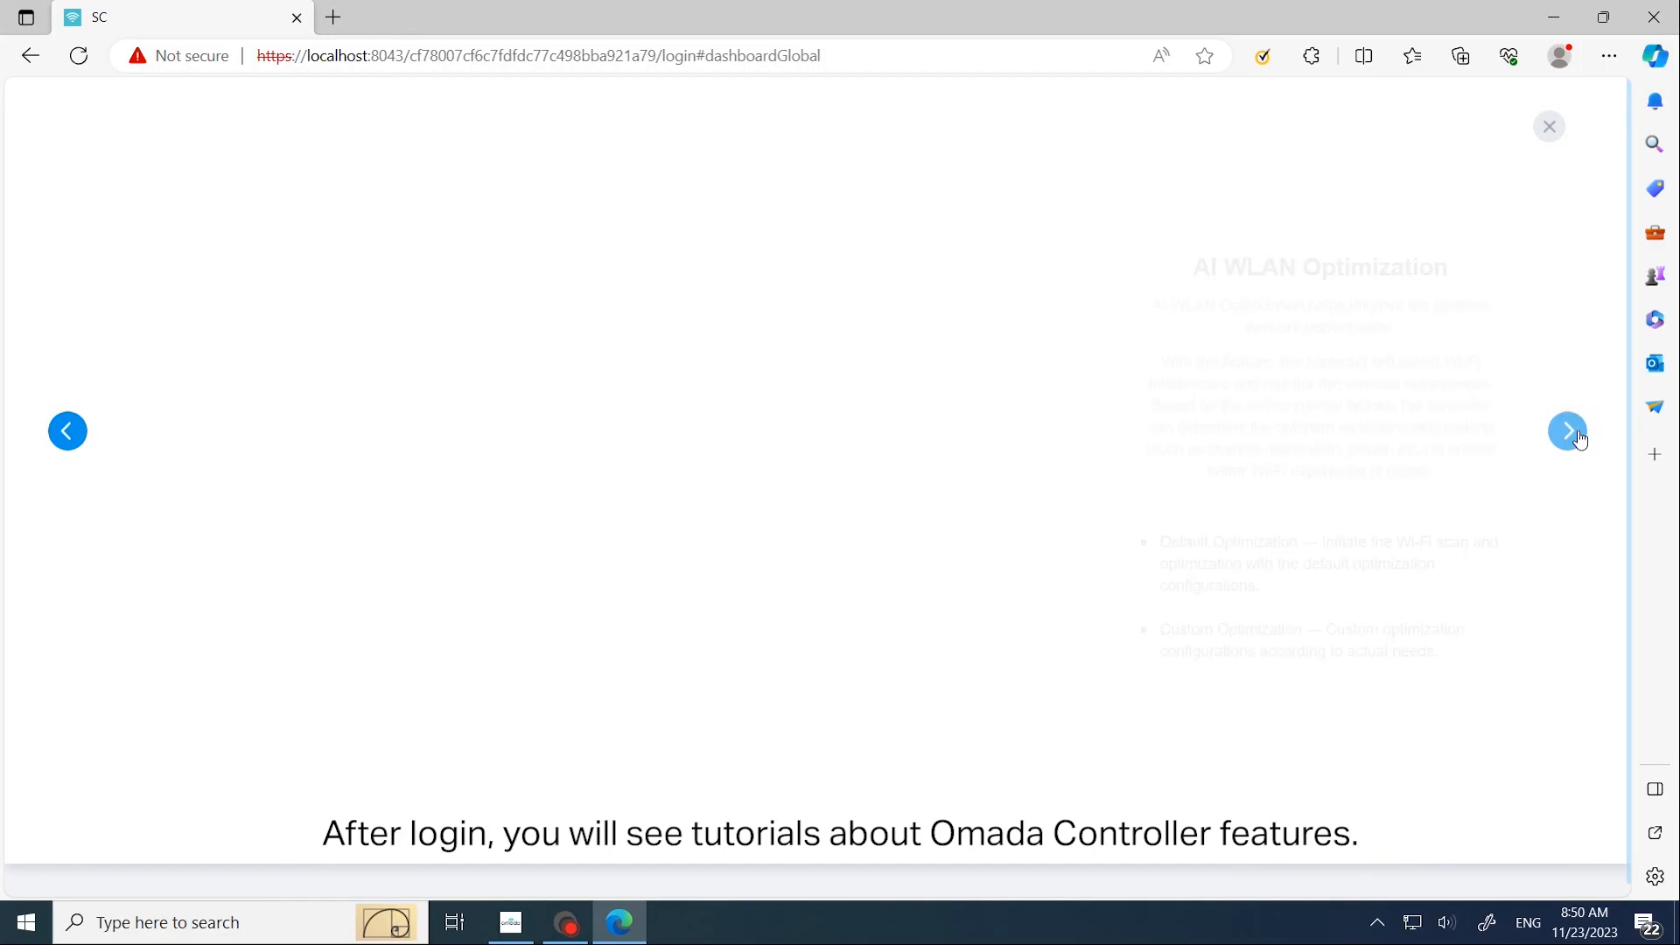
left_click(1567, 430)
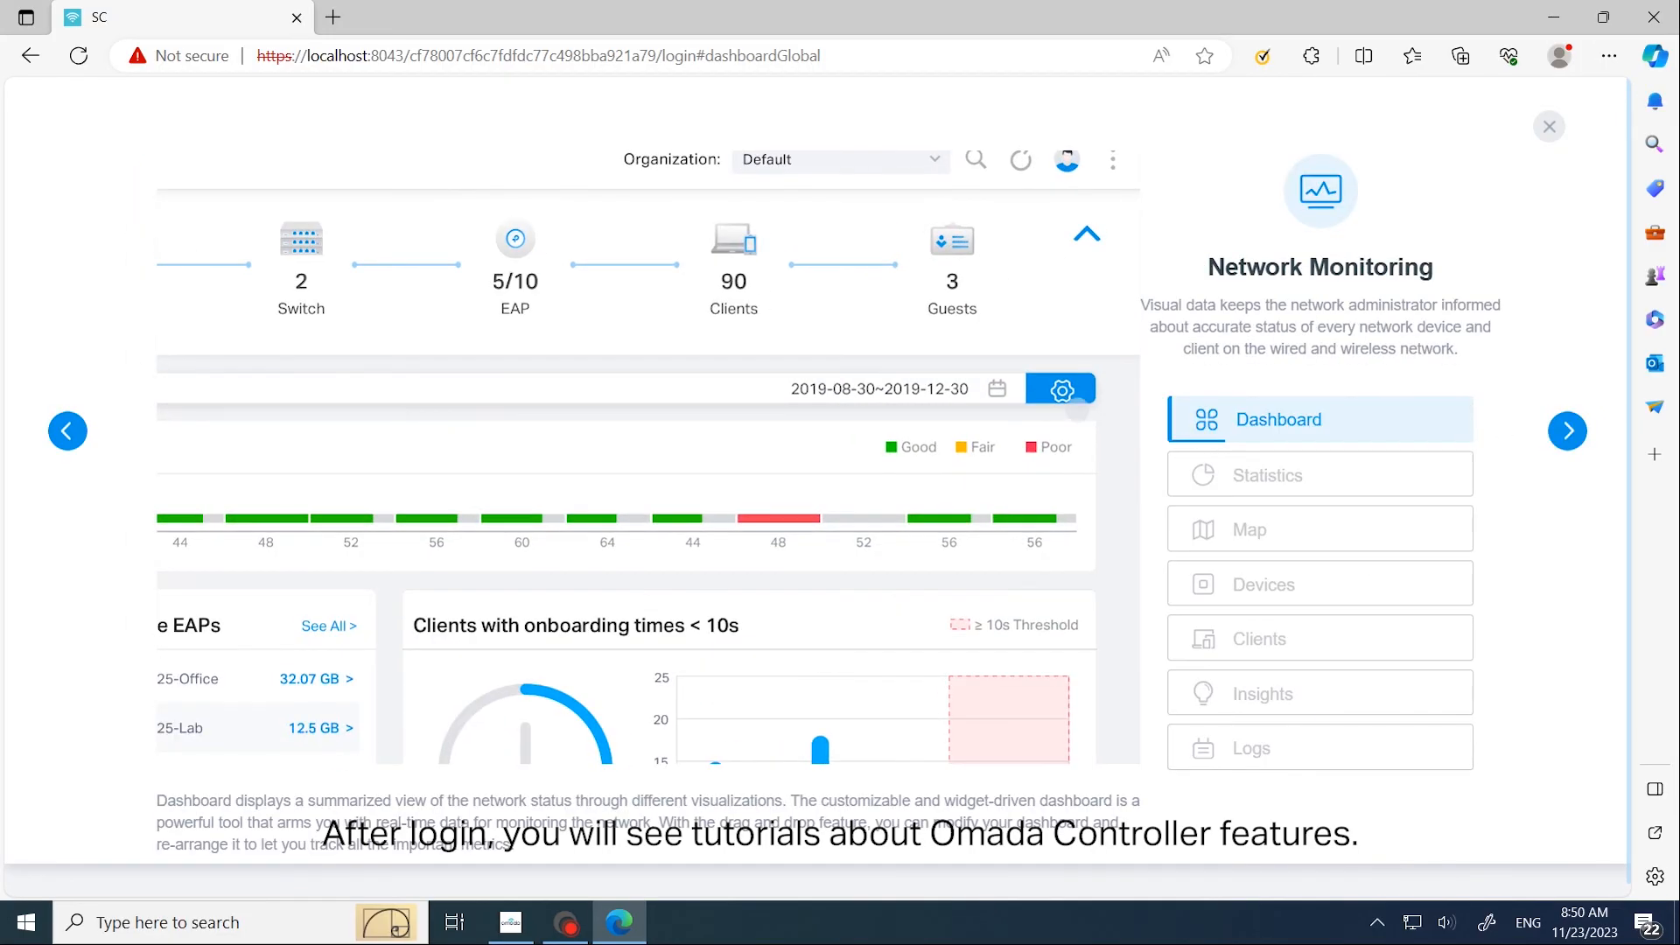